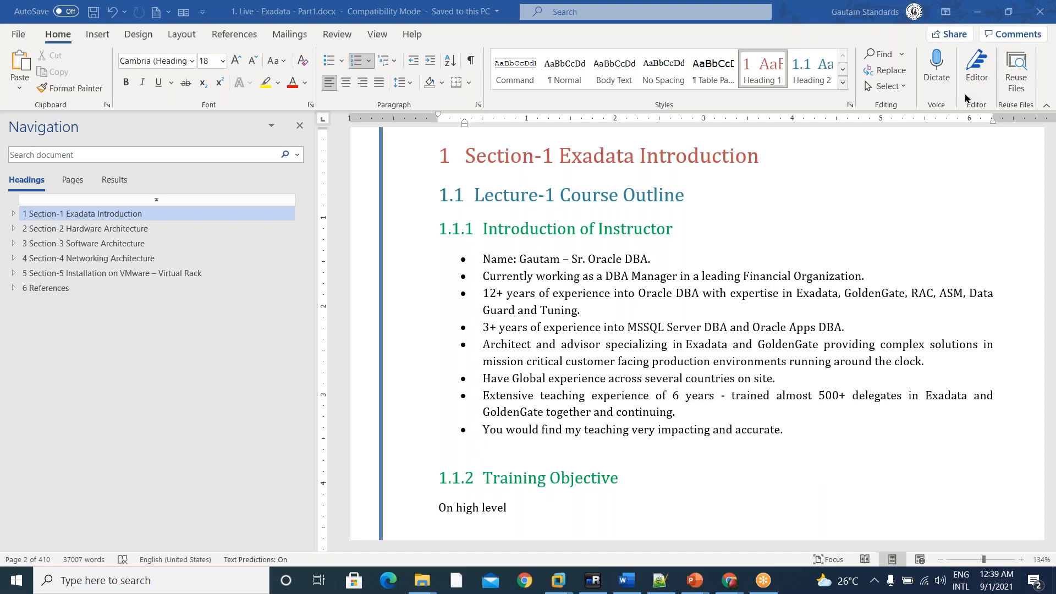
mouse_move(682, 205)
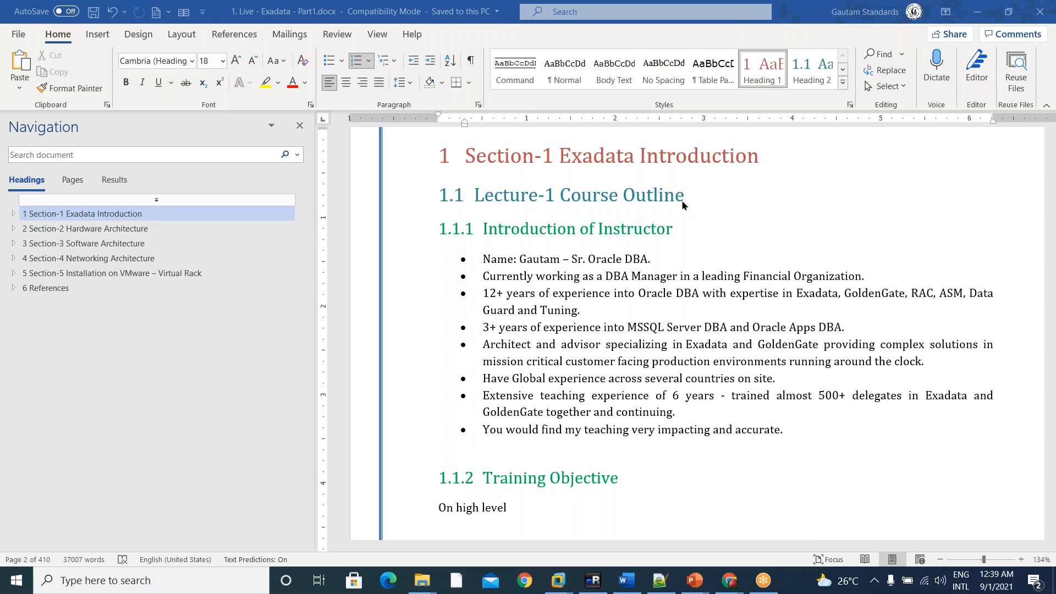
- Jump to the document start and scroll through the title page, quote image and logo
left_click(82, 214)
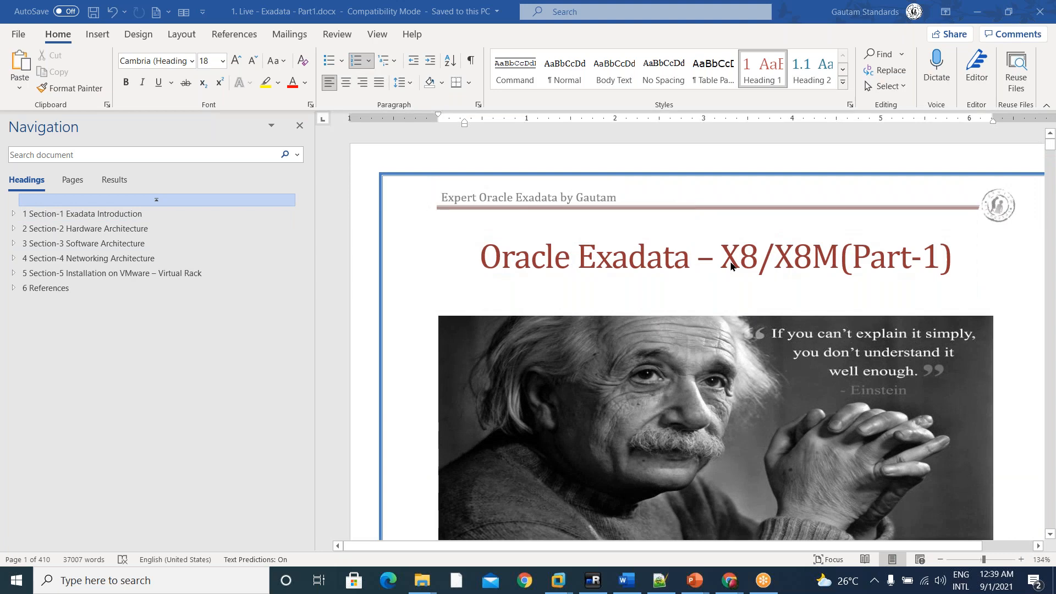
mouse_move(728, 270)
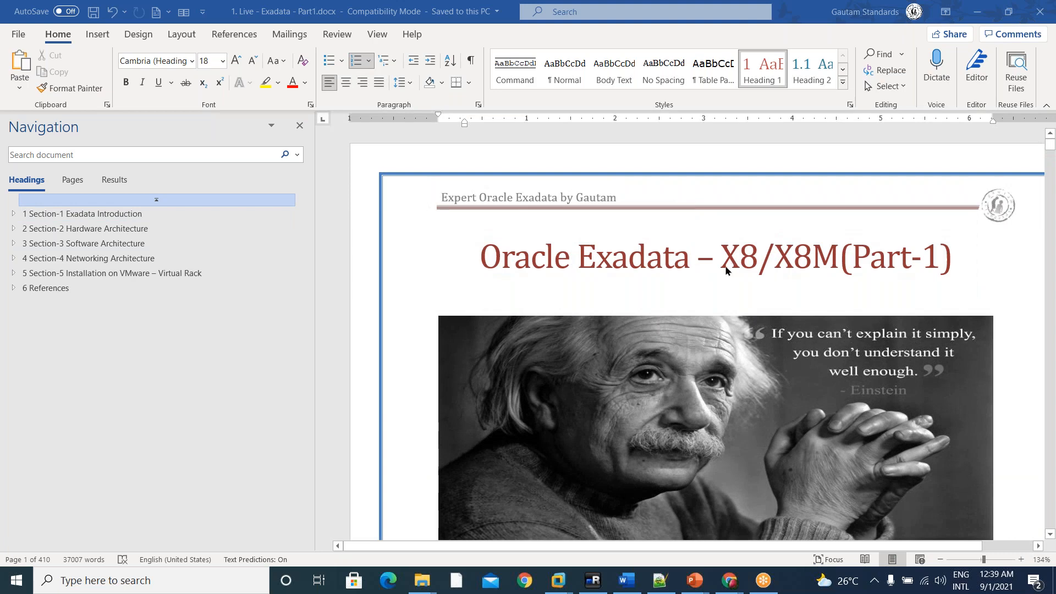
scroll("down", 3)
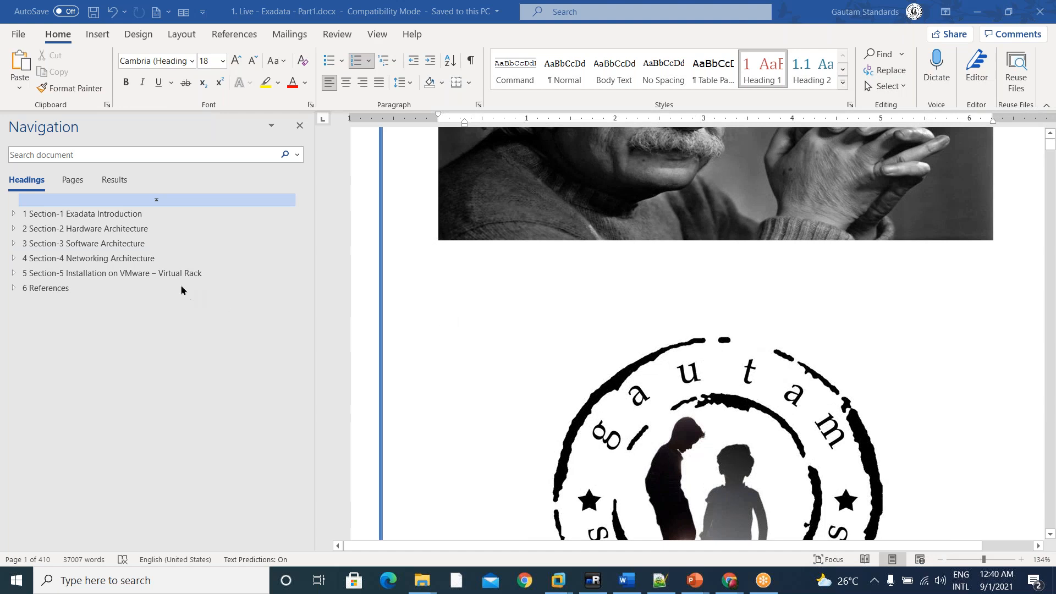
mouse_move(105, 221)
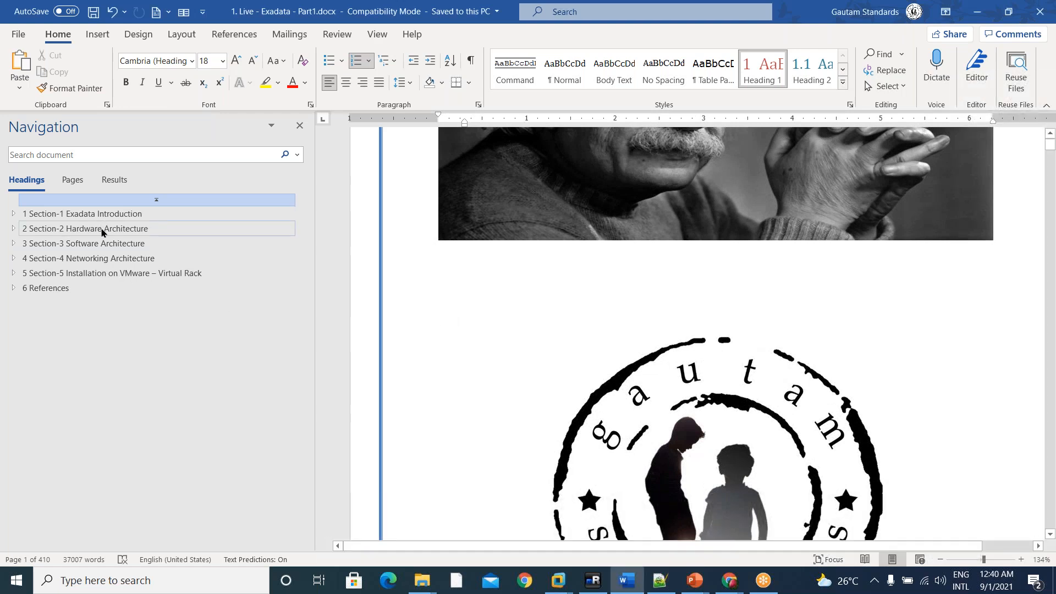
- Visit Section-2 Hardware, Section-3 Software and Section-4 Networking Architecture, then reach Section-5
left_click(84, 228)
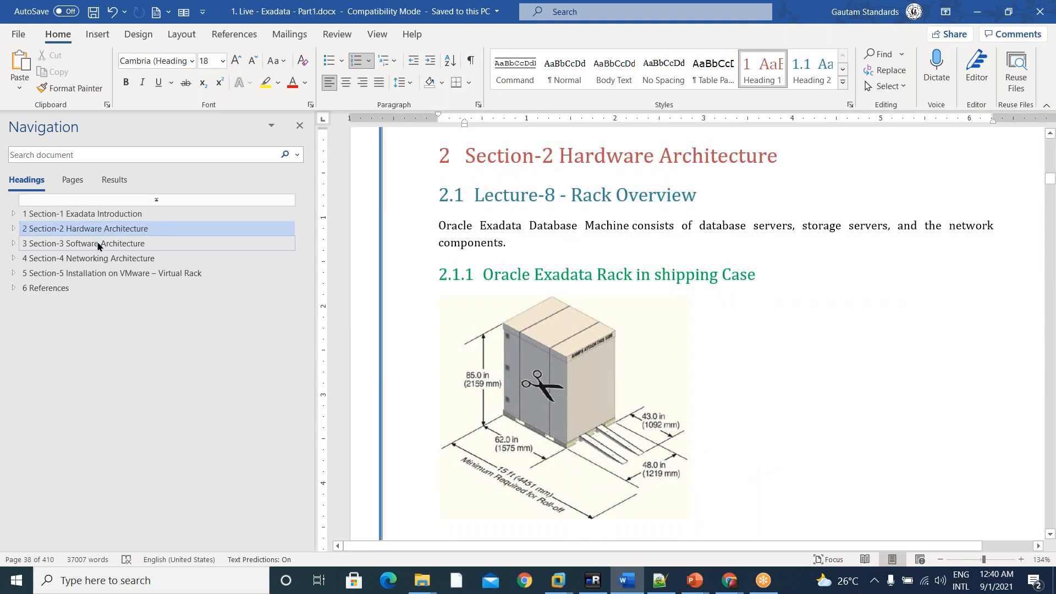
left_click(81, 243)
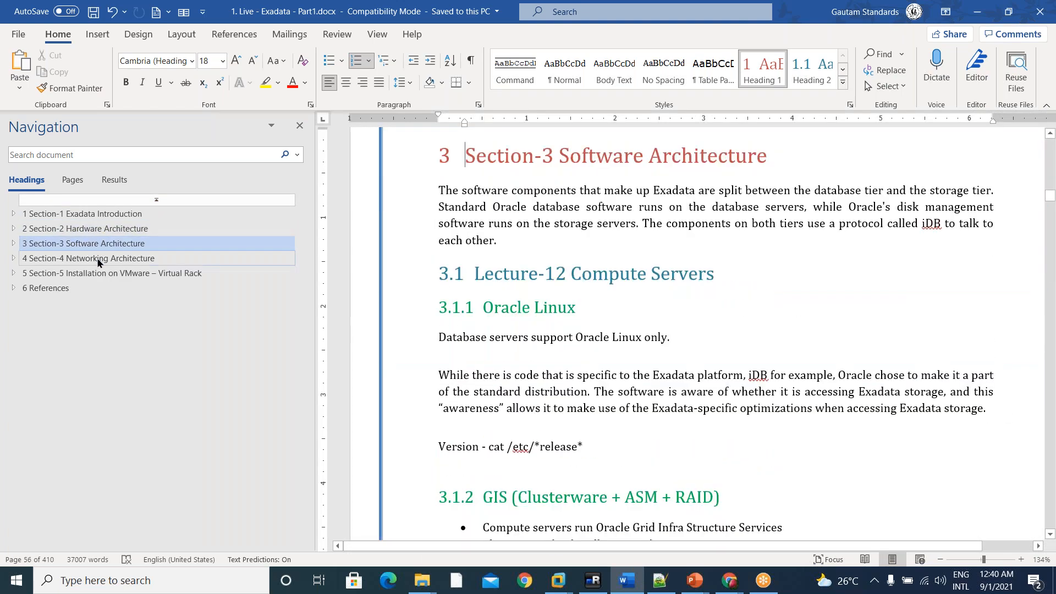
left_click(88, 258)
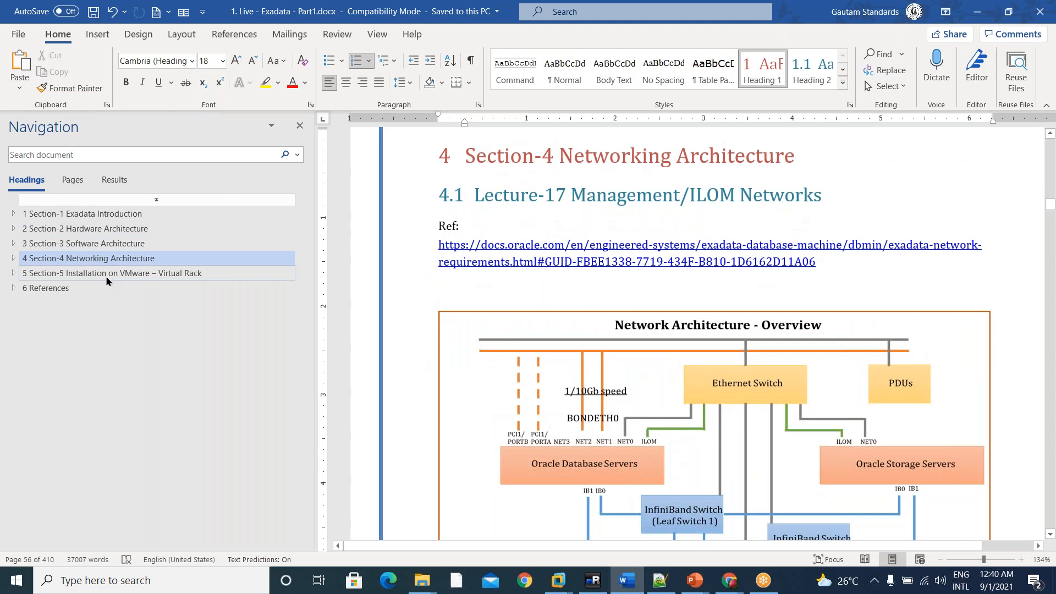
left_click(111, 272)
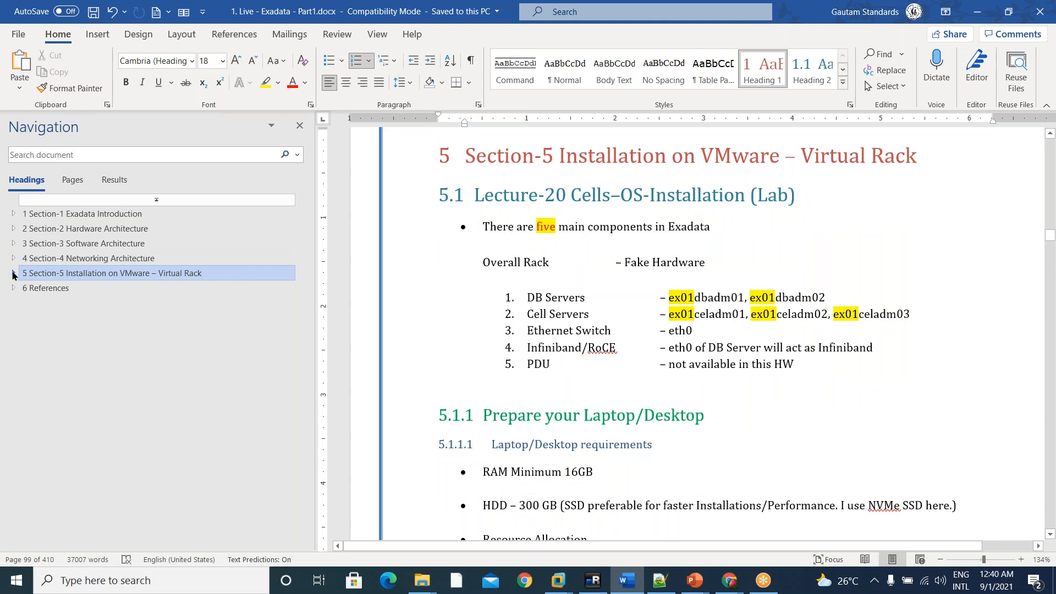
- Expand Section-5, collapse Lecture-20, and visit Lecture-20 Cells–OS-Installation and Lecture-29 RAC DB Creation
left_click(12, 272)
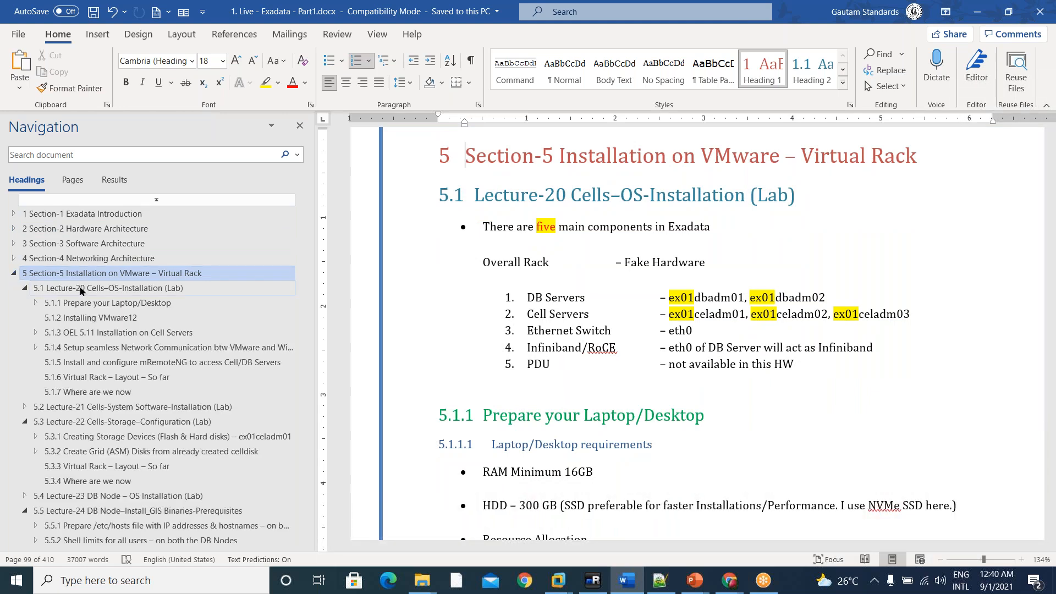
left_click(25, 287)
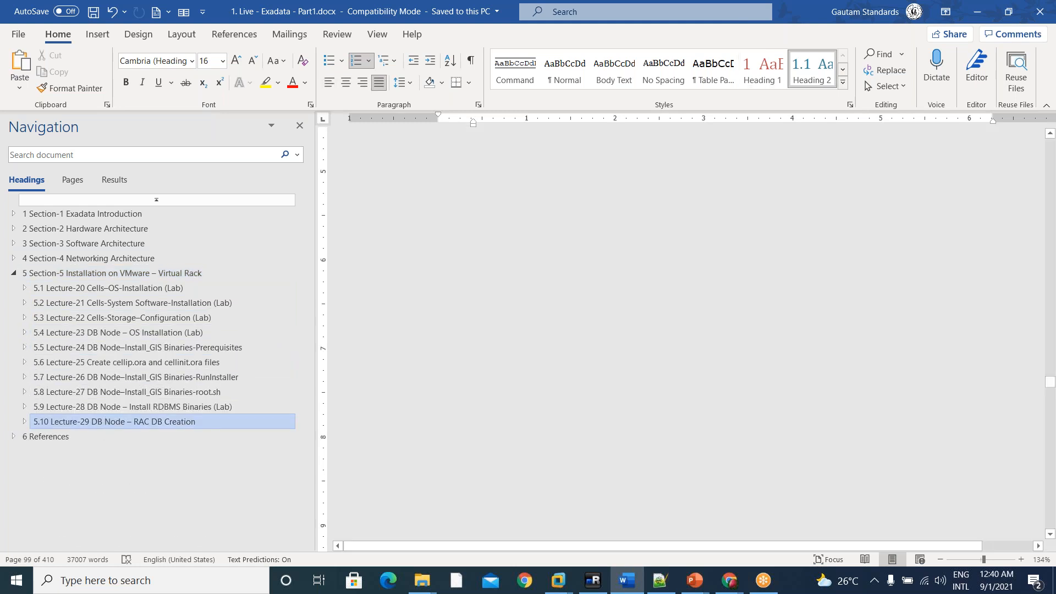
left_click(108, 288)
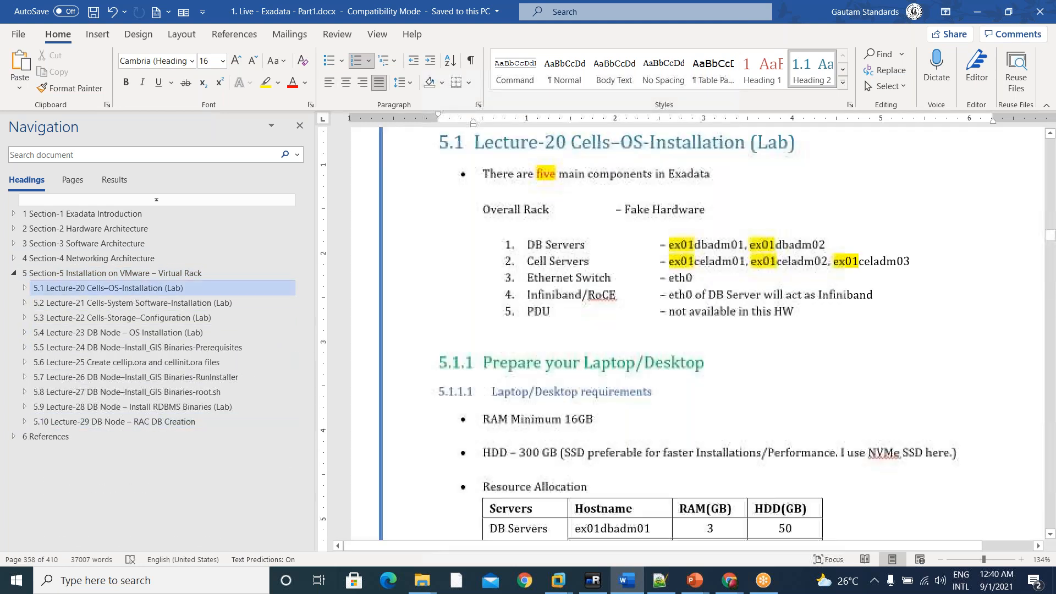
left_click(113, 421)
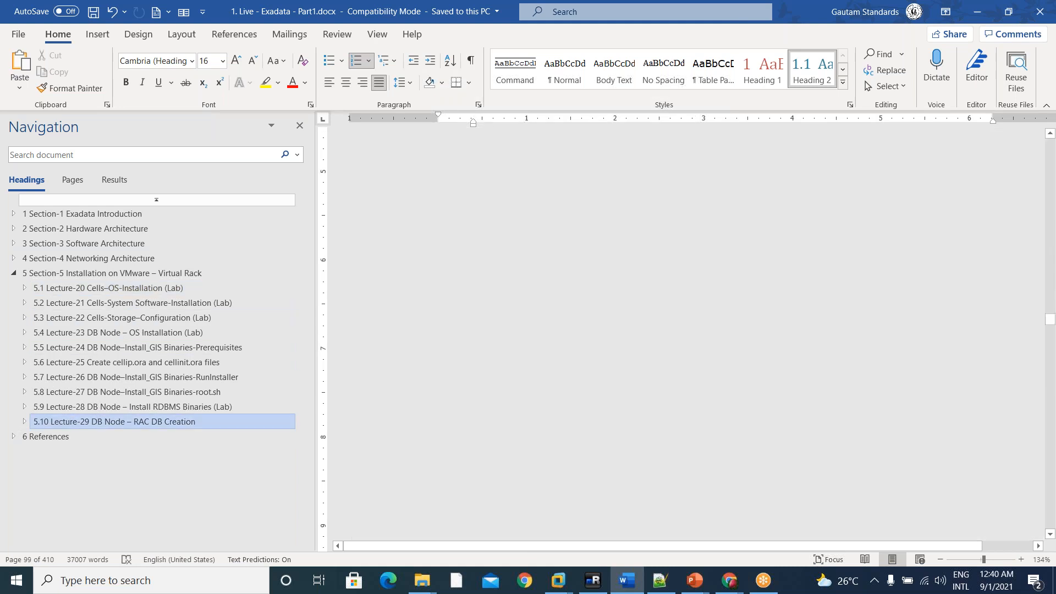
left_click(113, 421)
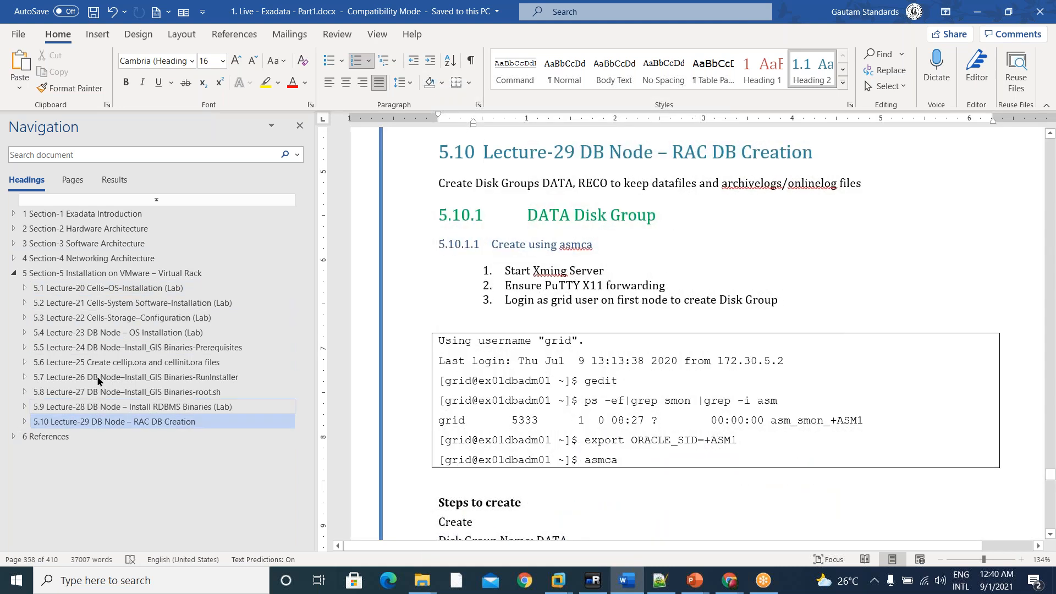
- Visit 5.1.6 and 5.1.1.3 Virtual Rack layouts, collapse Lecture-20, and expand Lecture-29's subtopics
left_click(13, 288)
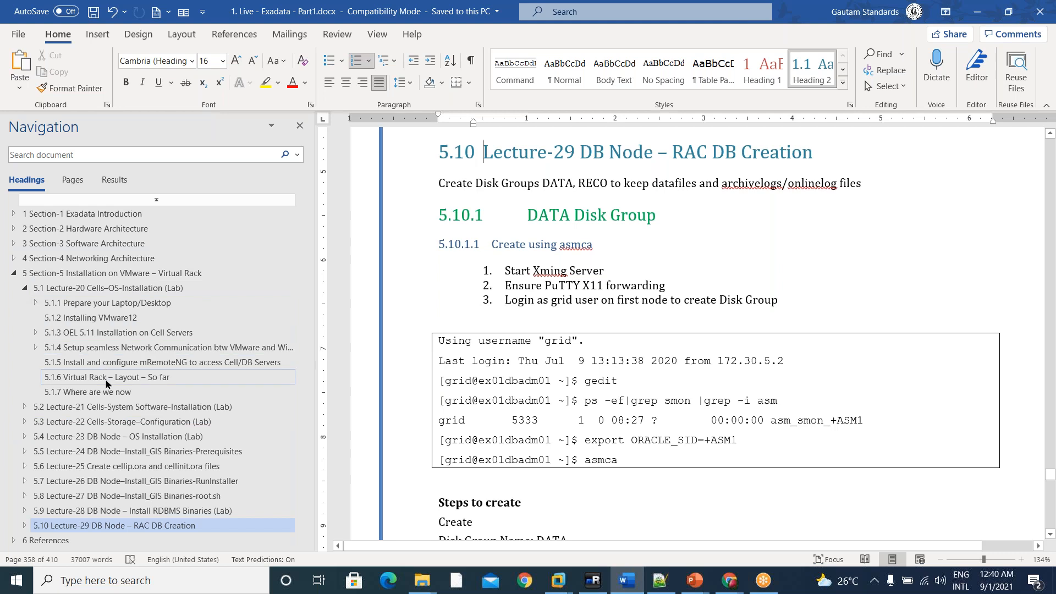
left_click(105, 377)
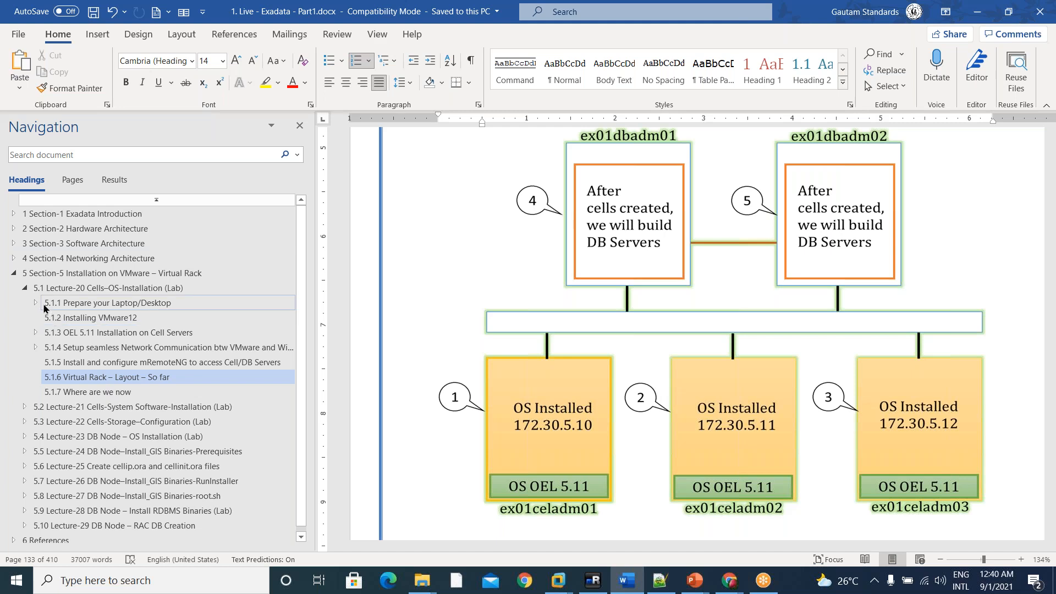
left_click(36, 303)
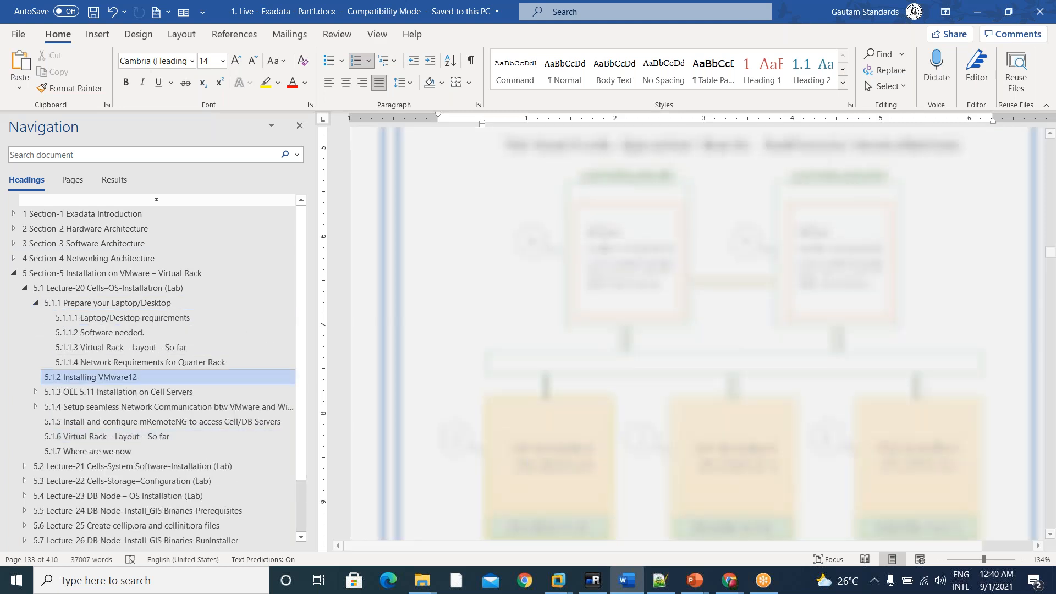
left_click(120, 347)
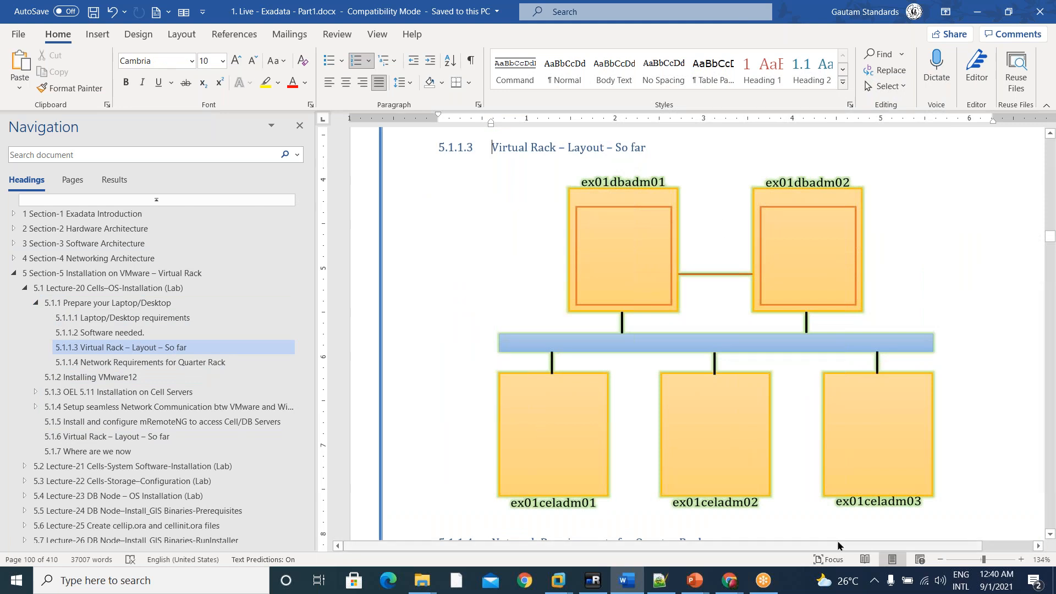
mouse_move(591, 225)
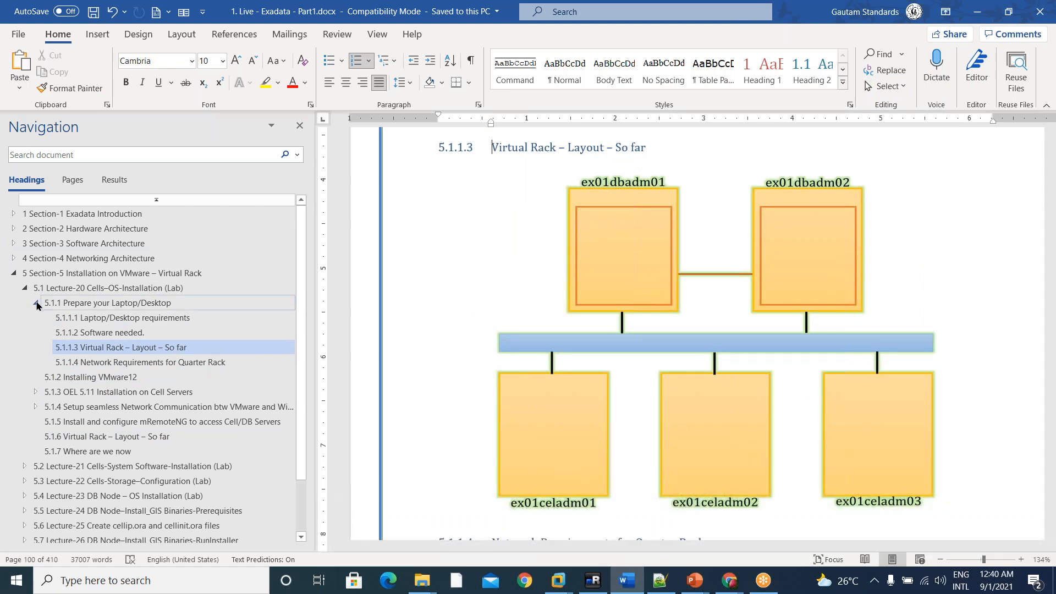
left_click(36, 305)
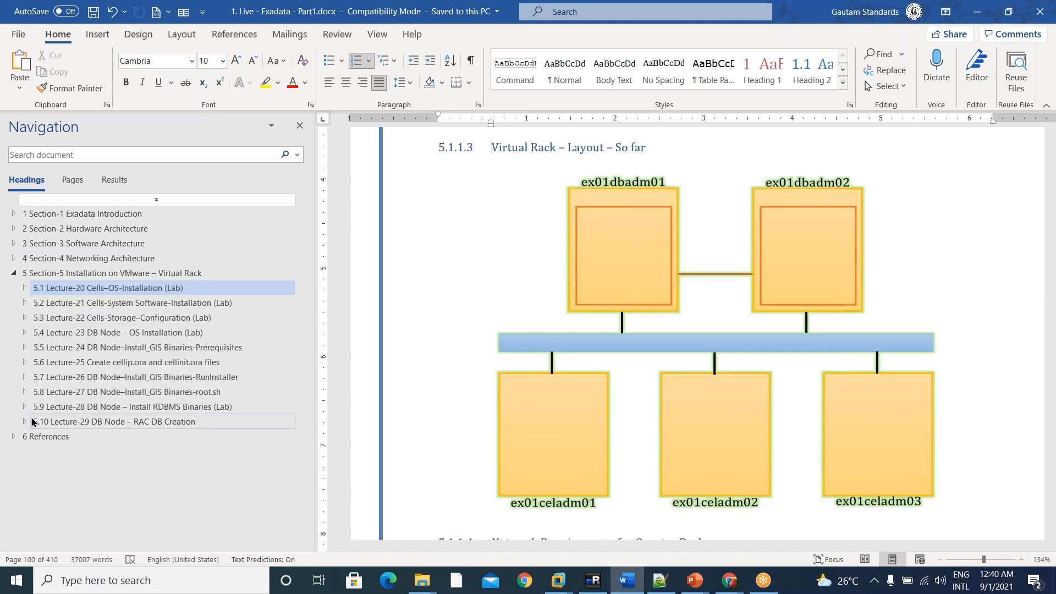
left_click(23, 421)
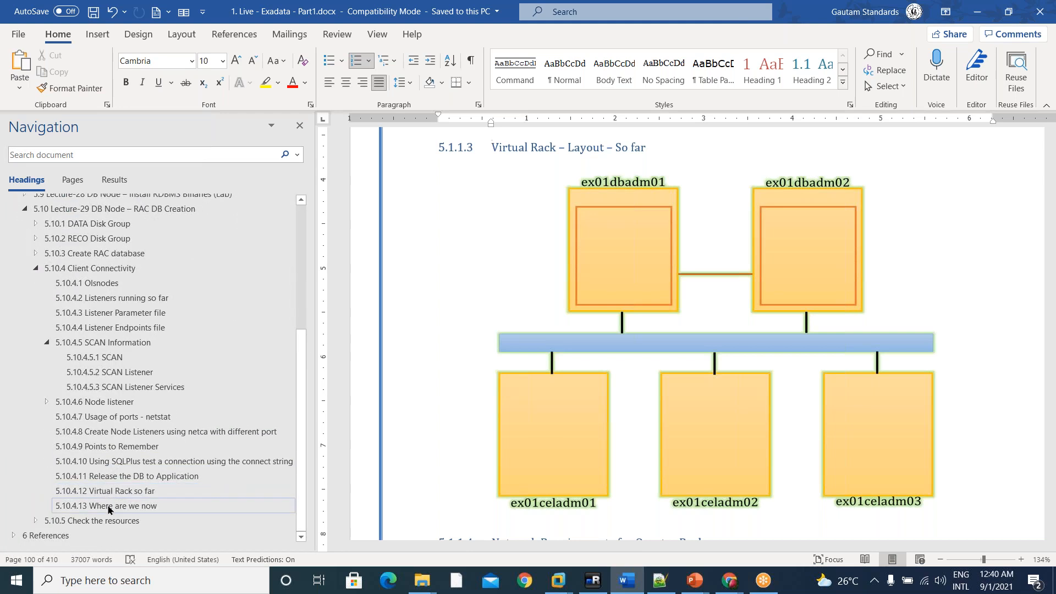
- Jump to 5.10.4.12 Virtual Rack so far and scroll to the installed-rack diagram
left_click(105, 492)
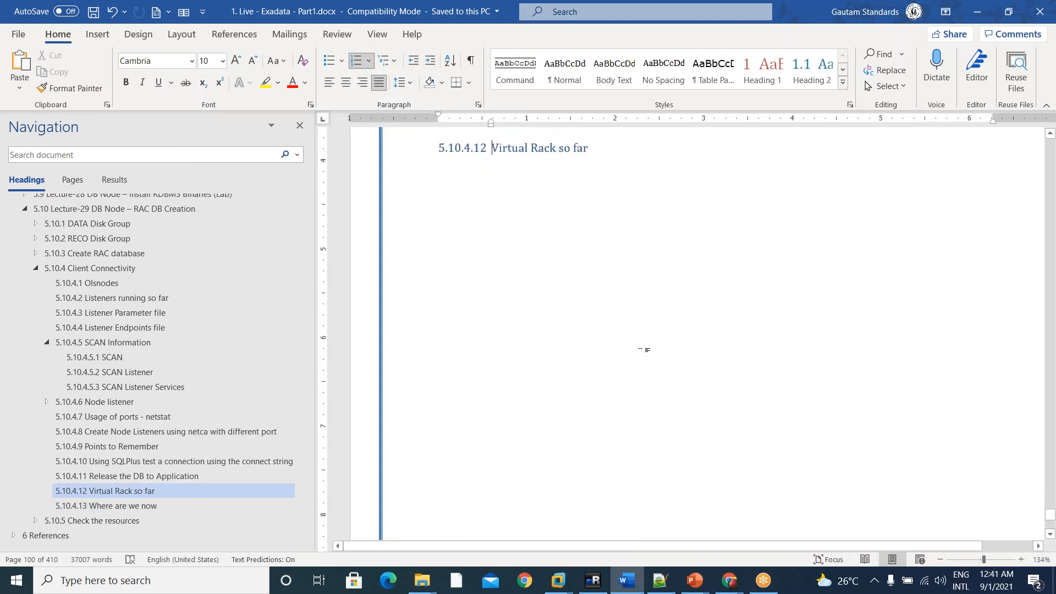
scroll("down", 3)
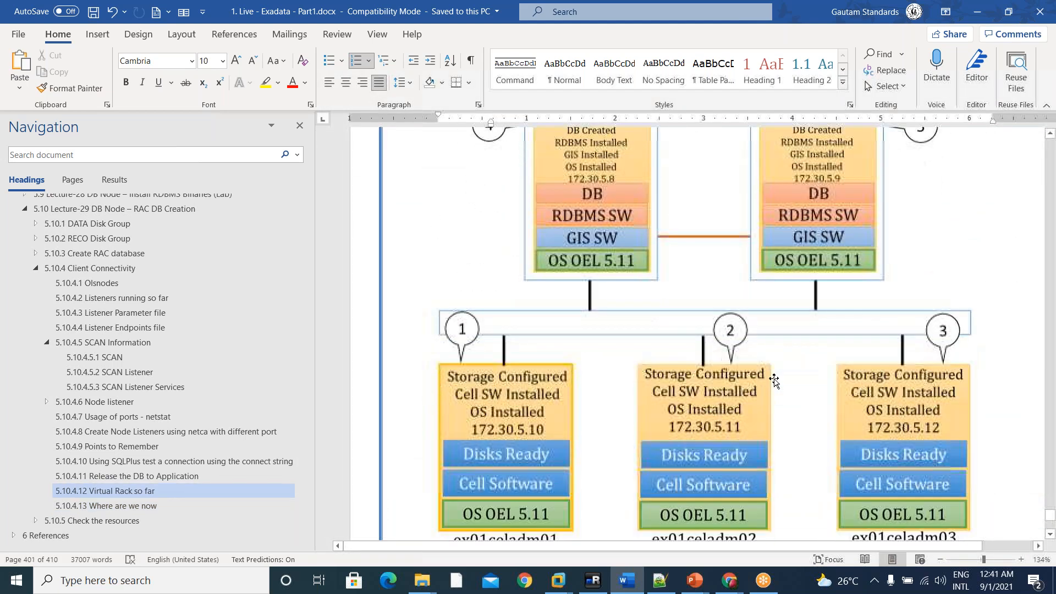
scroll("down", 3)
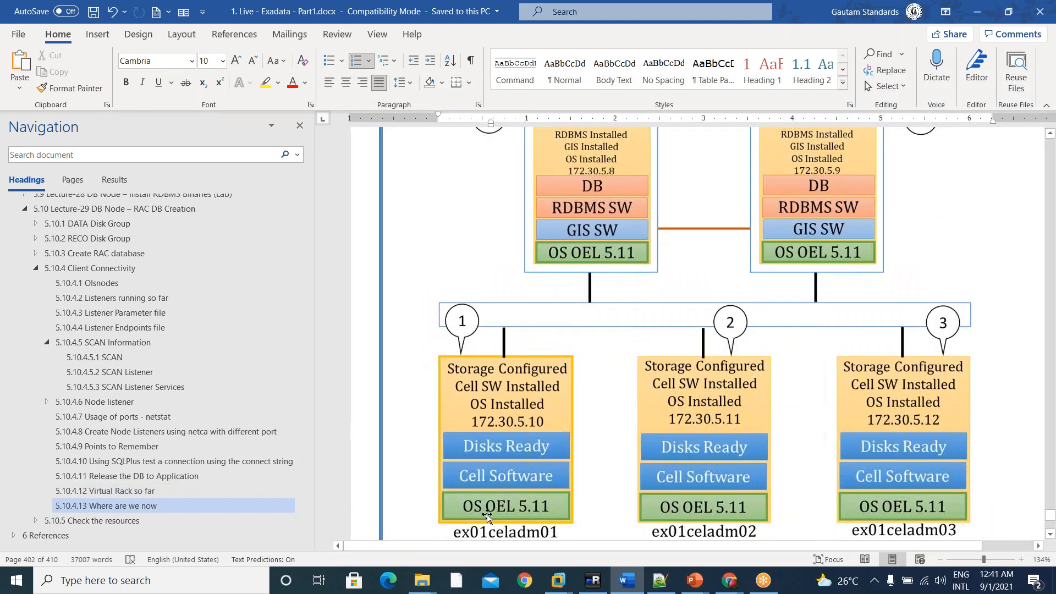
mouse_move(536, 508)
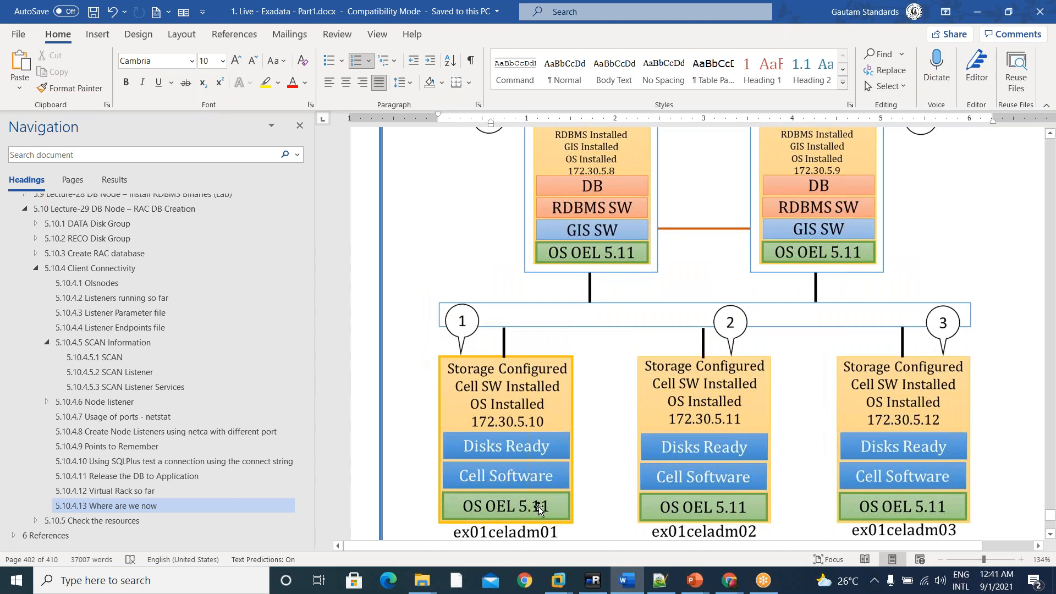
mouse_move(515, 455)
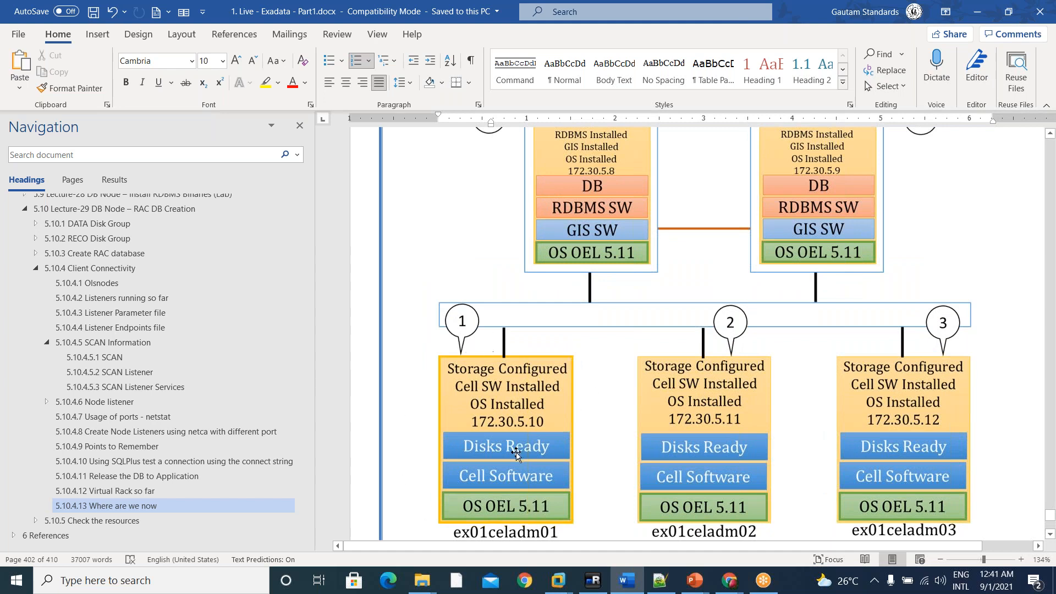
mouse_move(423, 454)
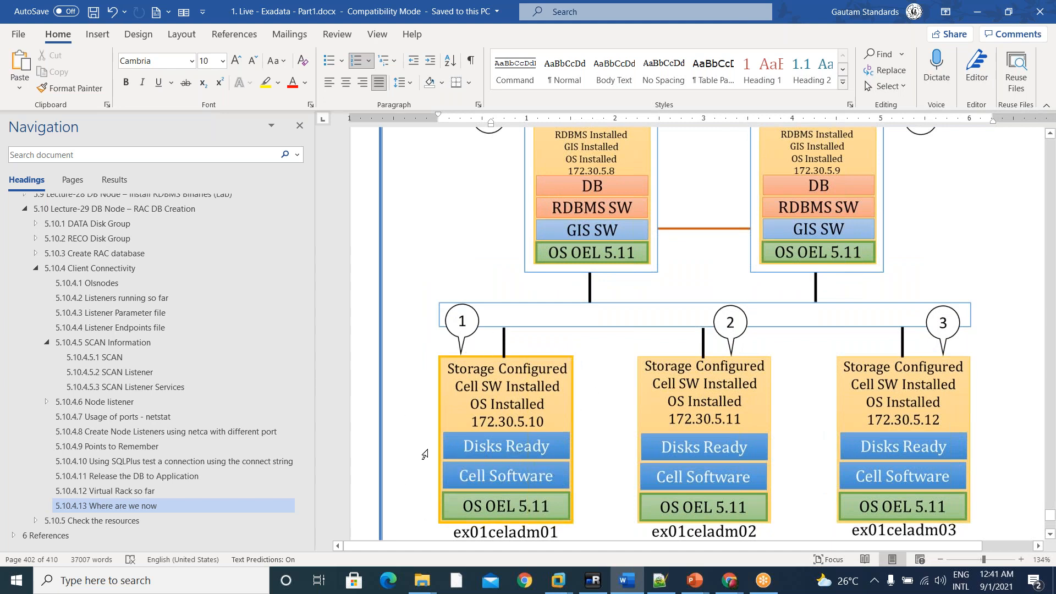
mouse_move(556, 453)
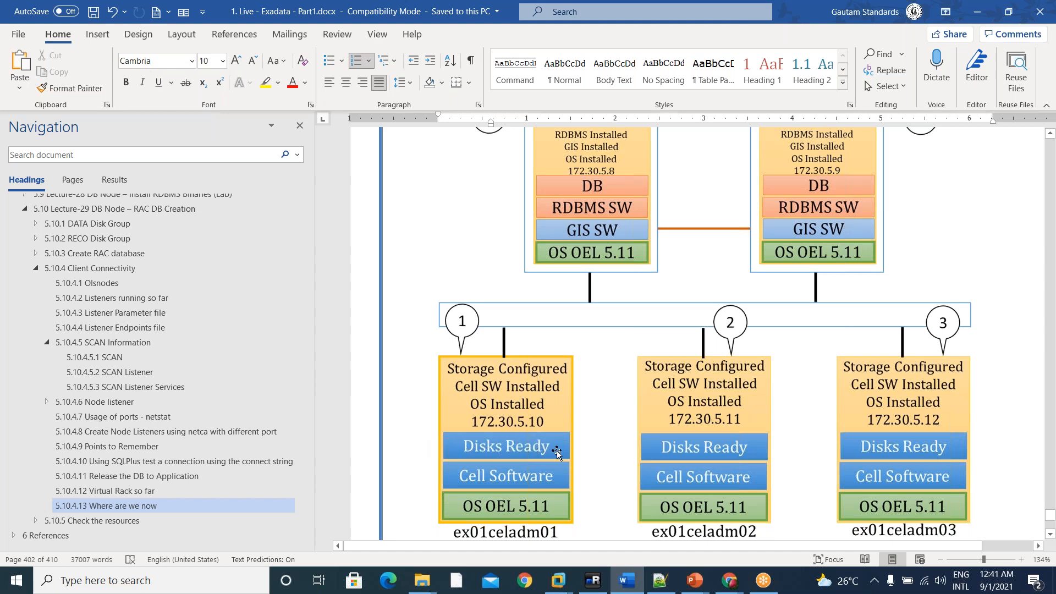
mouse_move(571, 446)
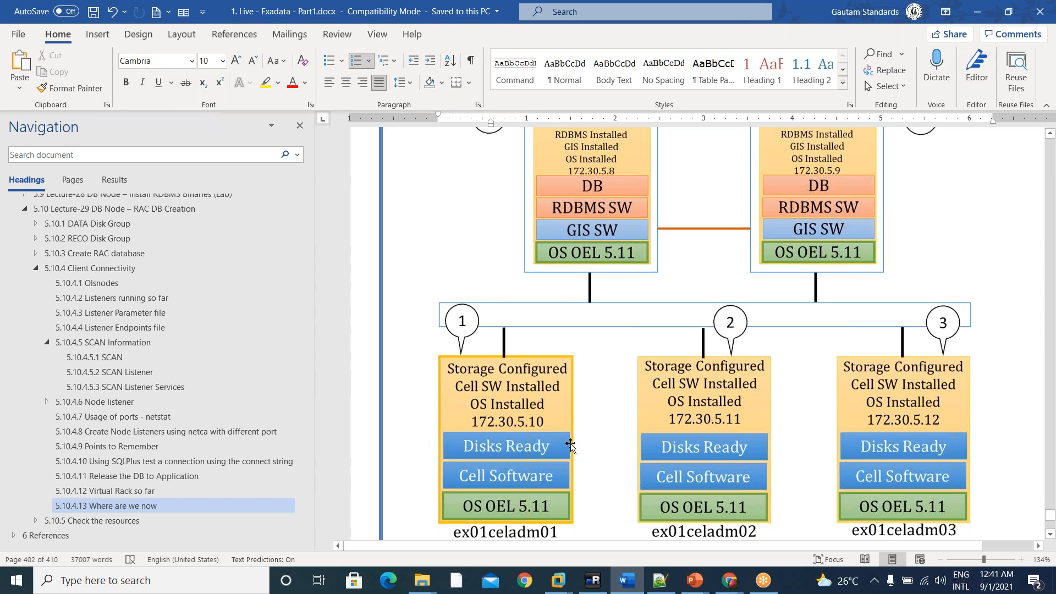
mouse_move(699, 353)
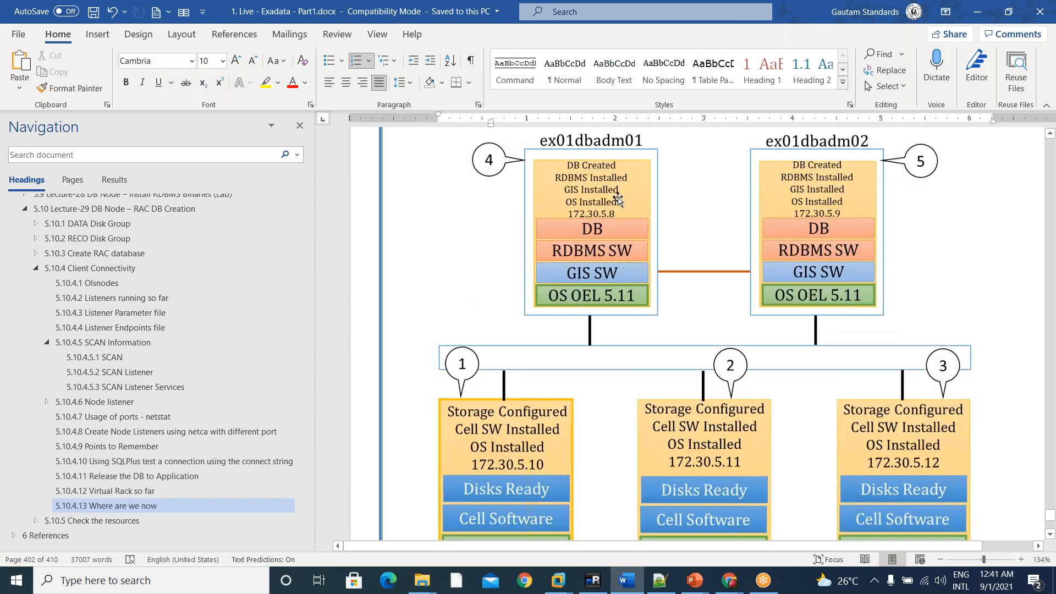
mouse_move(745, 360)
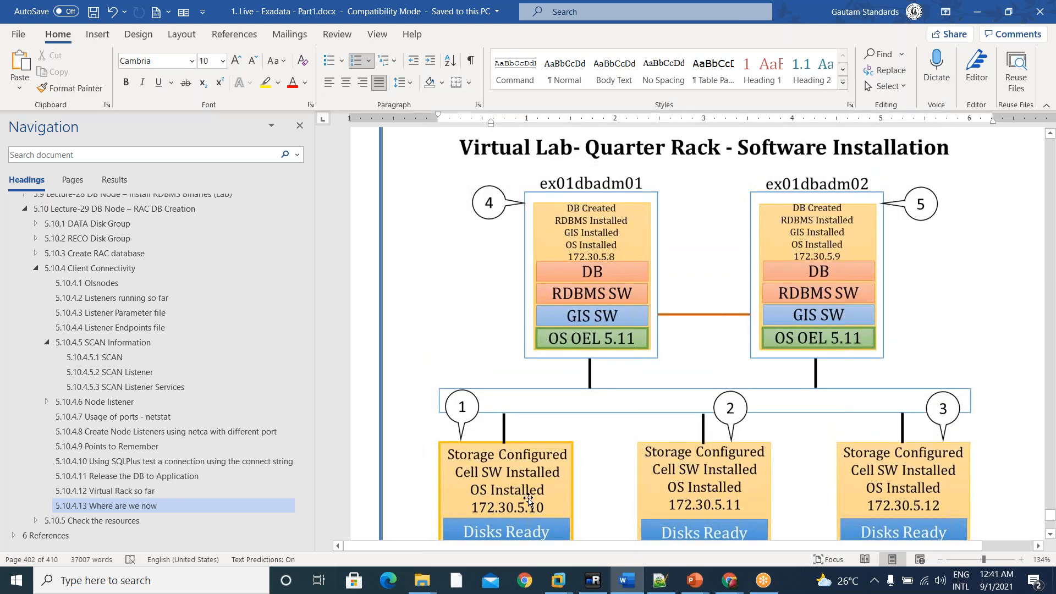
mouse_move(819, 259)
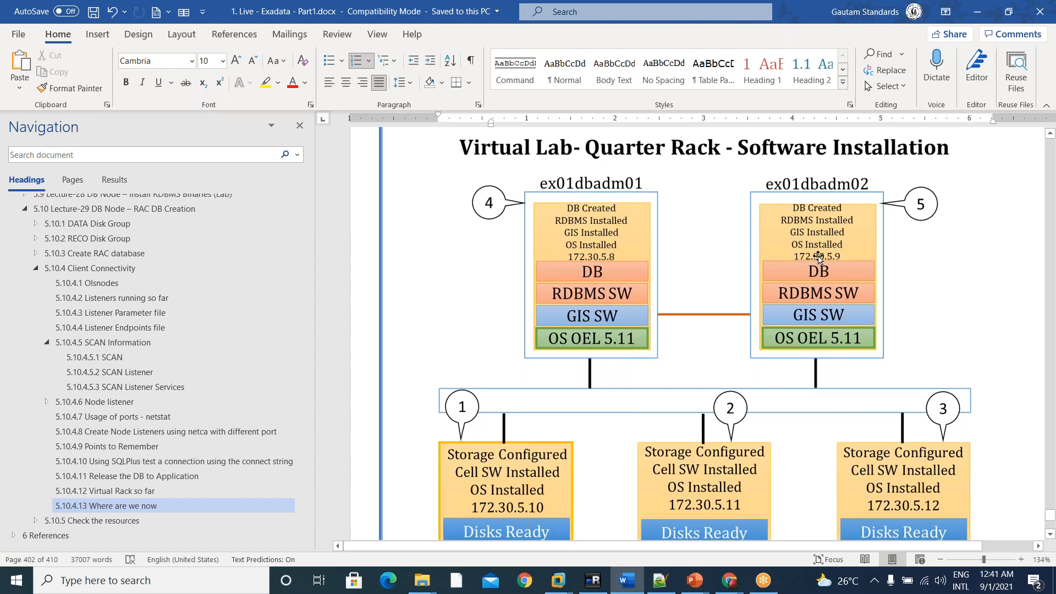
mouse_move(626, 328)
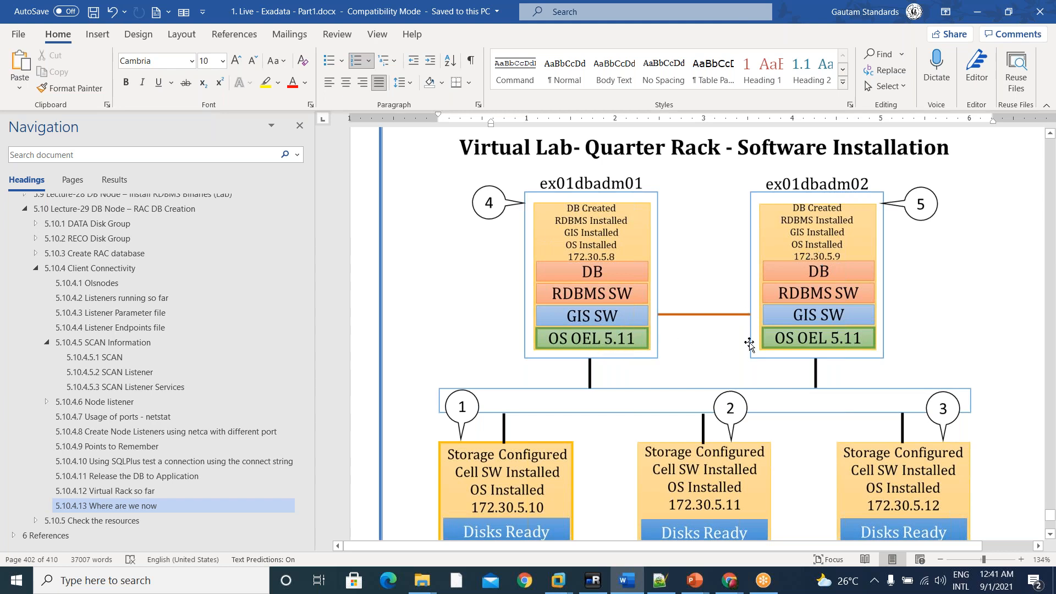
mouse_move(672, 291)
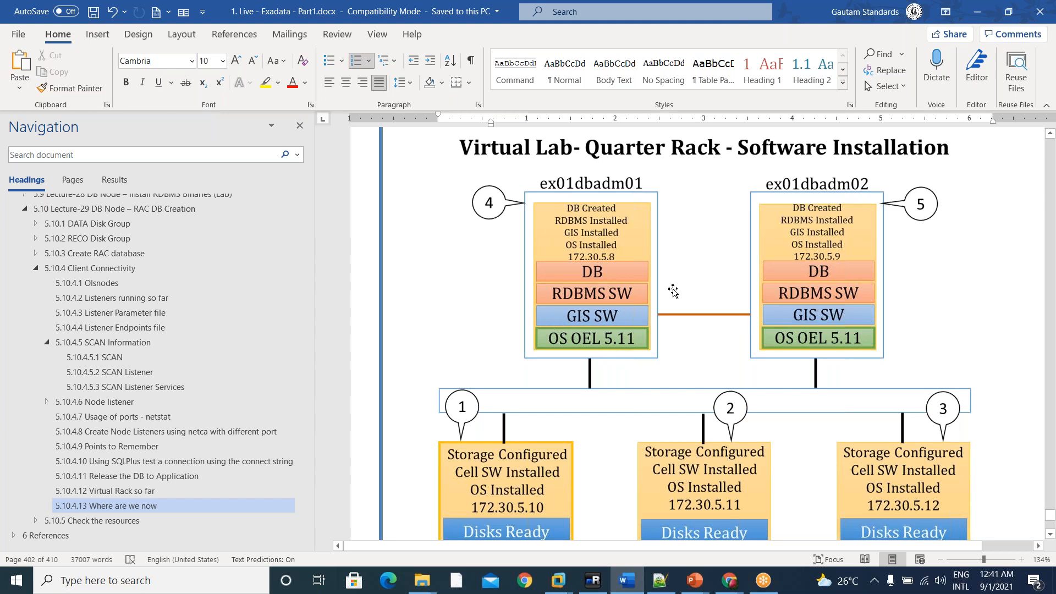
mouse_move(657, 256)
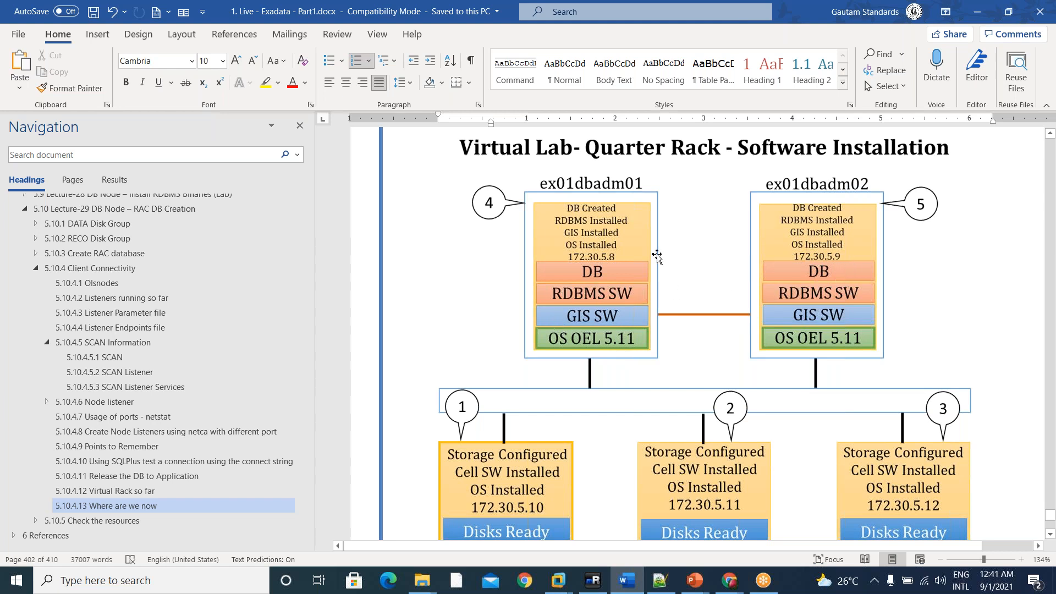
mouse_move(657, 327)
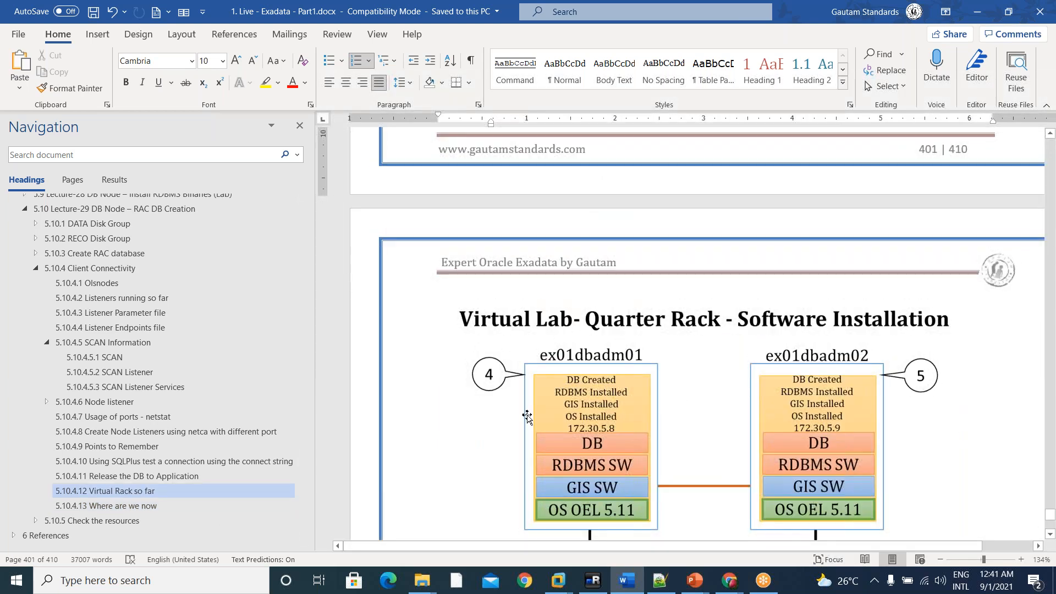
- Collapse Lecture-29 and Section-5, then visit Sections 4 and 3 before landing on Section-2
left_click(45, 343)
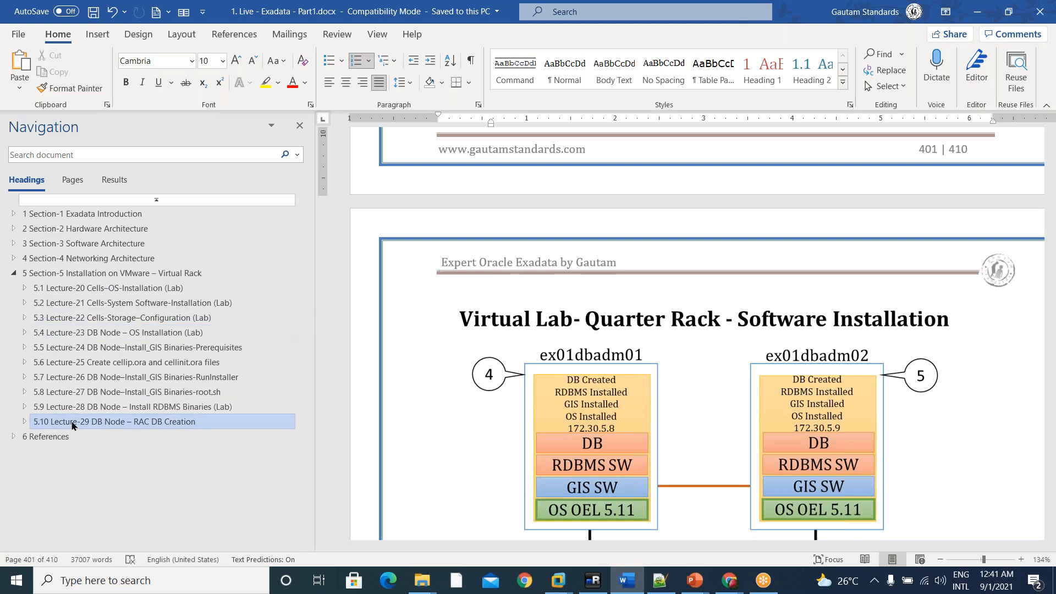
mouse_move(74, 293)
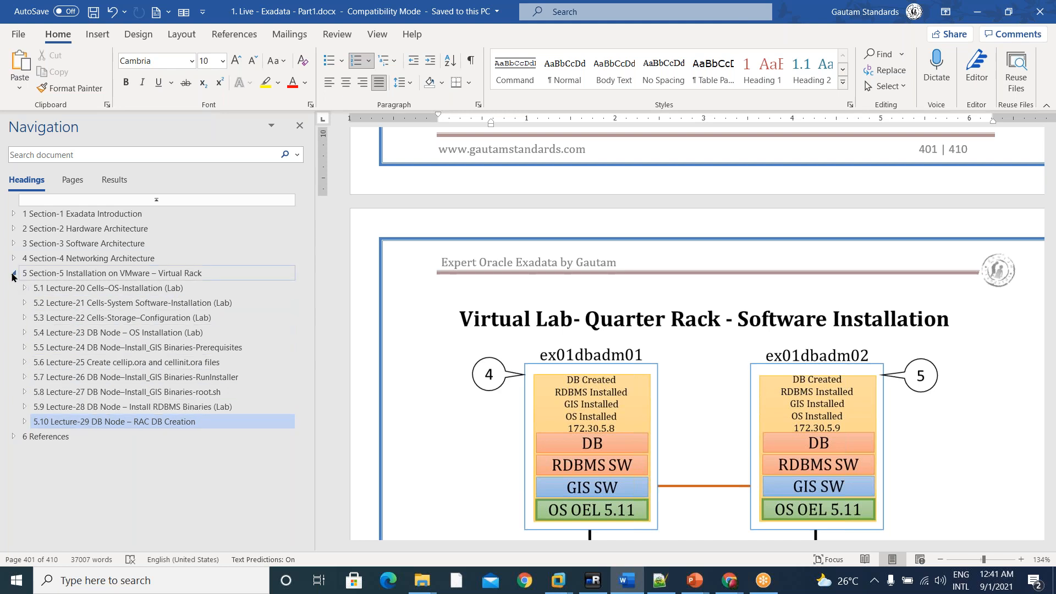
left_click(13, 273)
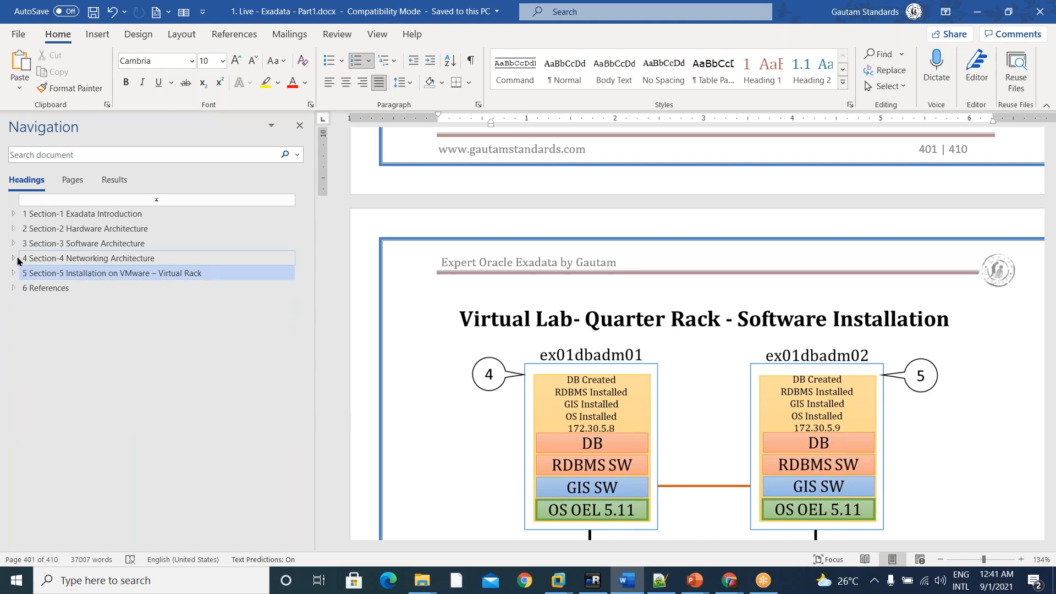
left_click(88, 258)
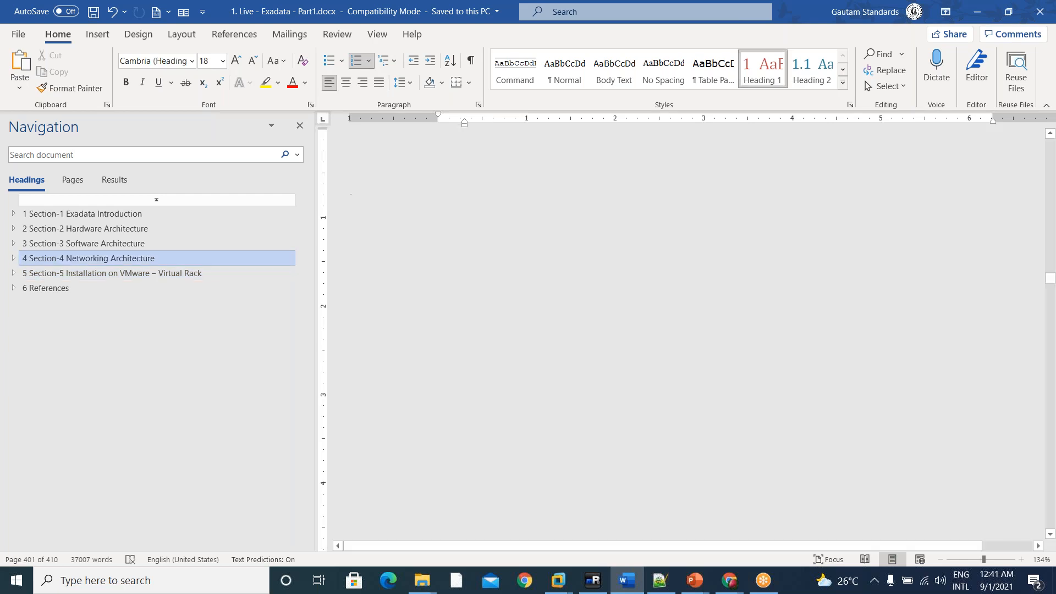
left_click(84, 243)
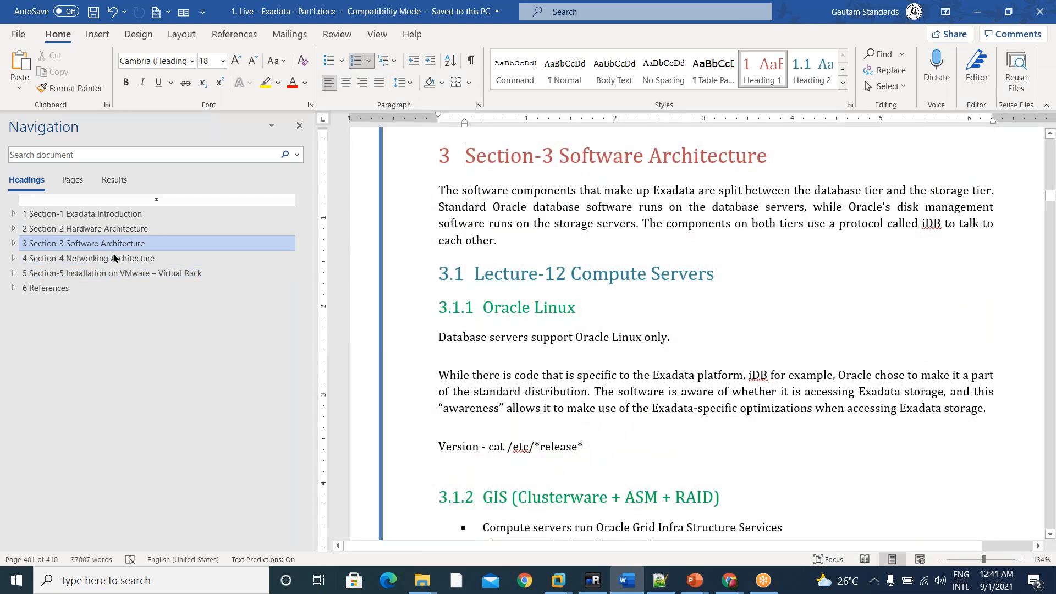
left_click(87, 258)
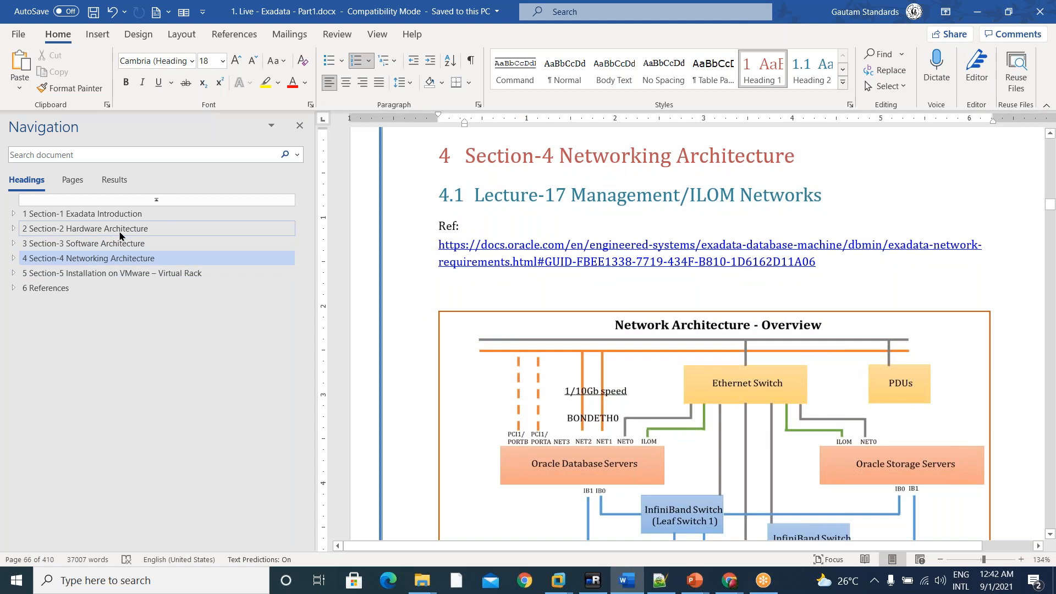
left_click(84, 229)
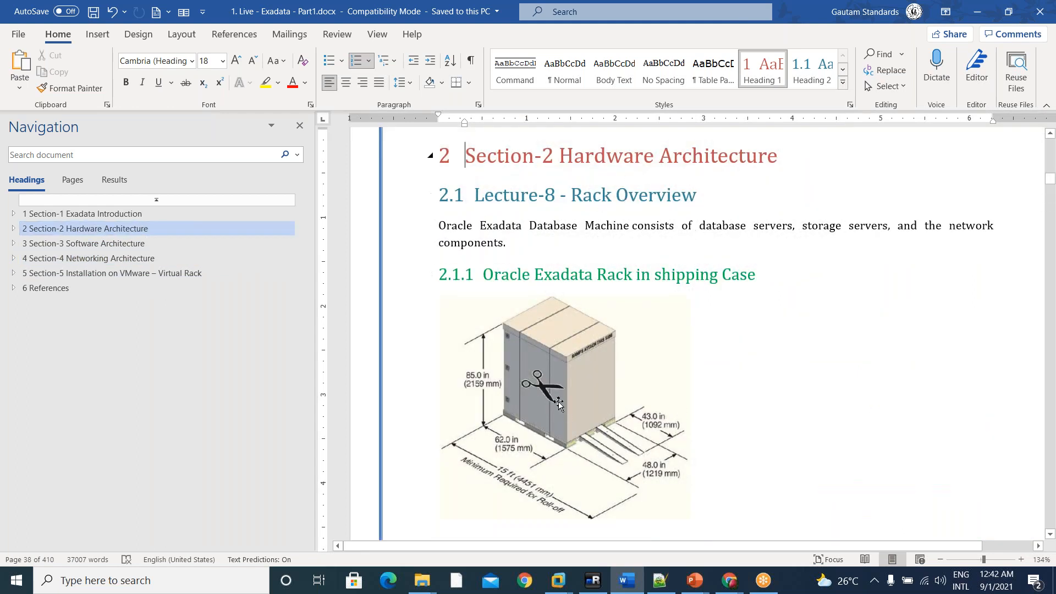
- Expand Section-2, visit Cisco Admin Switch and Exadata PDUs, then Cell Servers back panel features
left_click(12, 229)
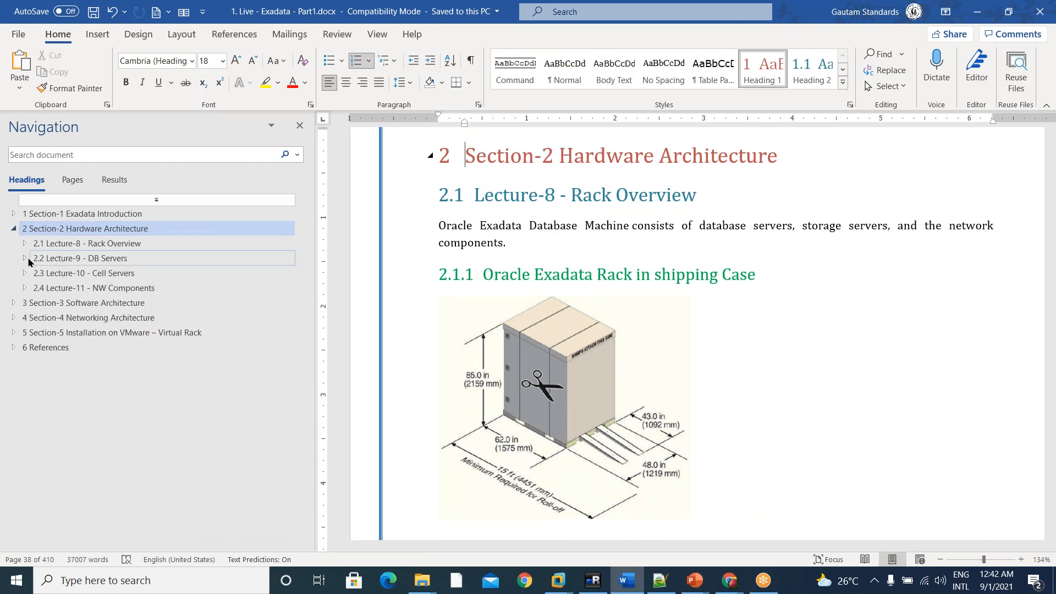
left_click(25, 258)
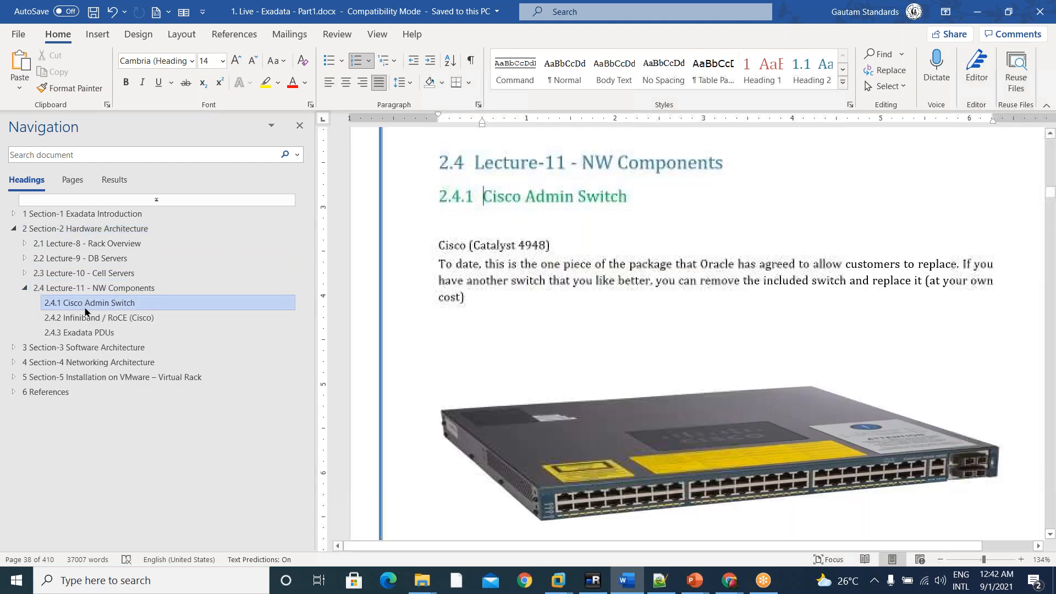
left_click(79, 332)
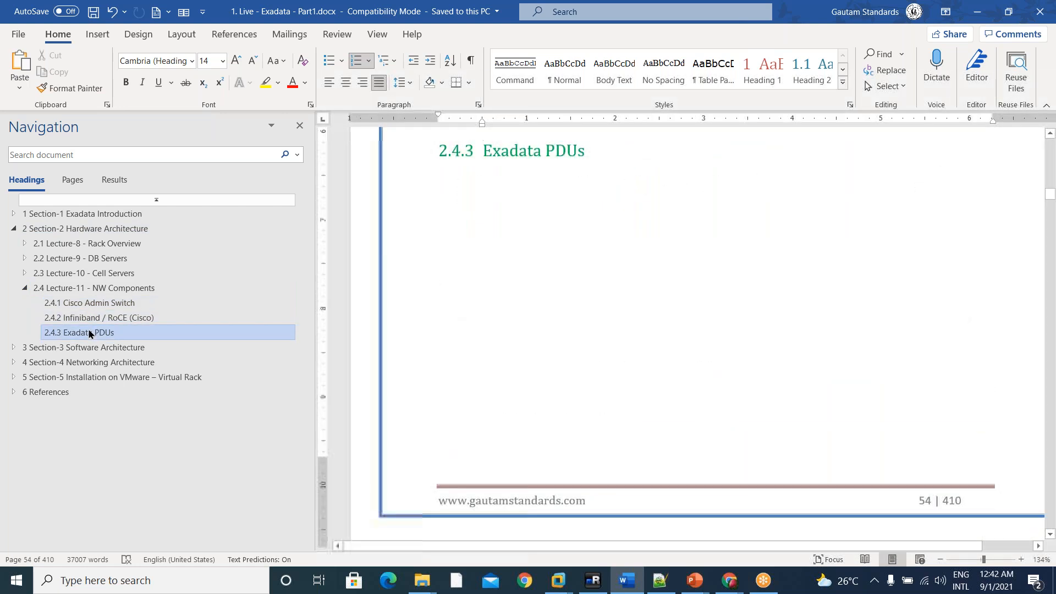
scroll("down", 3)
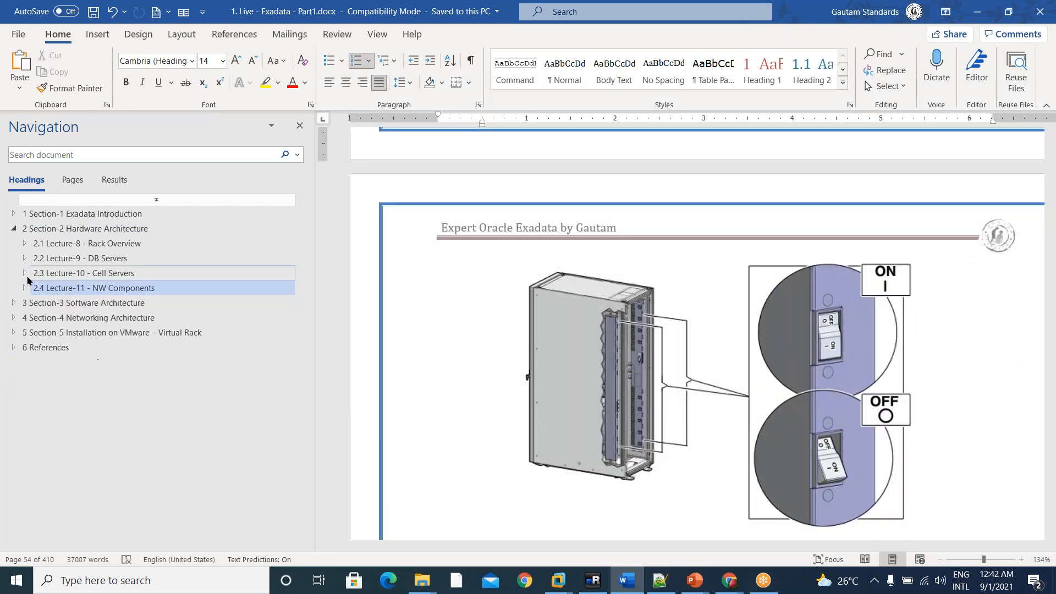
left_click(24, 273)
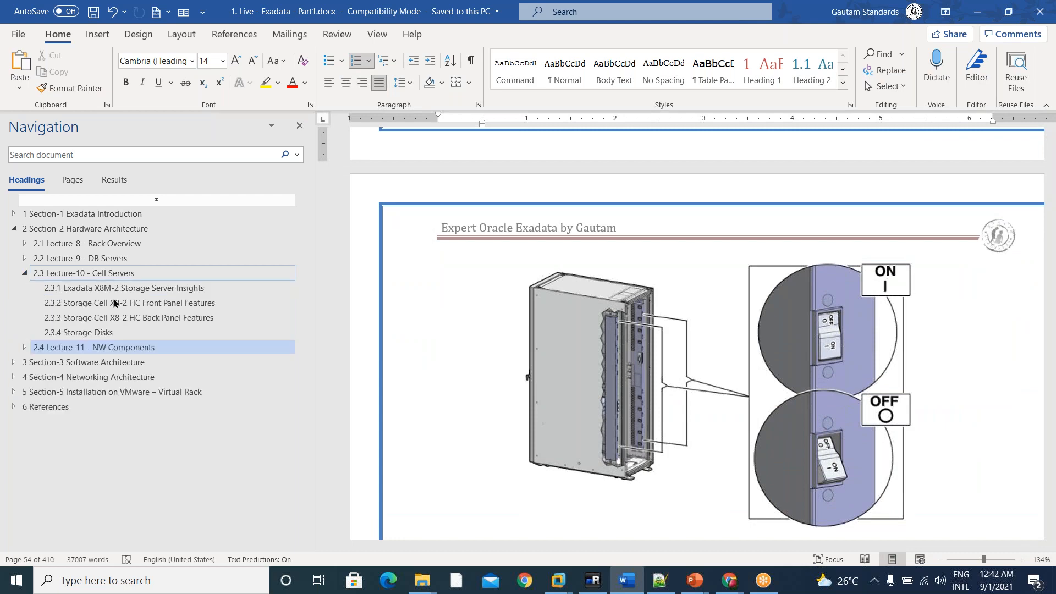
left_click(130, 303)
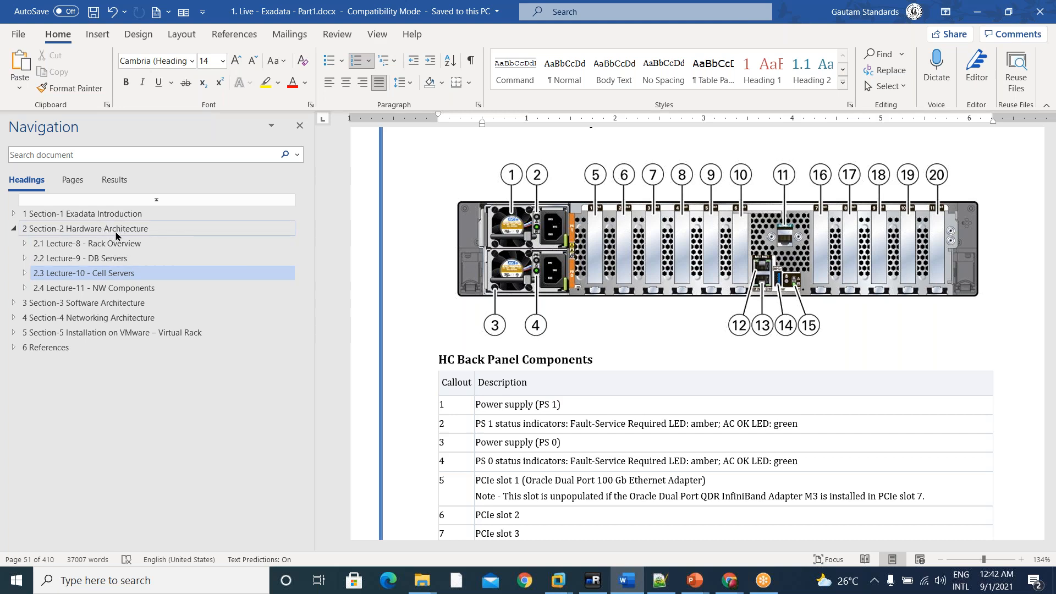
mouse_move(114, 258)
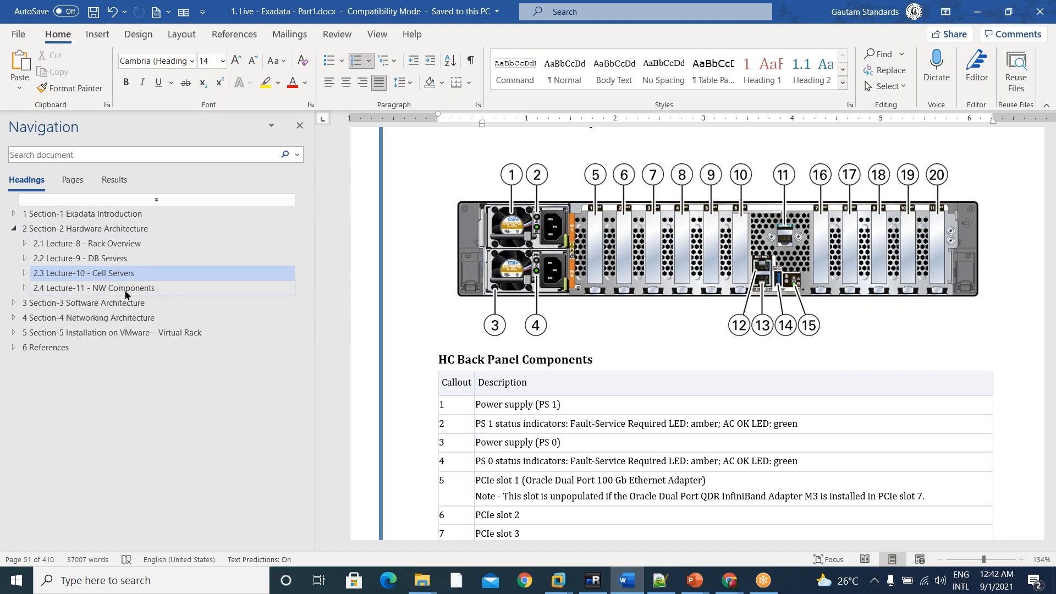
mouse_move(19, 281)
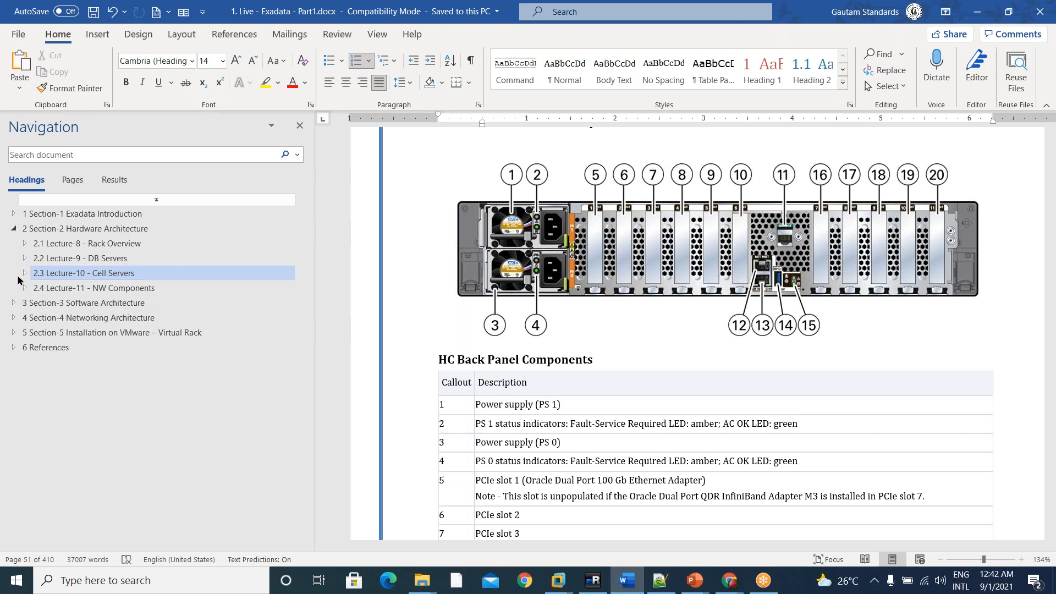
- Expand Section-3, visit Lecture-12 Compute Servers, toggle its lecture subsections, then fold the outline back
left_click(13, 302)
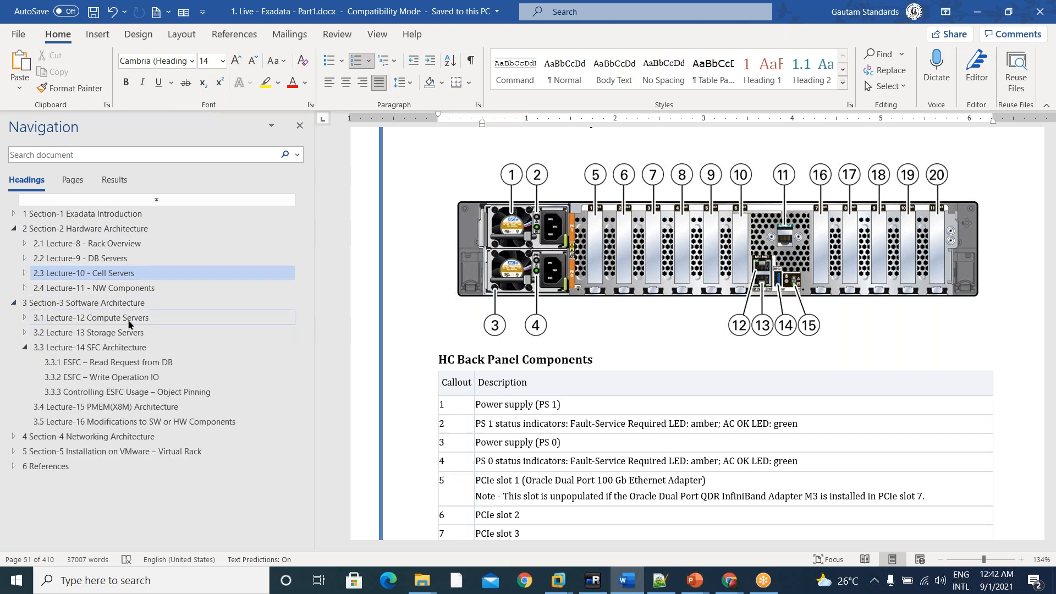
left_click(91, 317)
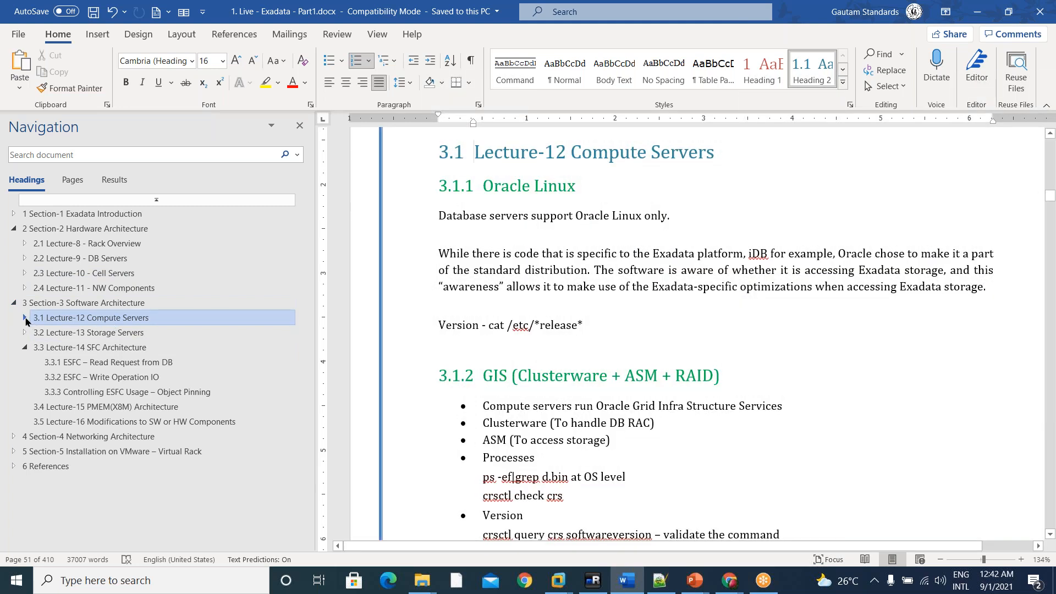
left_click(23, 317)
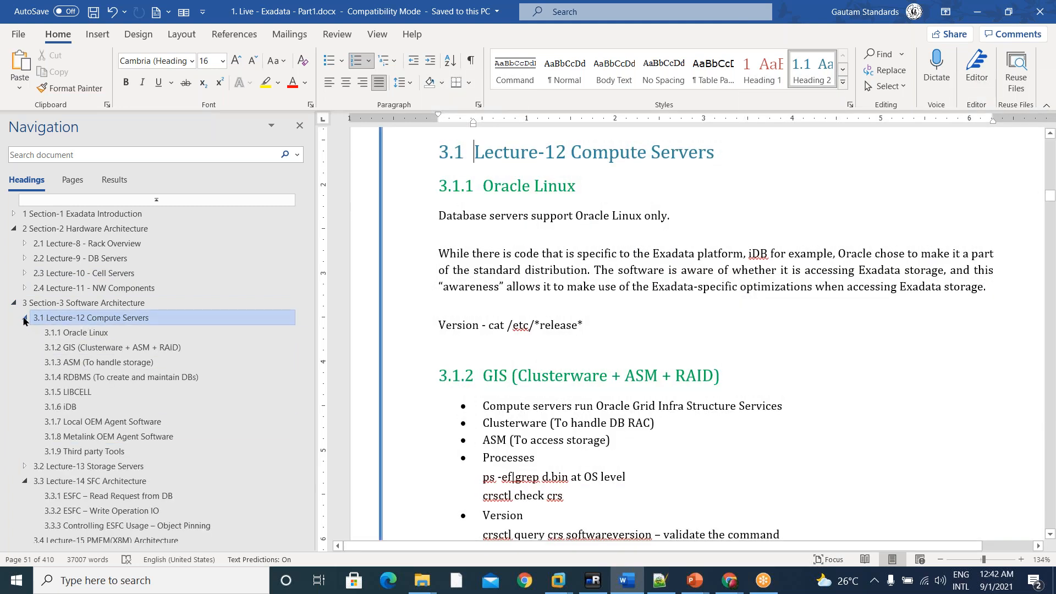
left_click(23, 317)
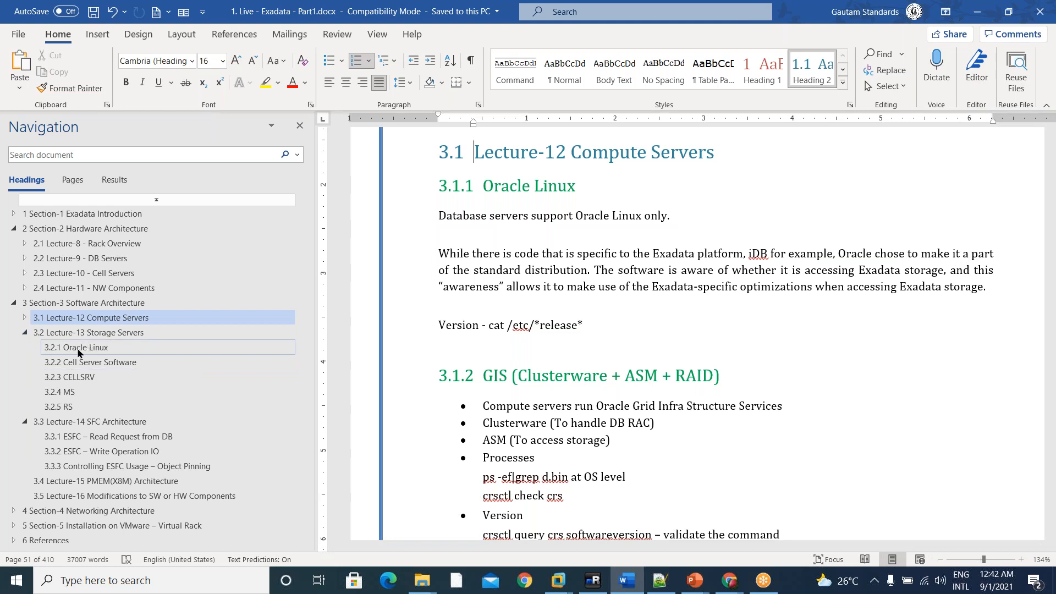
left_click(25, 333)
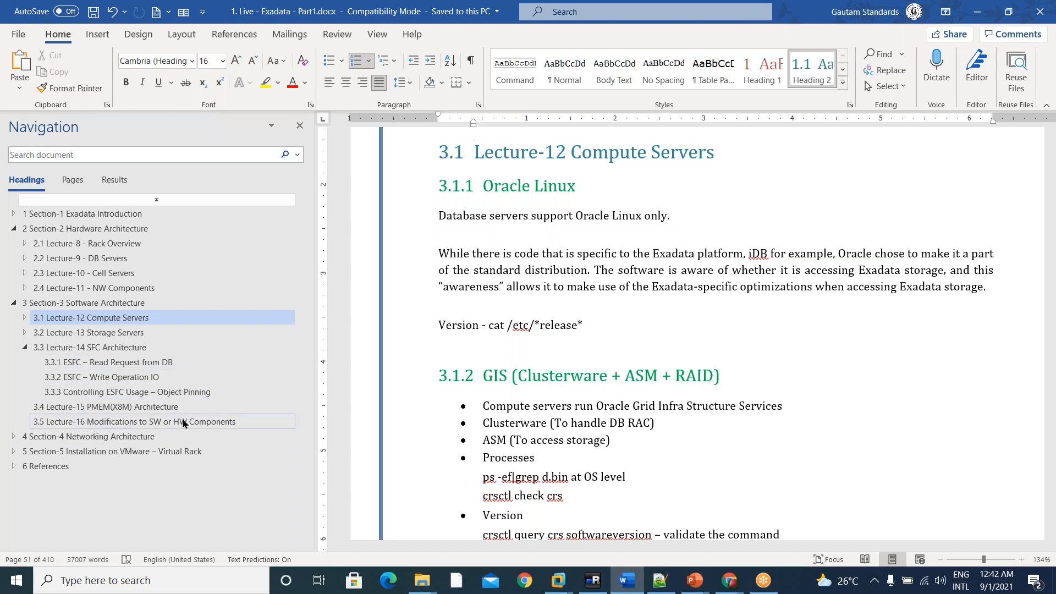
left_click(13, 348)
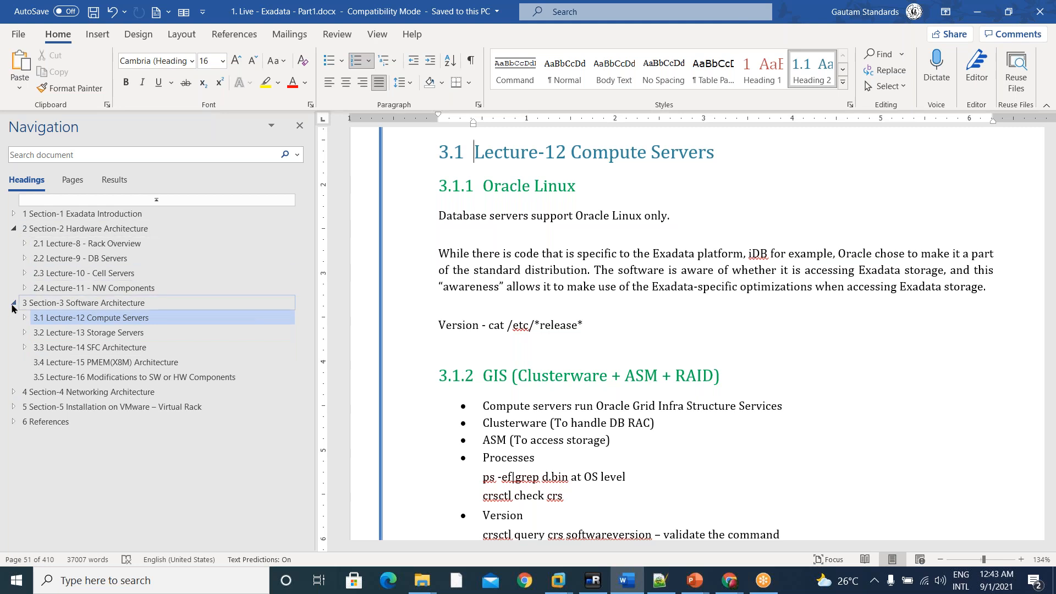
left_click(13, 303)
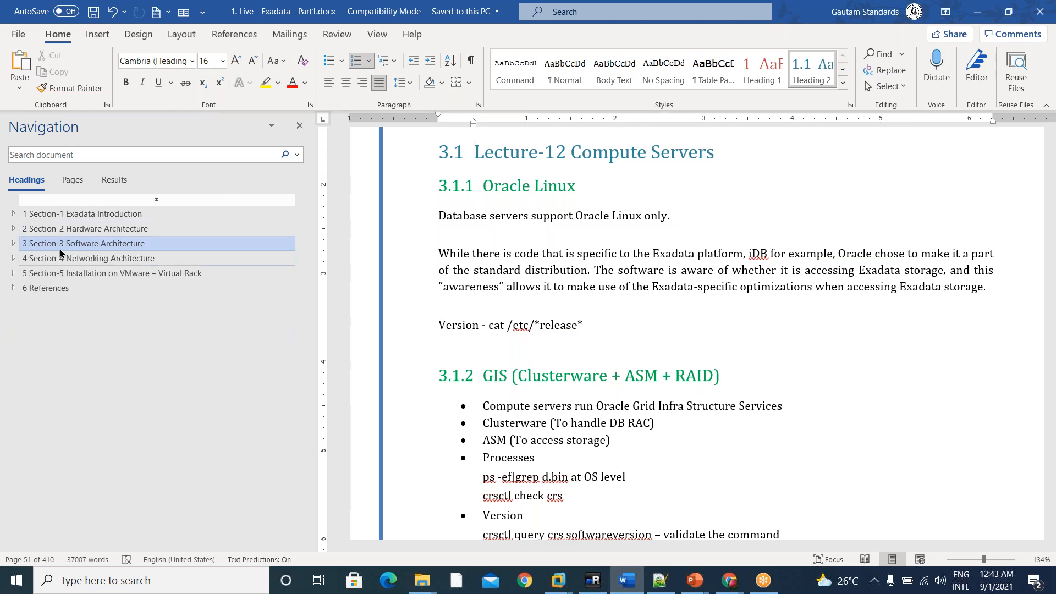
- Visit Section-2, then expand Section-4 and go to Lecture-17's Management Network subsection
left_click(85, 228)
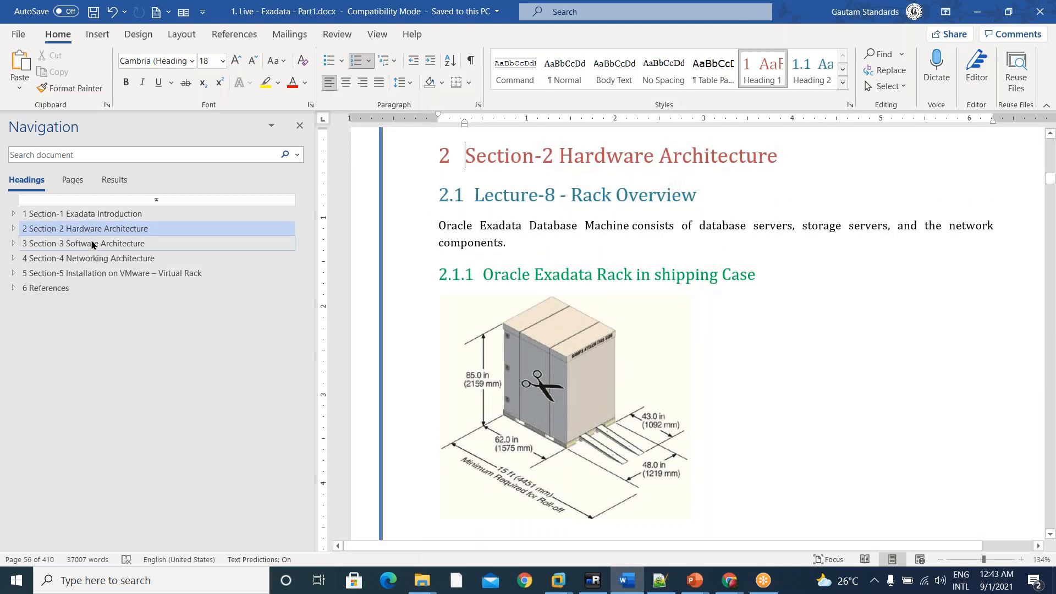
left_click(90, 258)
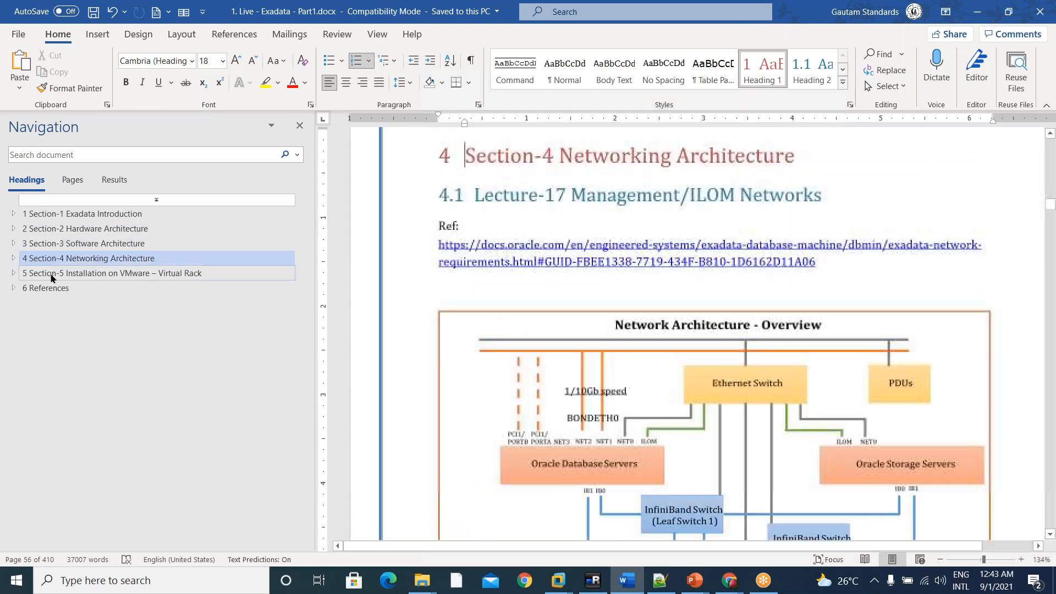
left_click(13, 258)
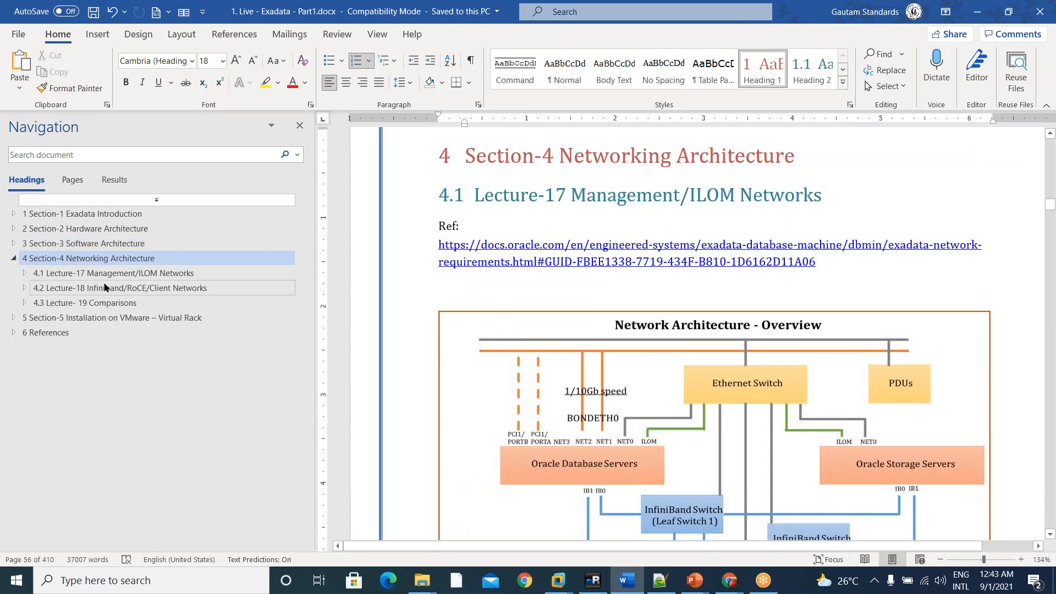
left_click(113, 273)
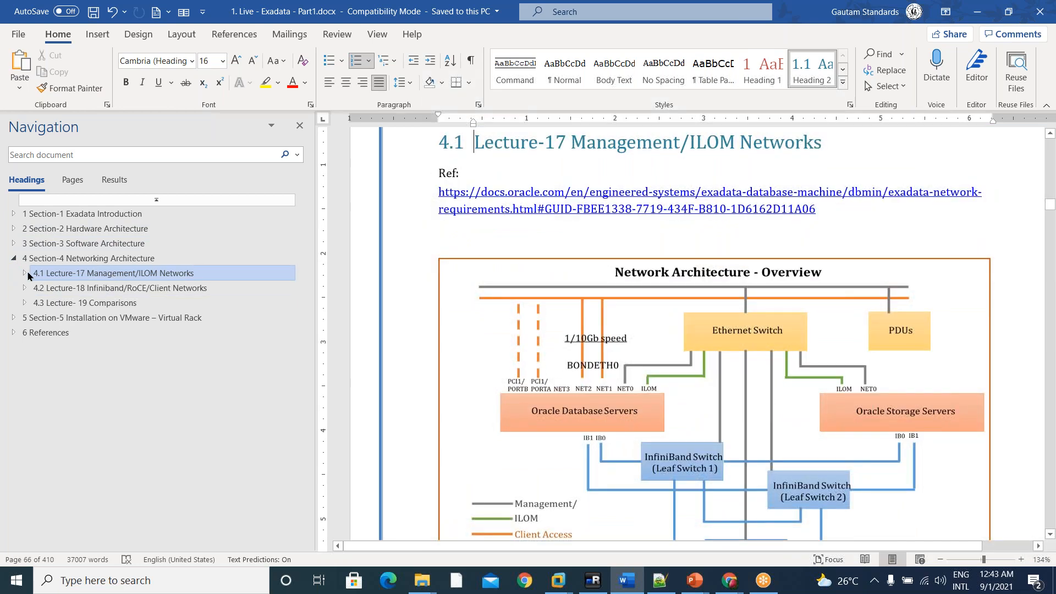
left_click(24, 273)
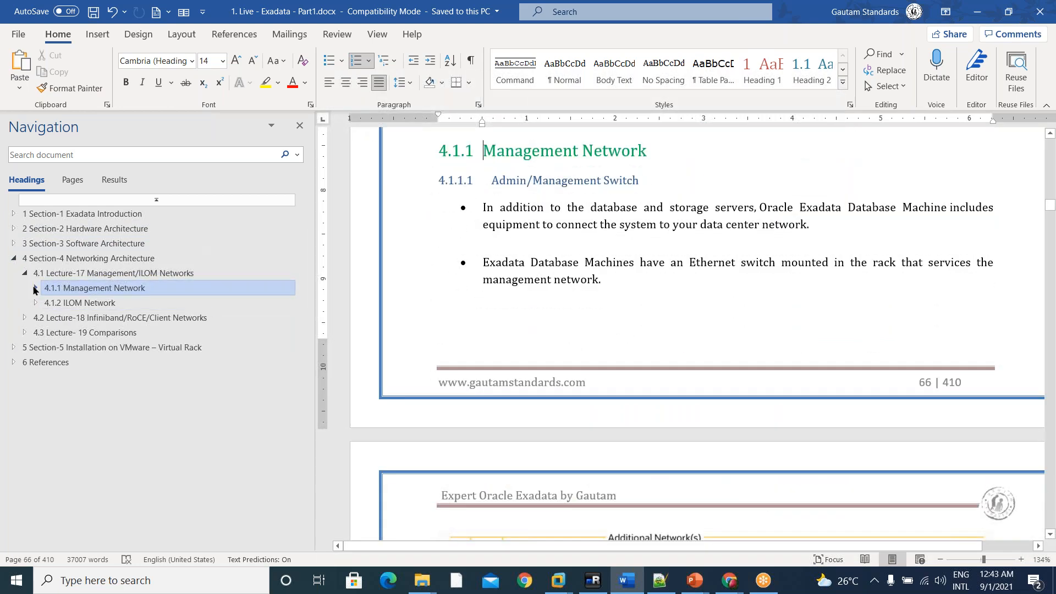
- Browse Links connected, Network Layout, addresses and Compute node ILOM topics, then collapse Lecture-17
left_click(35, 288)
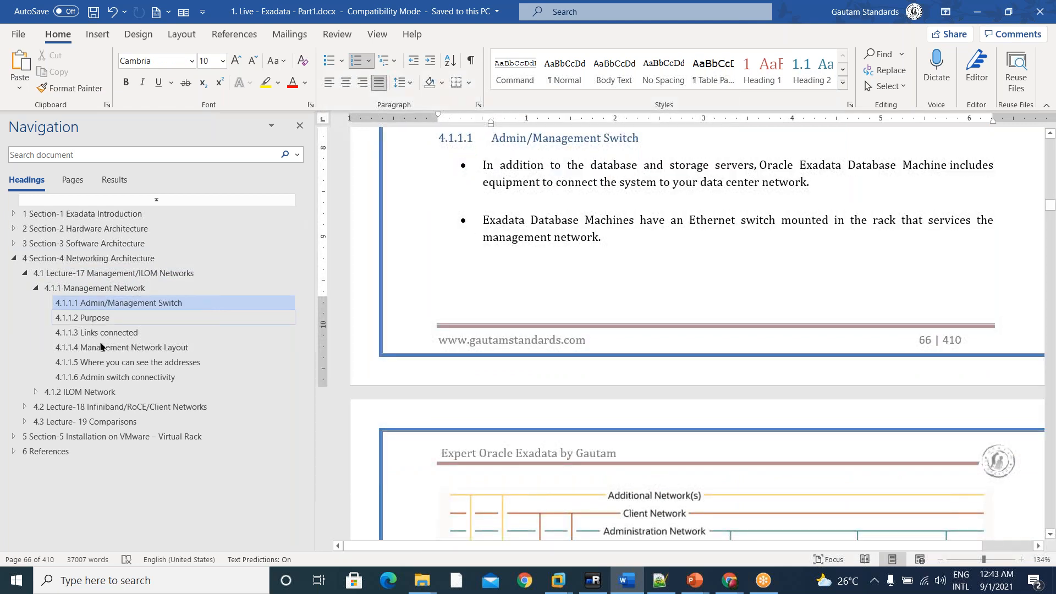
left_click(96, 333)
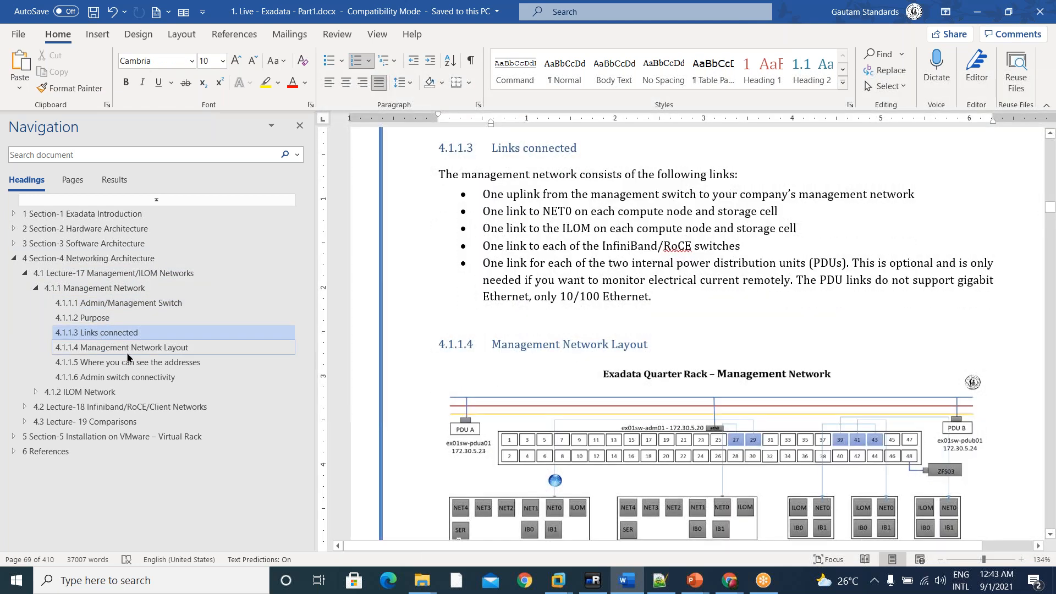
left_click(121, 347)
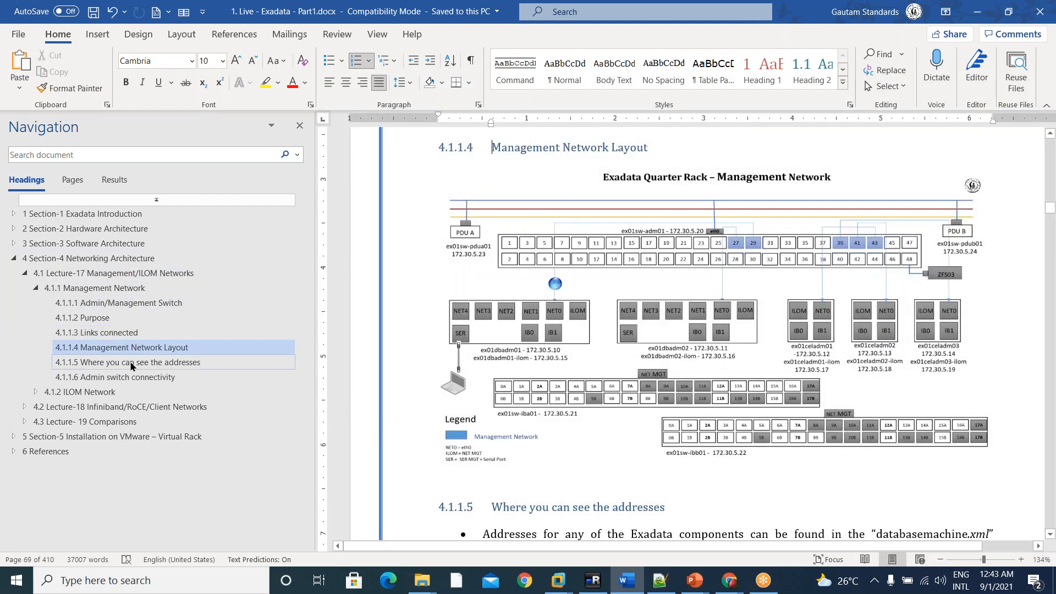
left_click(114, 377)
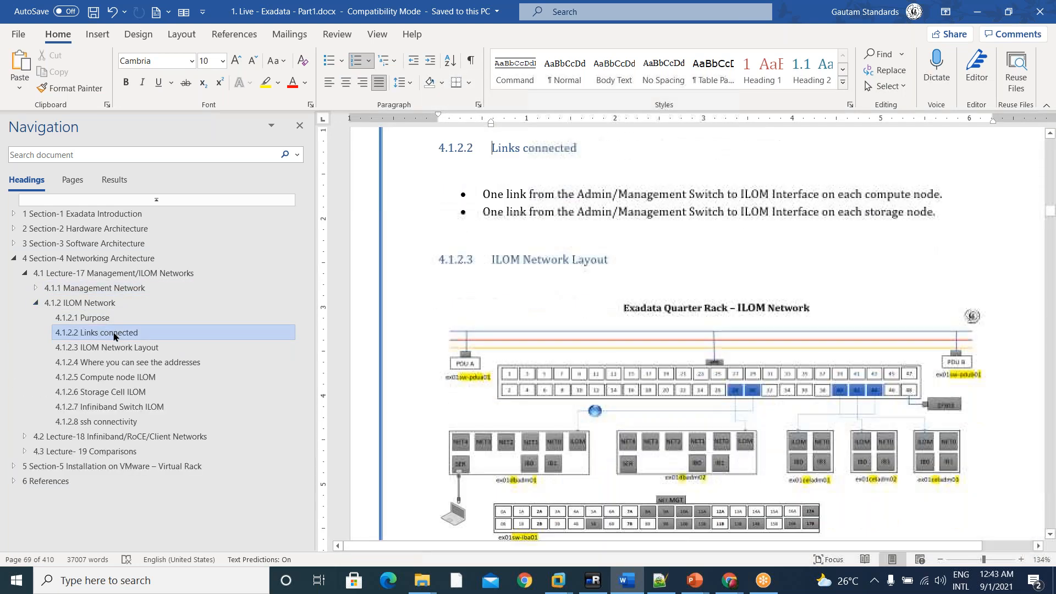
left_click(114, 377)
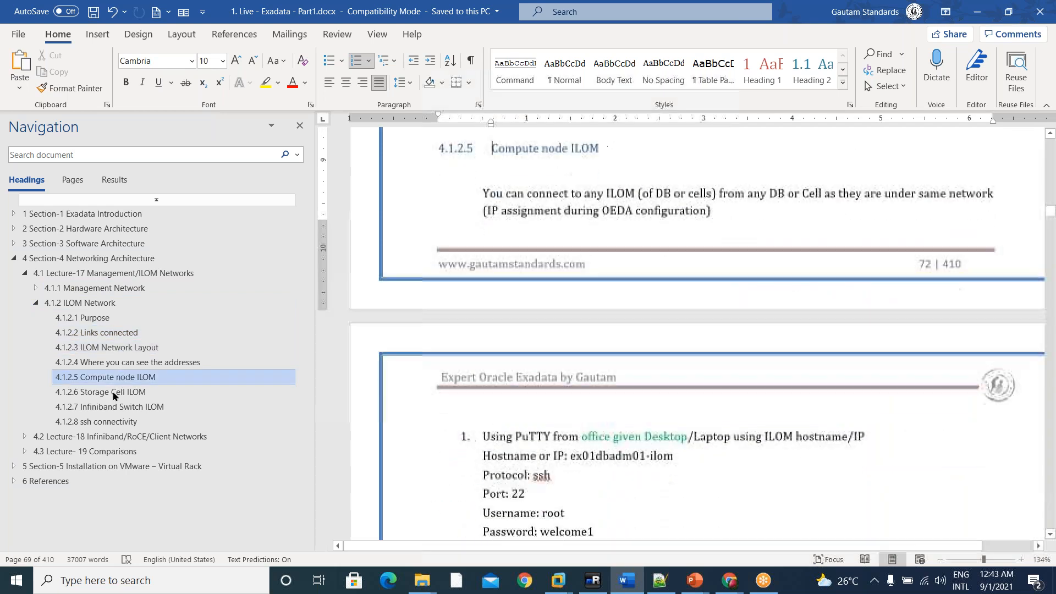
left_click(35, 303)
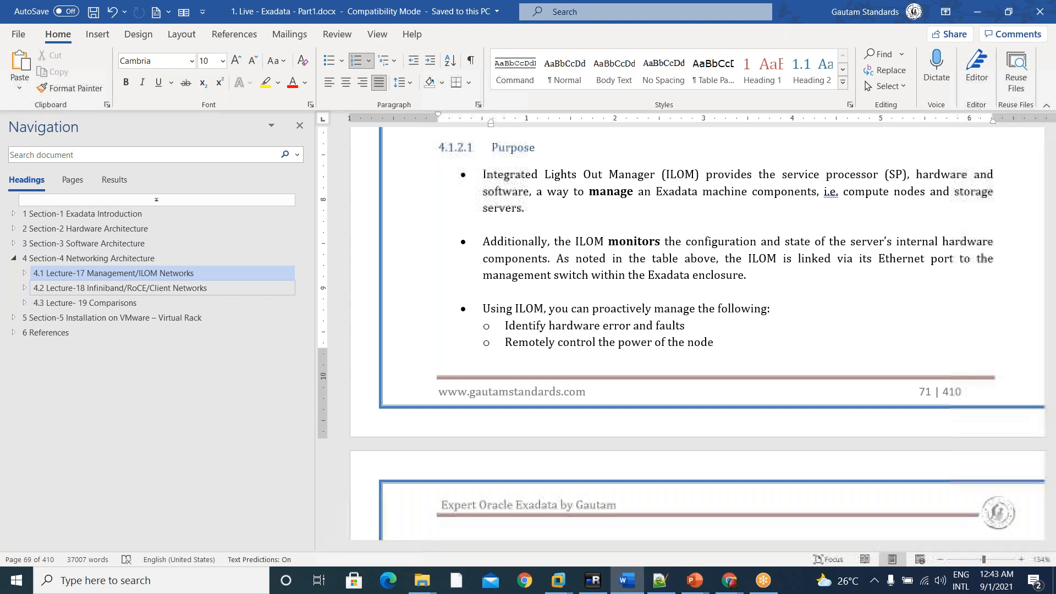
- Expand Lecture-18 and browse the InfiniBand/RoCE purpose, addresses and Infiniband Connectivity topics
left_click(13, 287)
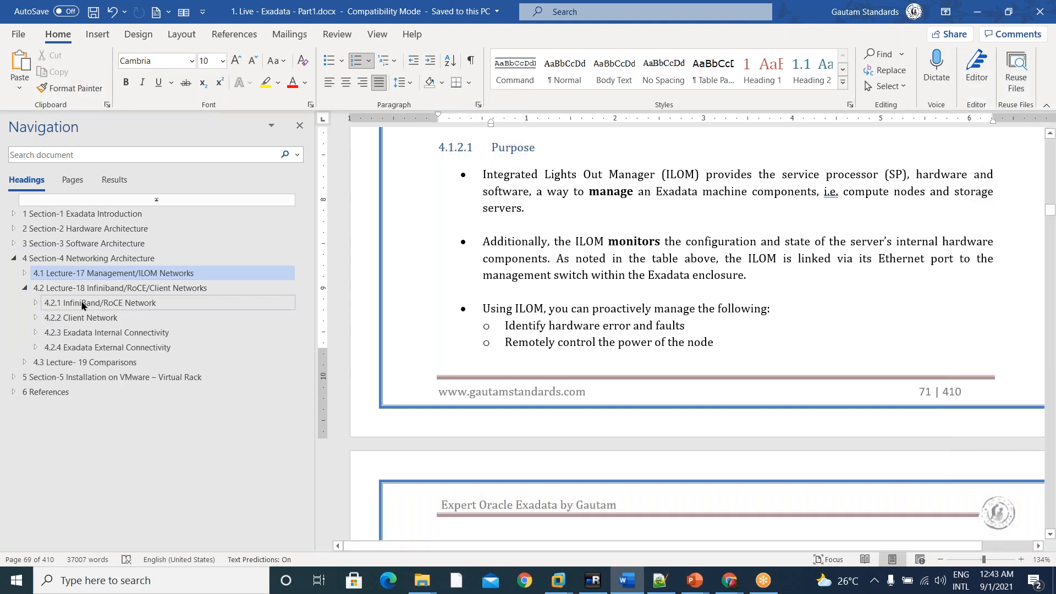
left_click(86, 318)
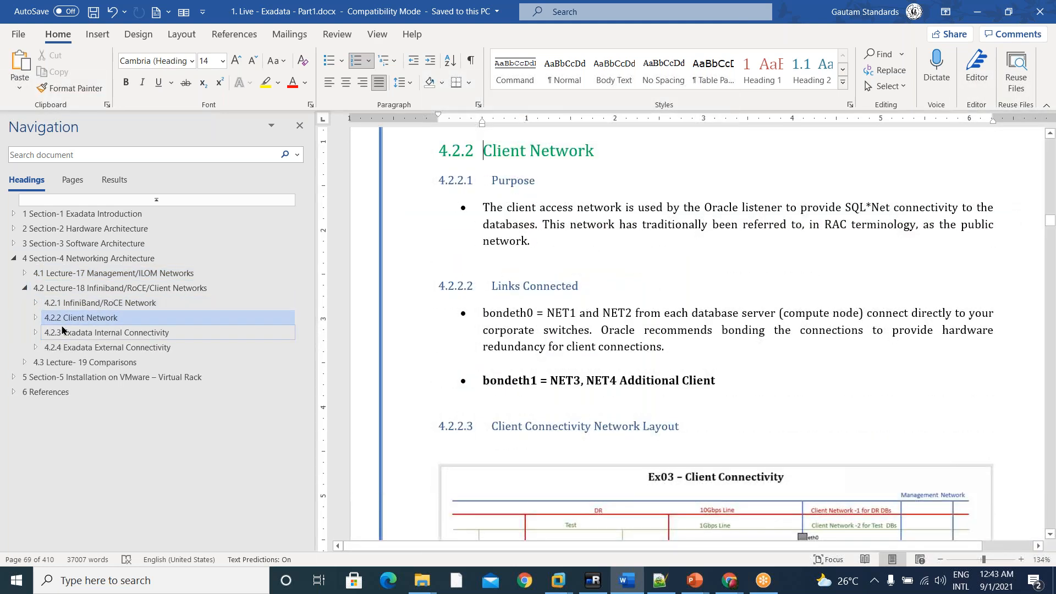
left_click(36, 302)
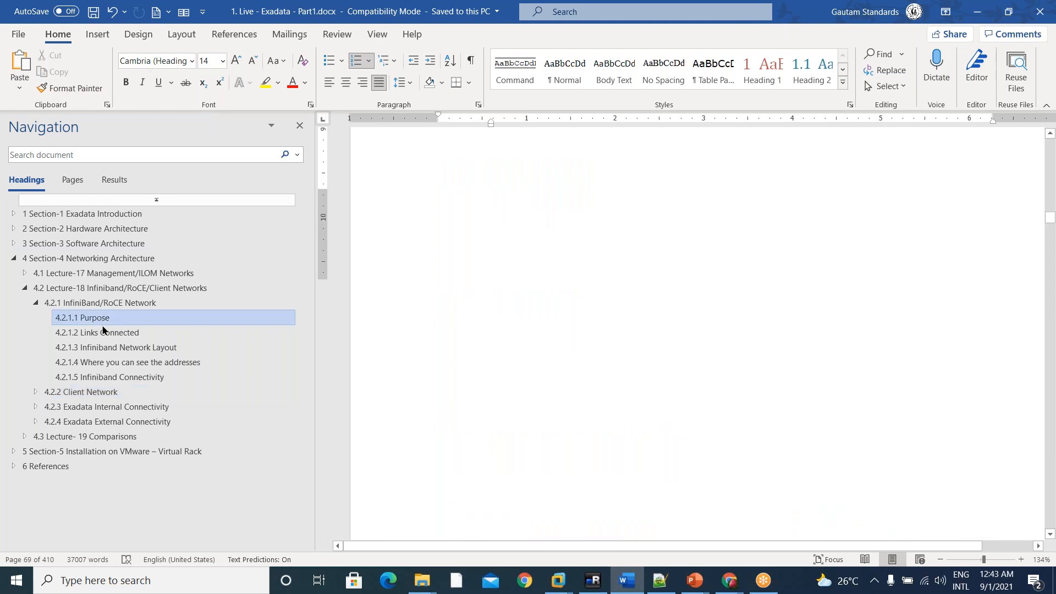
left_click(127, 362)
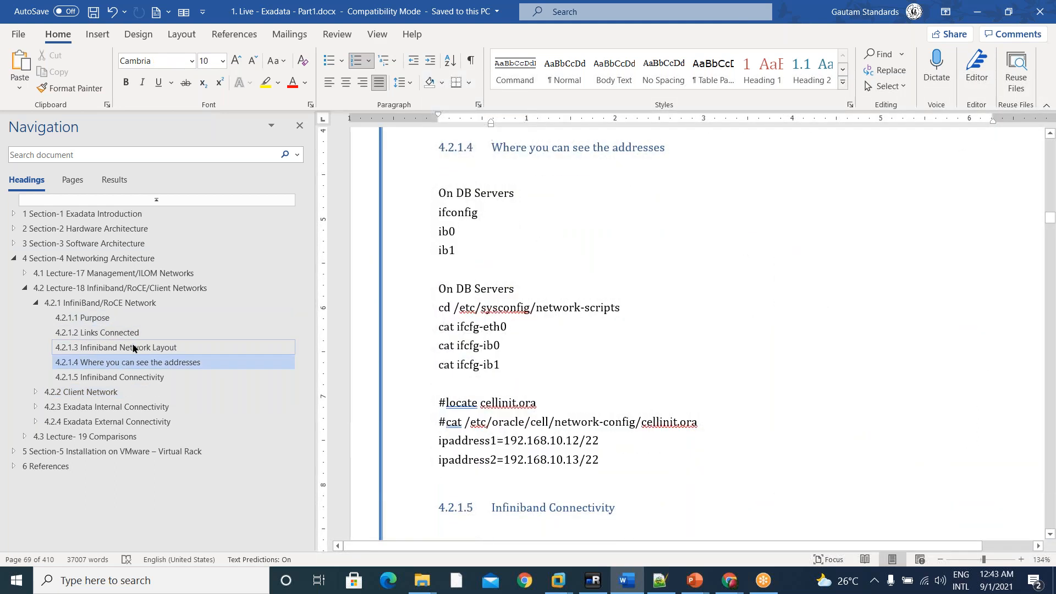
left_click(109, 376)
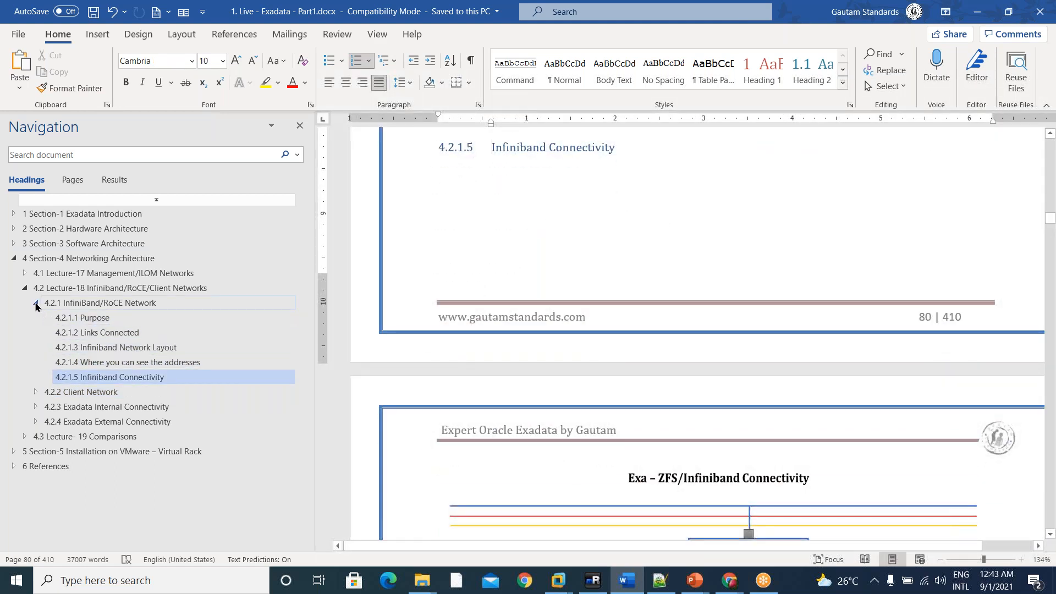
- Collapse InfiniBand subtopics and visit Client Network Links Connected, client addresses, then Internal Connectivity
left_click(36, 303)
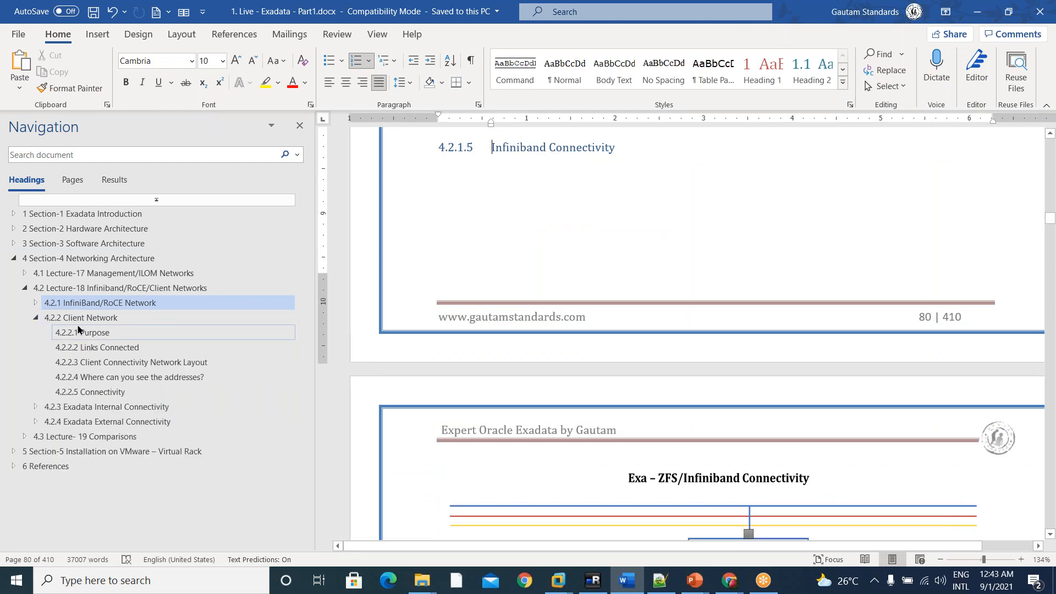
left_click(96, 347)
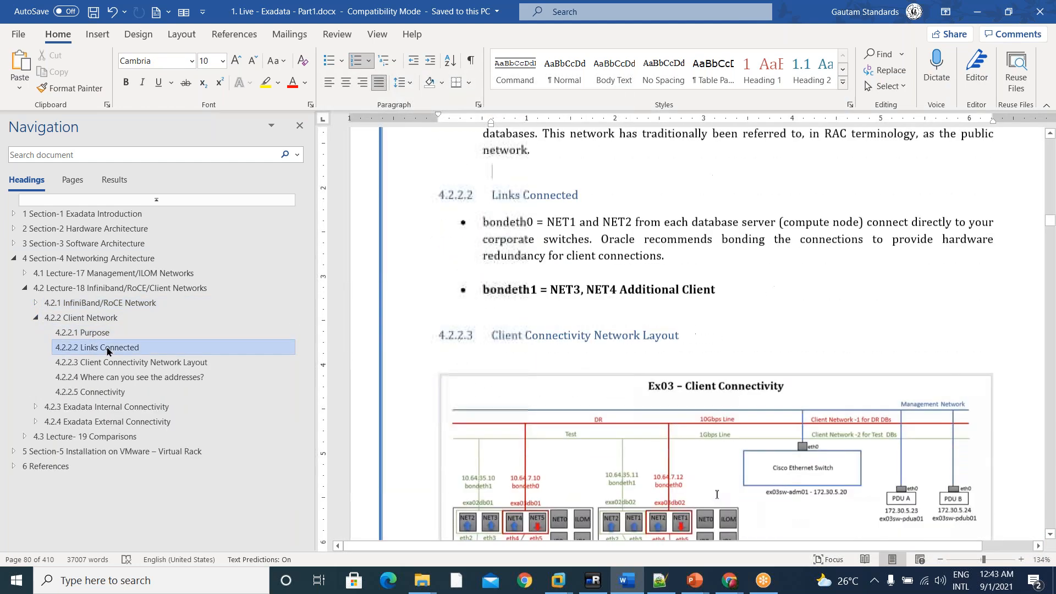
left_click(129, 377)
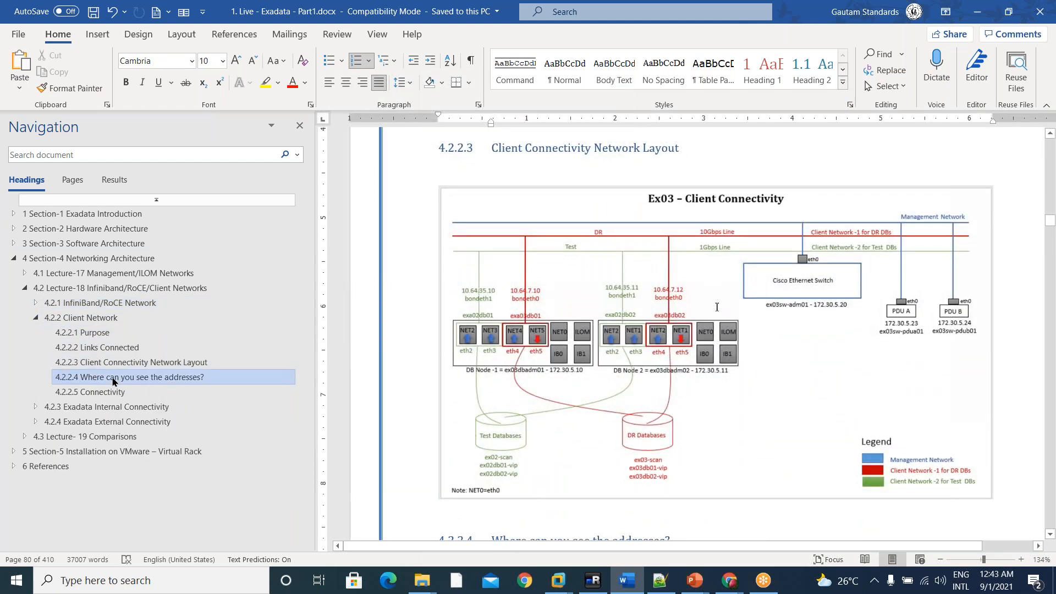
left_click(94, 391)
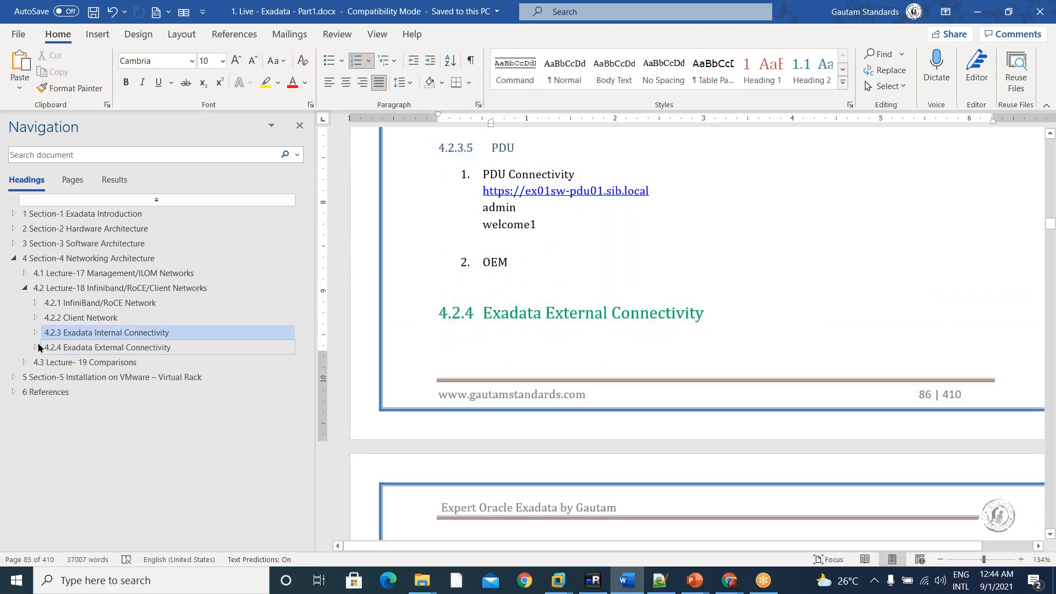
- Browse External Connectivity's core switch, out-of-band, OEM/backup and Multi Rack topics, then go to Section-5
left_click(36, 348)
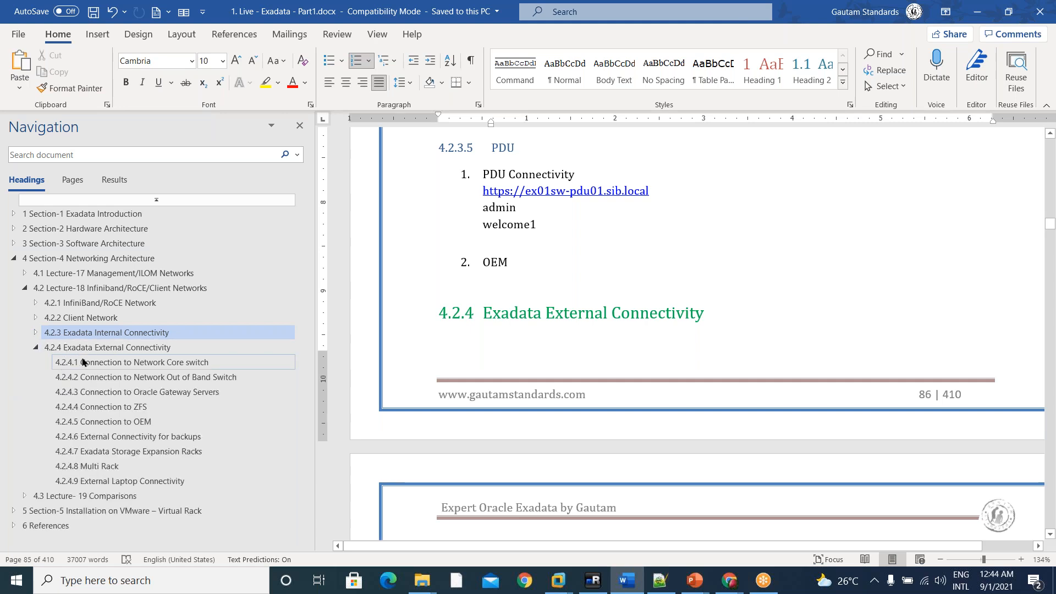
left_click(131, 362)
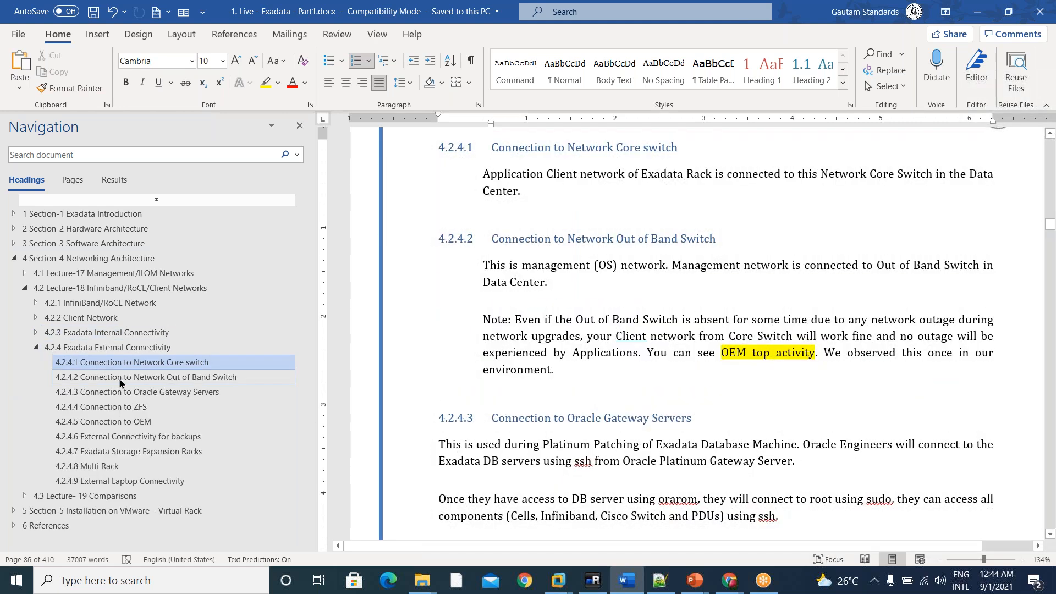
left_click(144, 377)
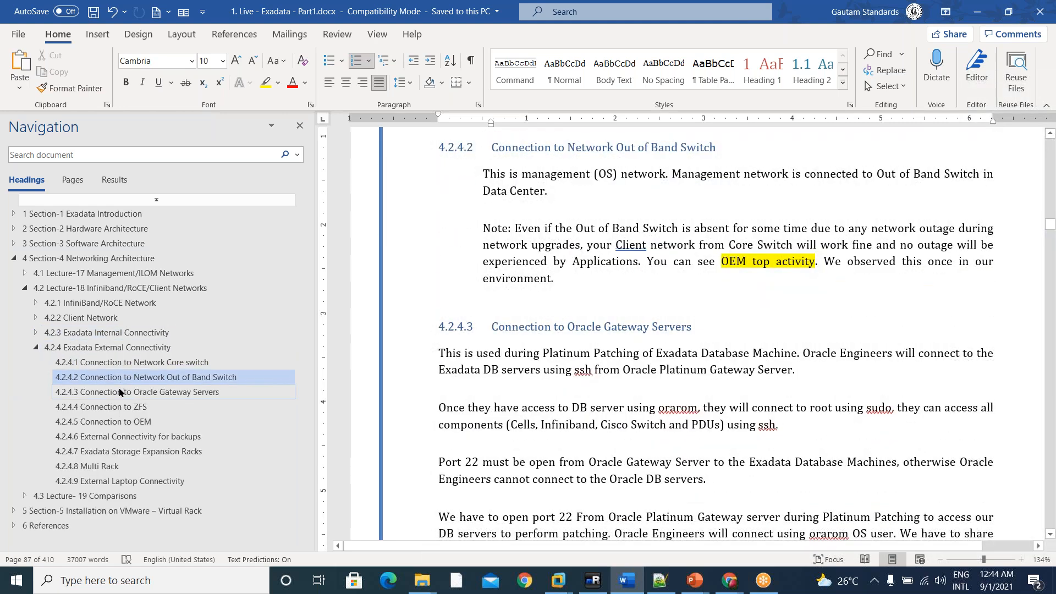
left_click(127, 435)
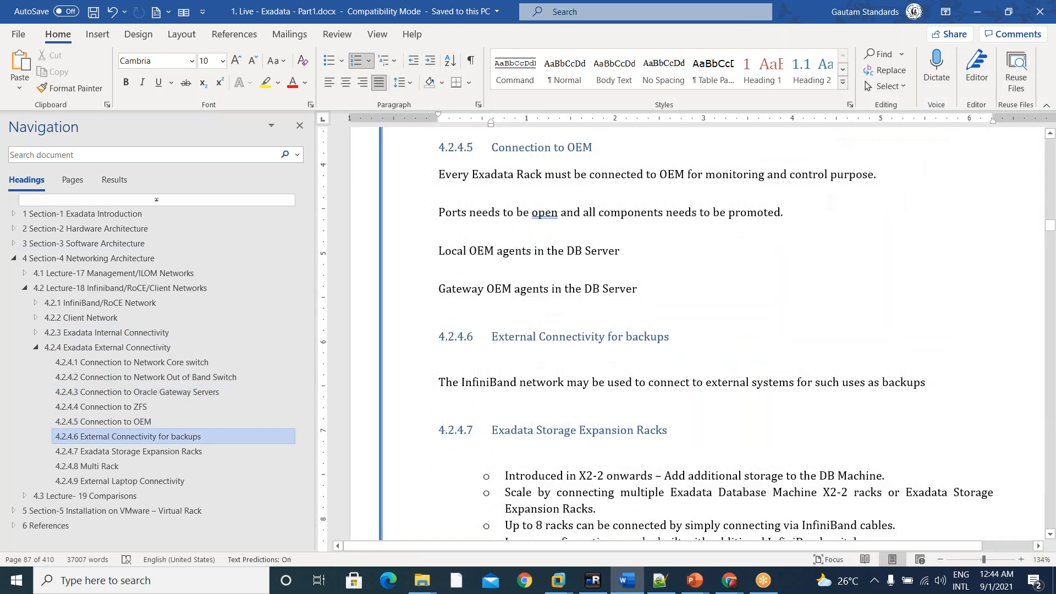
left_click(86, 465)
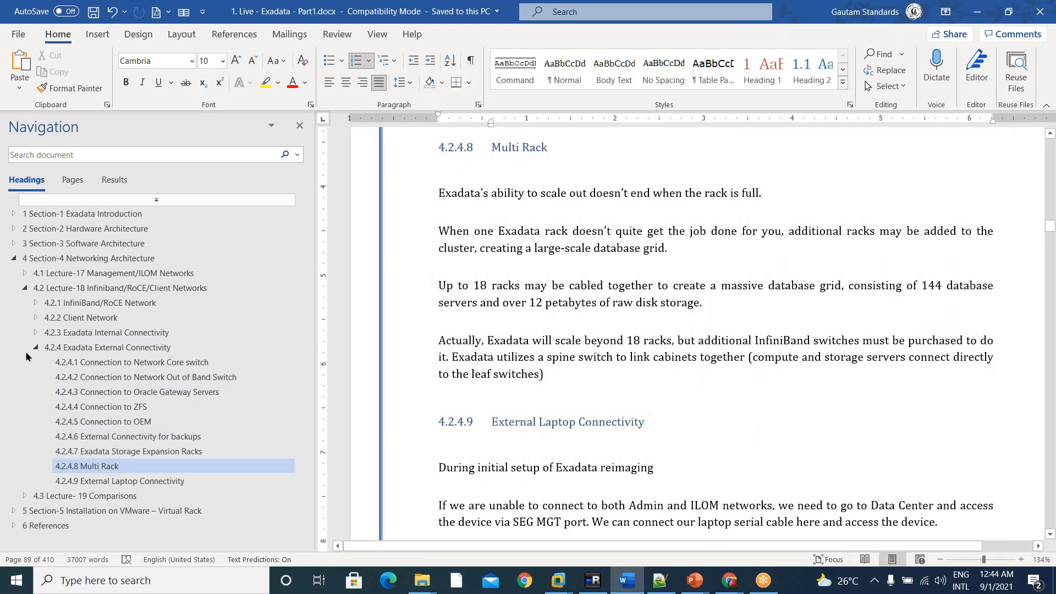
left_click(36, 288)
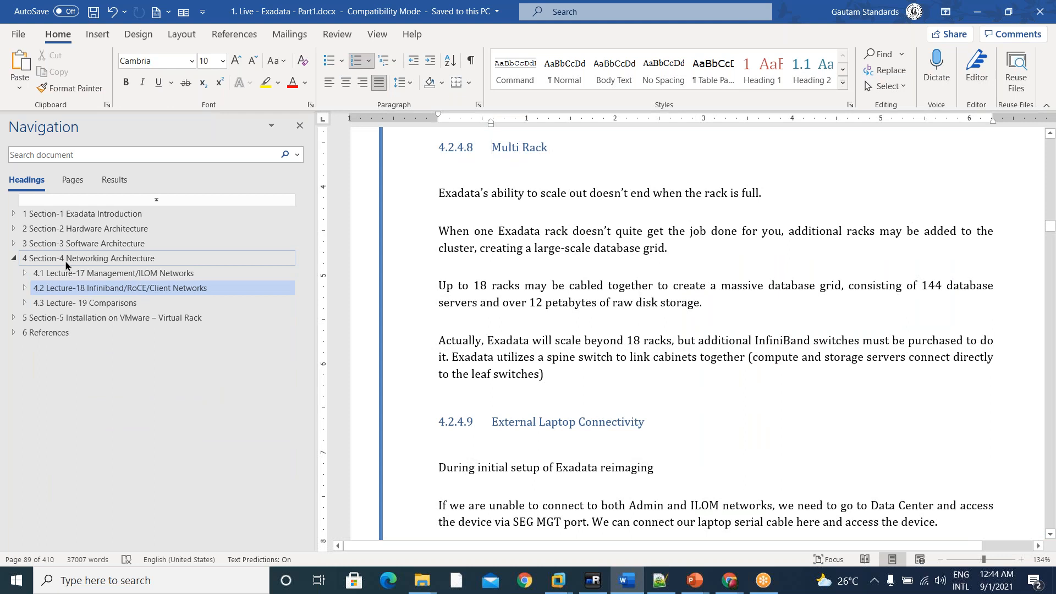
left_click(90, 258)
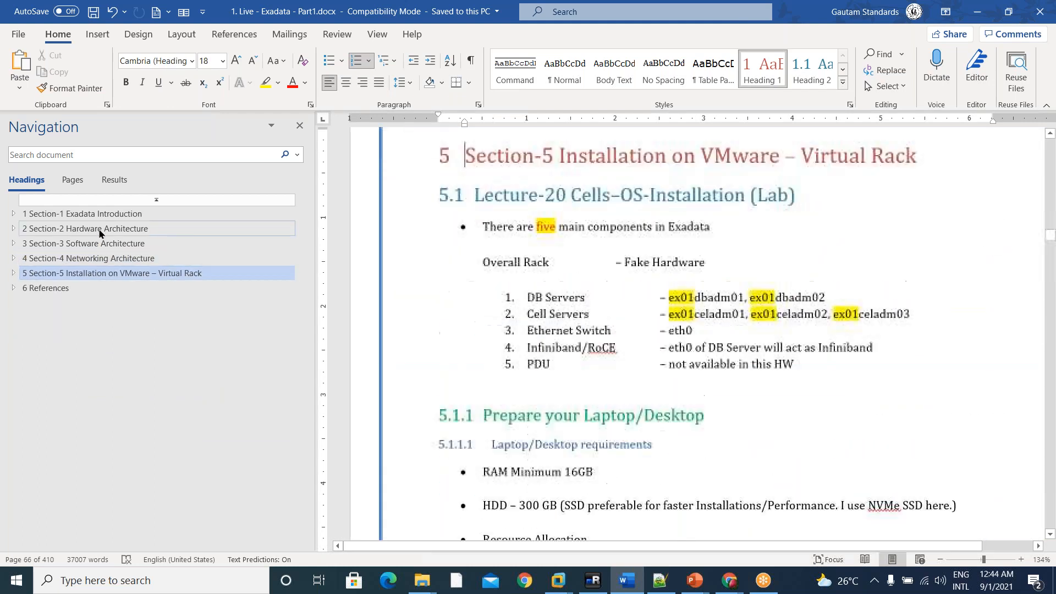
- Visit Lecture-7's Disk Types, Fixed Rack Models and Scalability/Capacity On-Demand topics, then return to Lecture-7
left_click(13, 213)
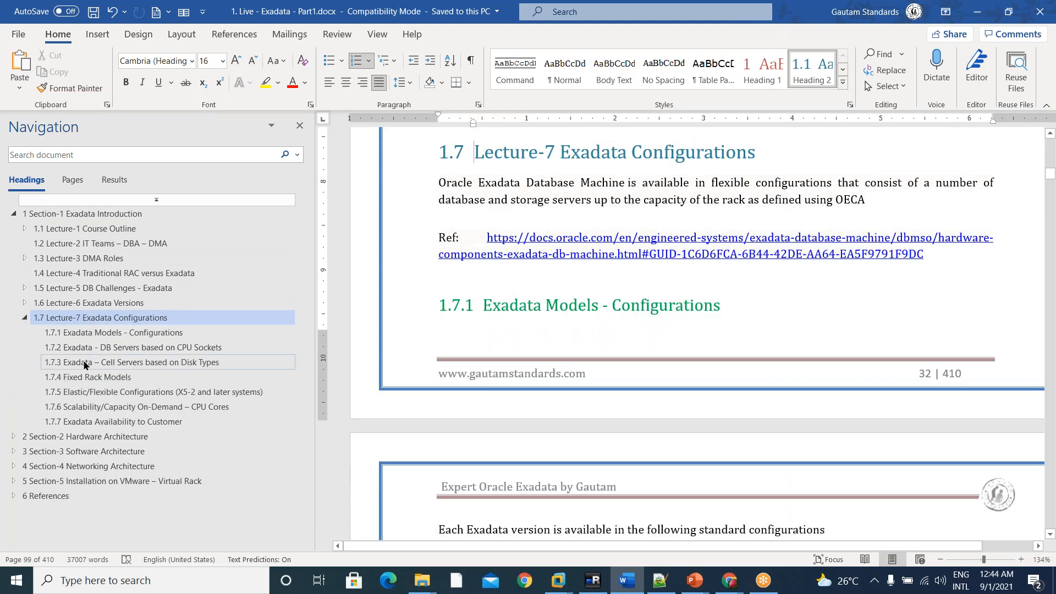
left_click(133, 347)
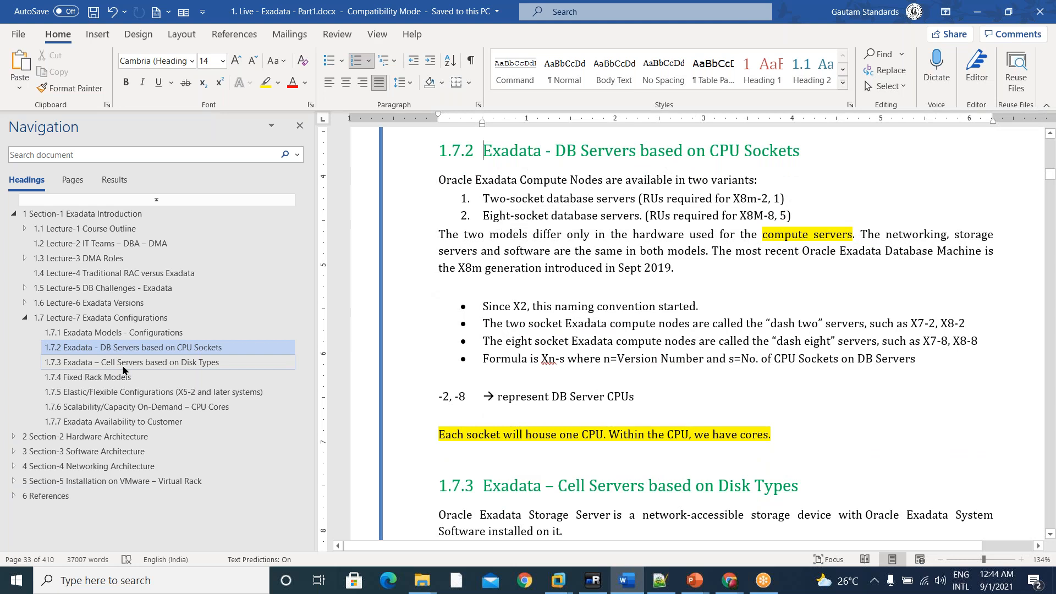
left_click(132, 363)
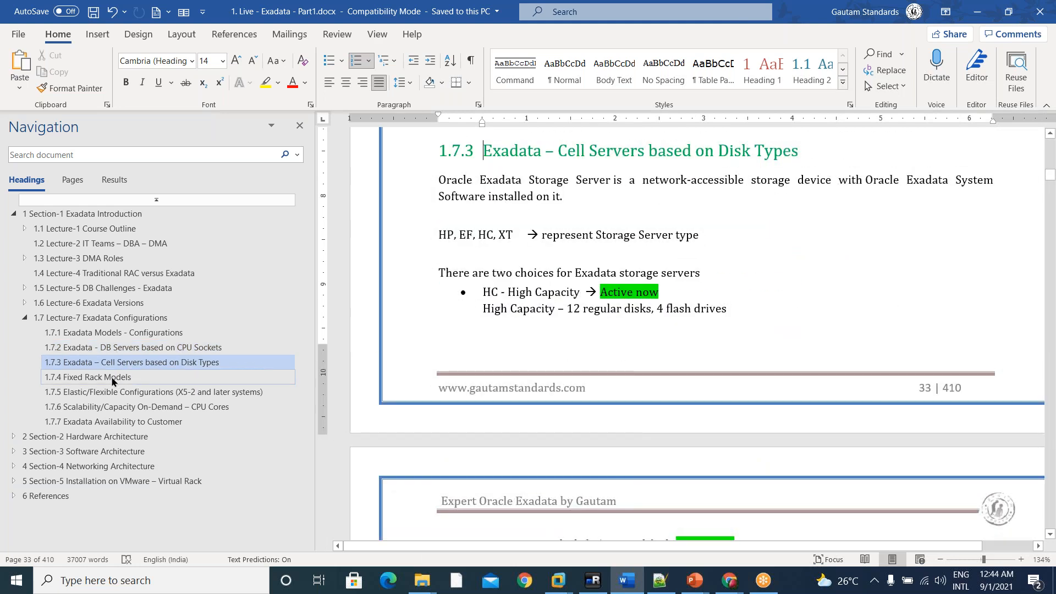
left_click(87, 377)
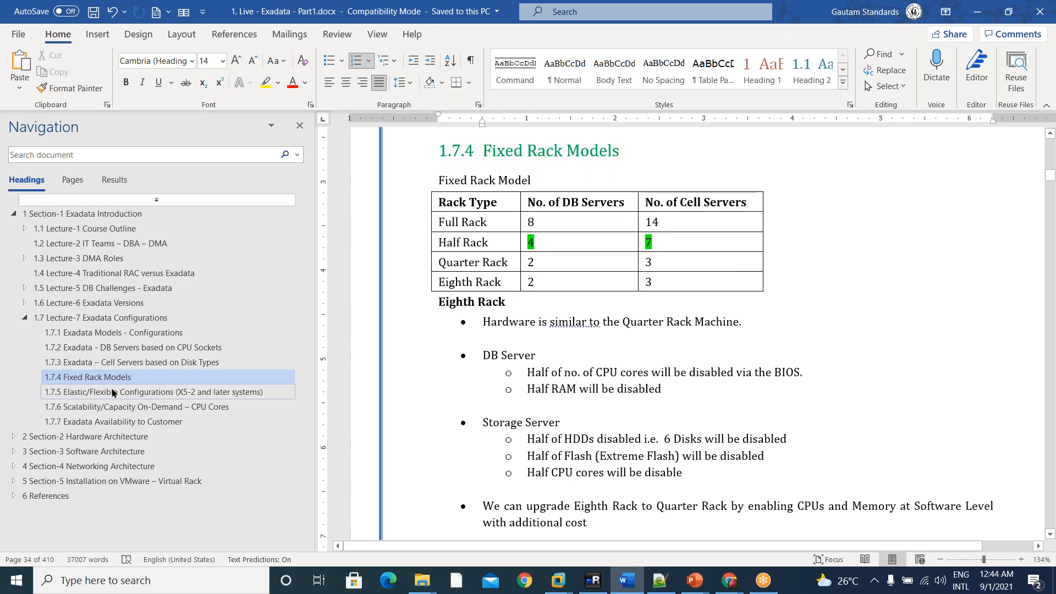
left_click(137, 407)
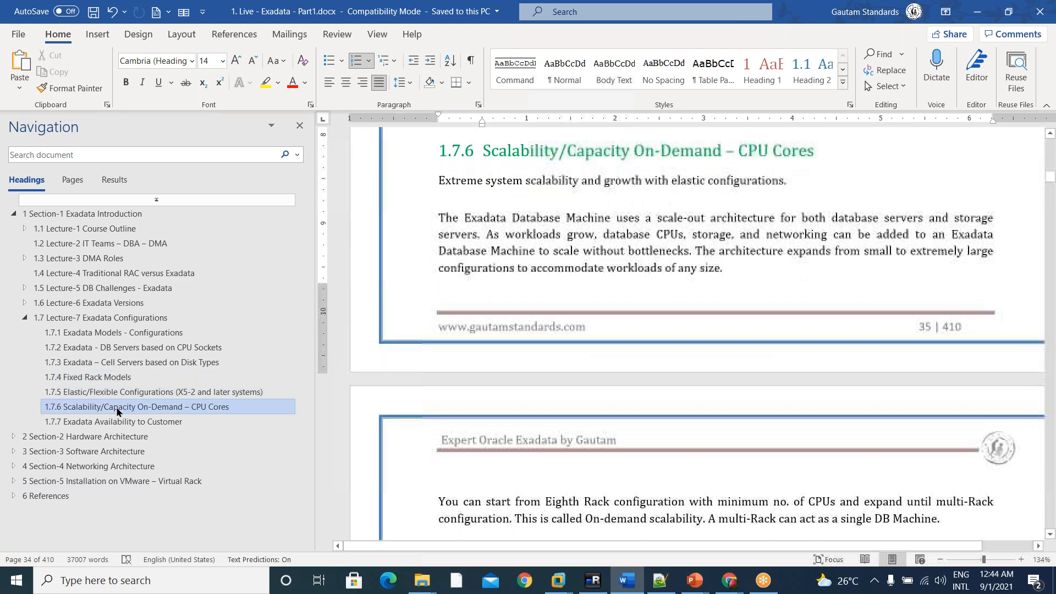
left_click(101, 317)
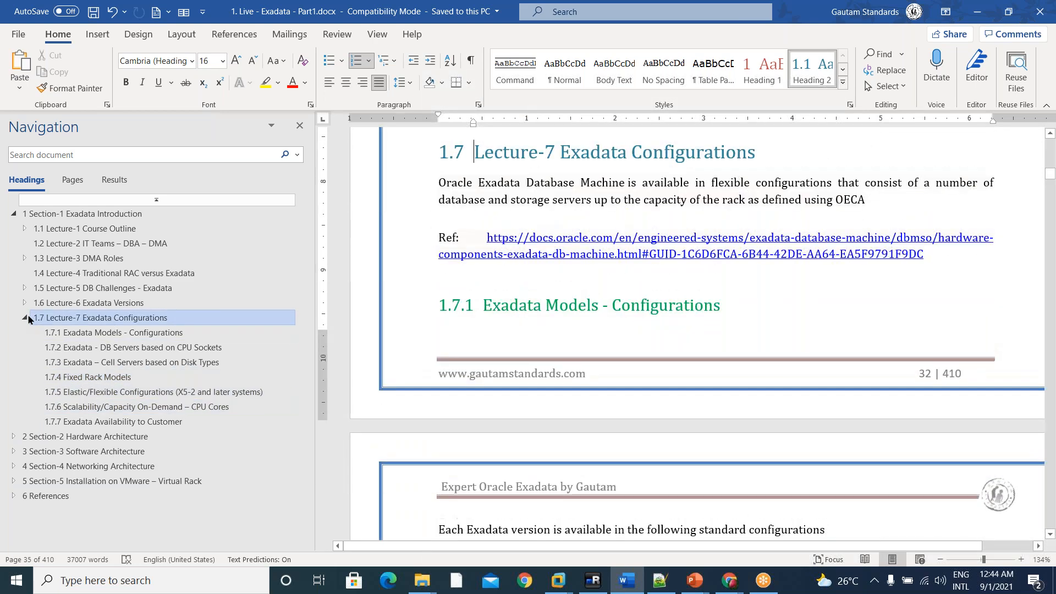
- Collapse Lecture-7, then view the X8M (Sep 2019), X3 – 2012 and V2 – 2009 sections
left_click(24, 317)
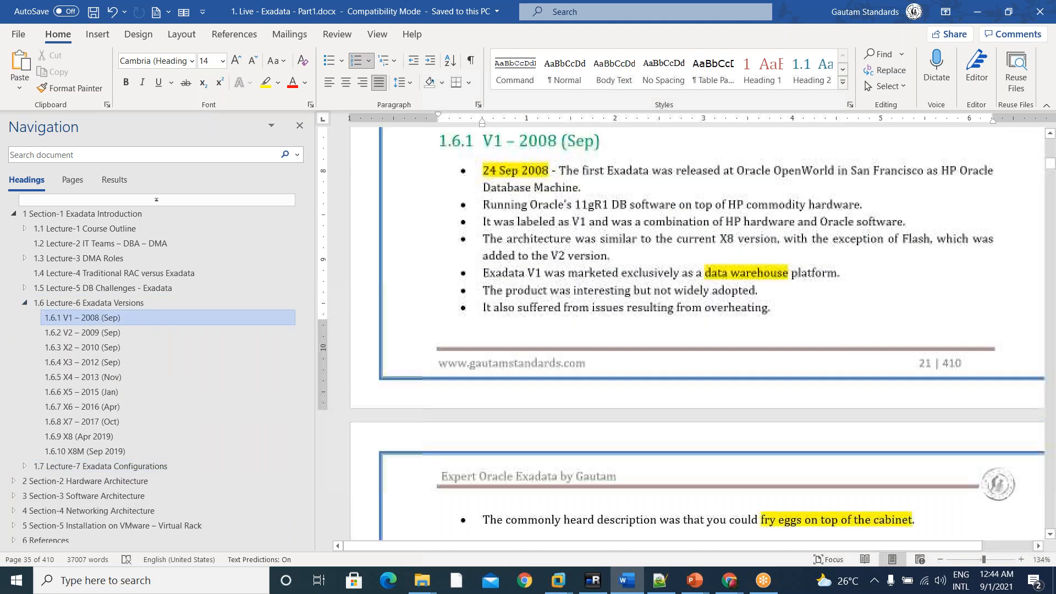
left_click(84, 451)
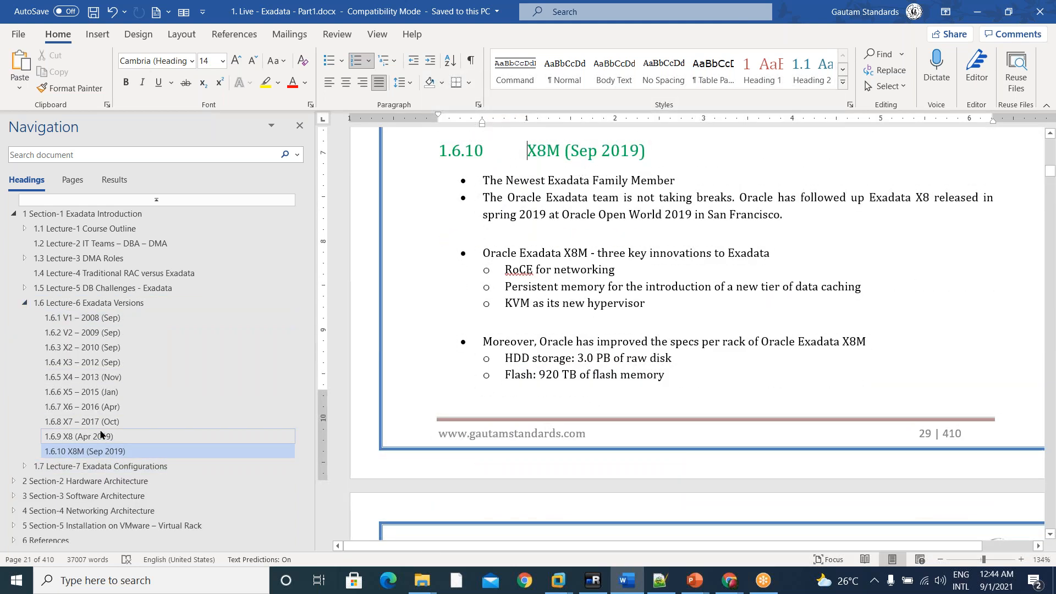
left_click(81, 391)
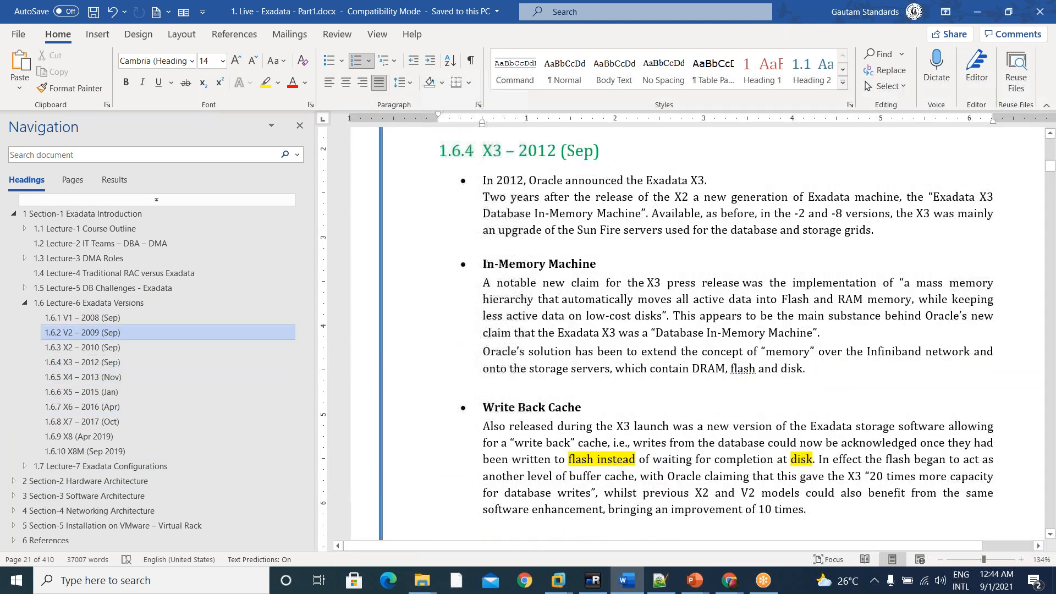
left_click(82, 332)
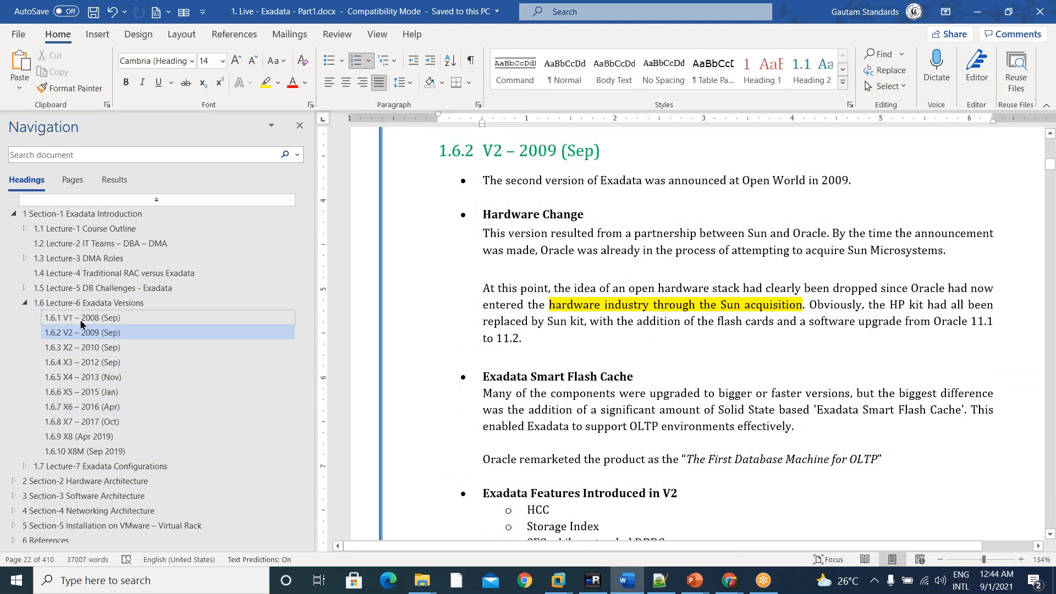
left_click(83, 362)
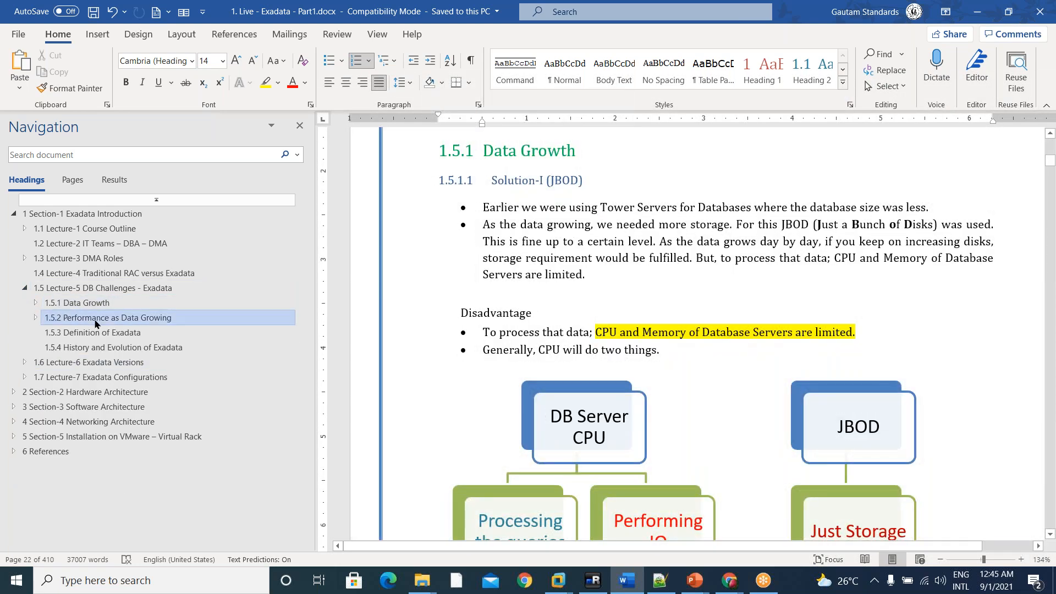
- View Performance as Data Growing, collapse Lecture-5, pass Lecture-4, and land on Lecture-3 DMA Roles
left_click(115, 318)
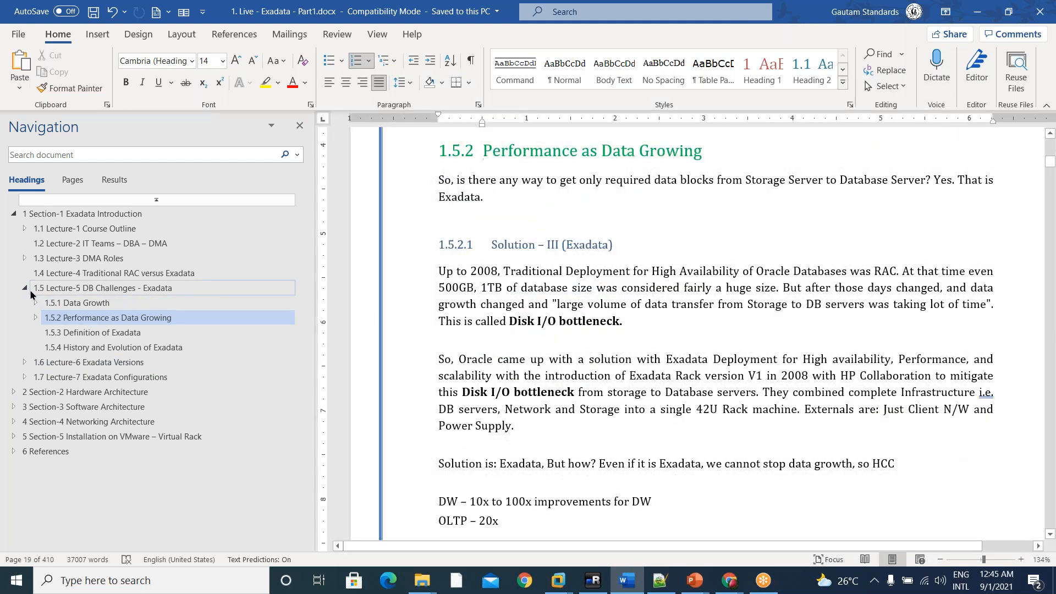
left_click(24, 287)
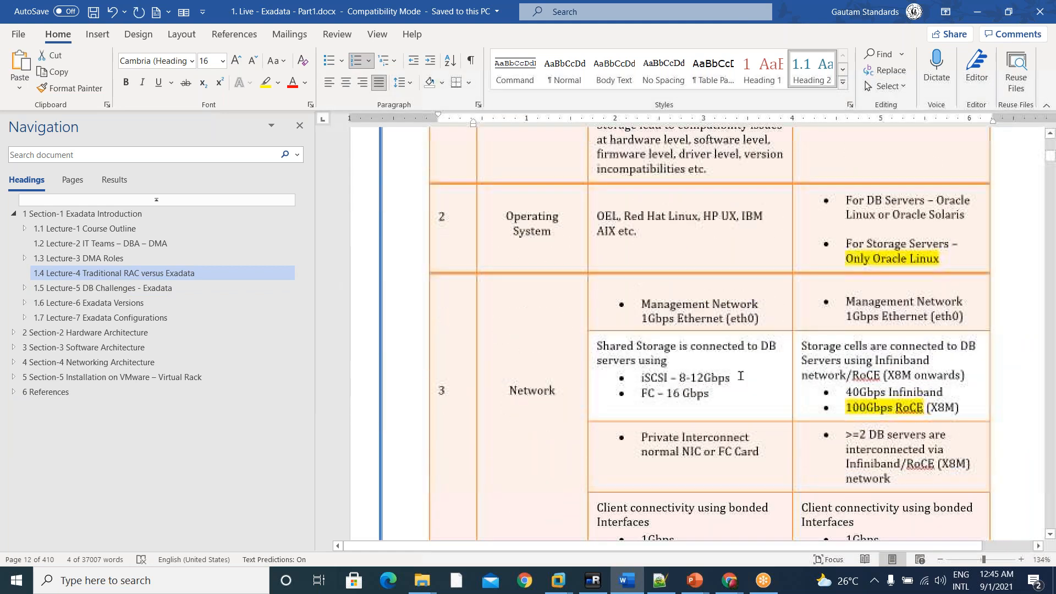
left_click(103, 288)
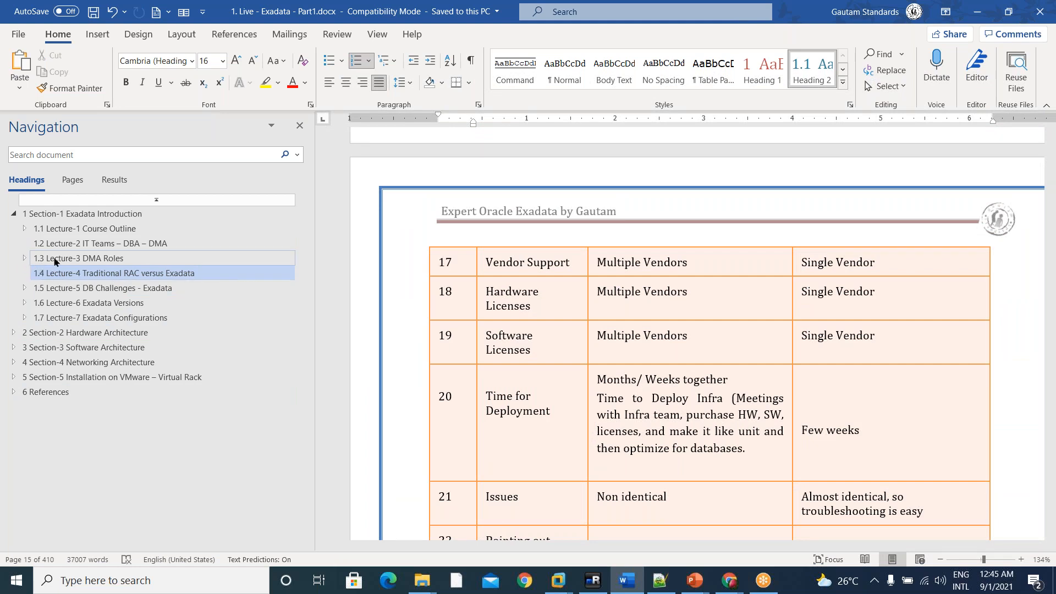
left_click(78, 258)
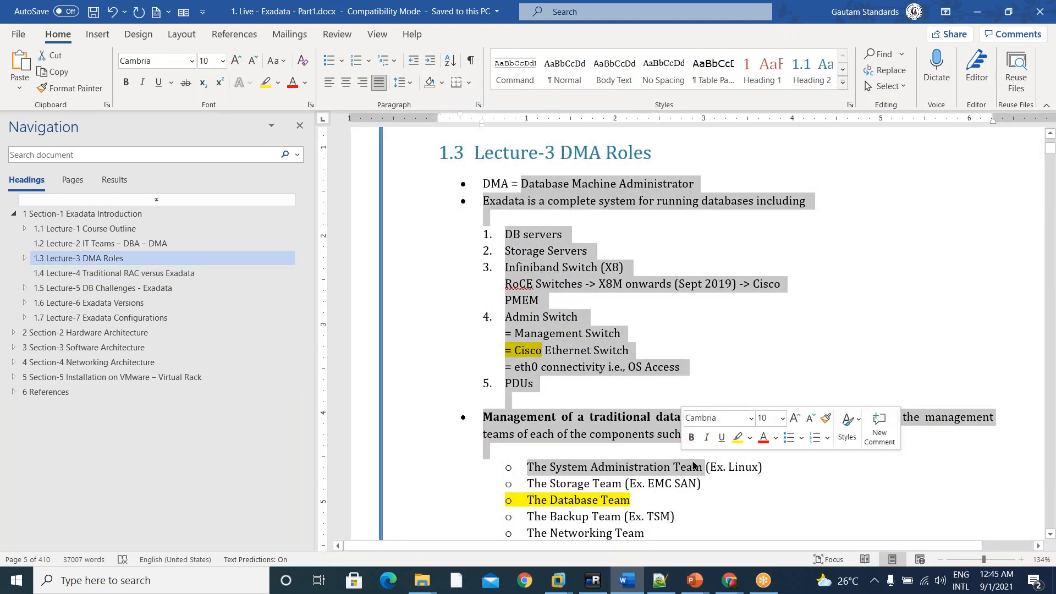
- Expand Lecture-3, view its Operating System and Backup subsections, then jump to Lecture-2
scroll("down", 3)
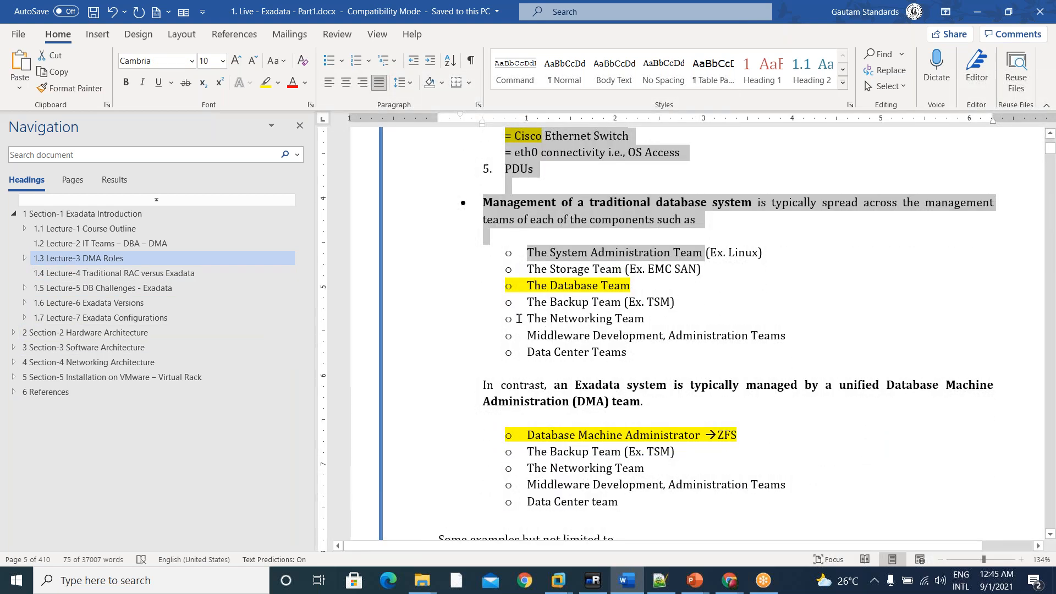
left_click(24, 258)
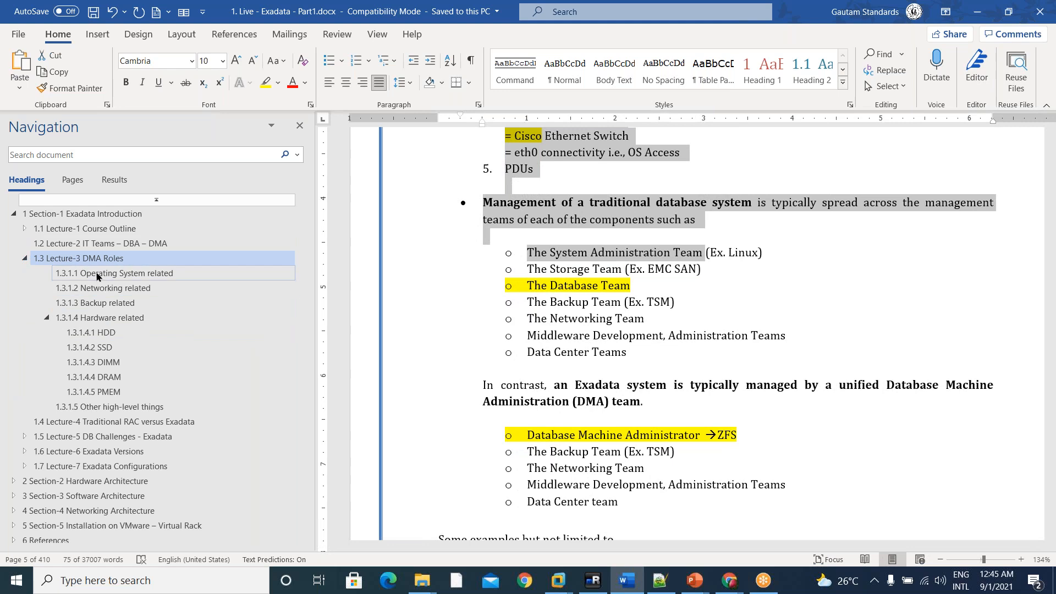
left_click(113, 273)
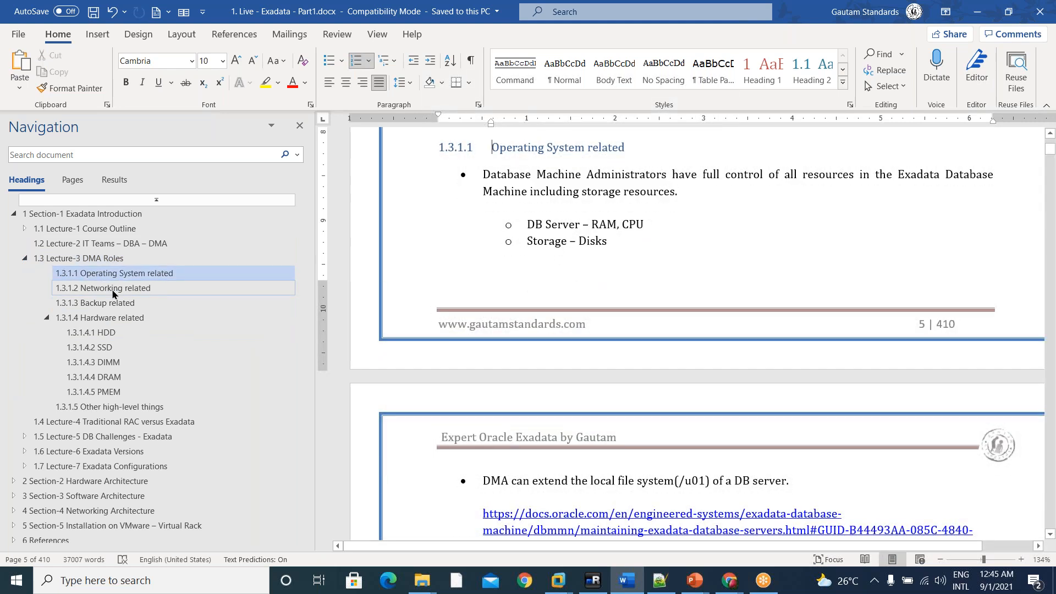
left_click(102, 303)
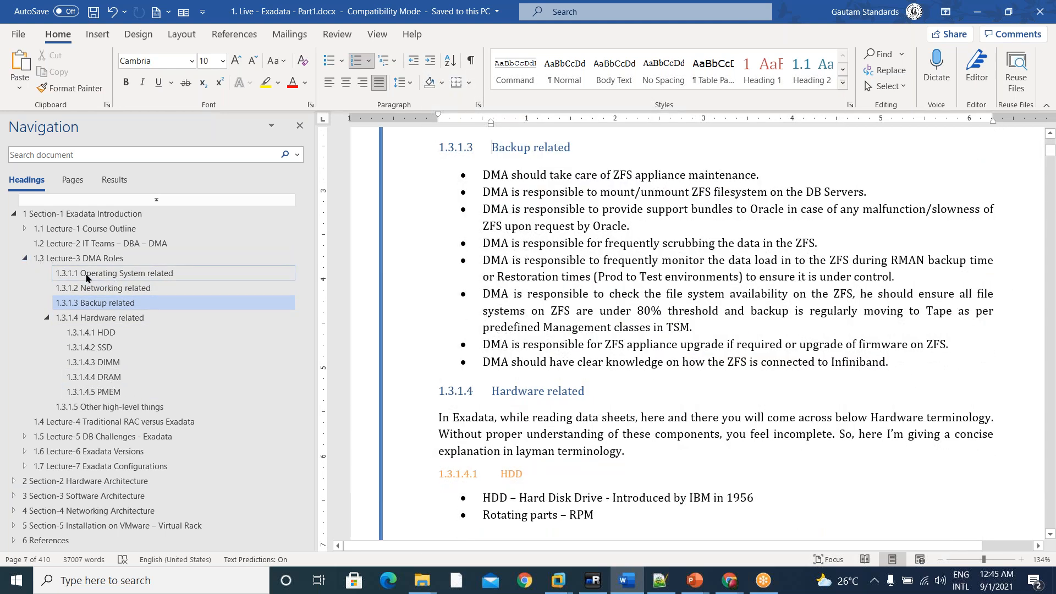
left_click(120, 287)
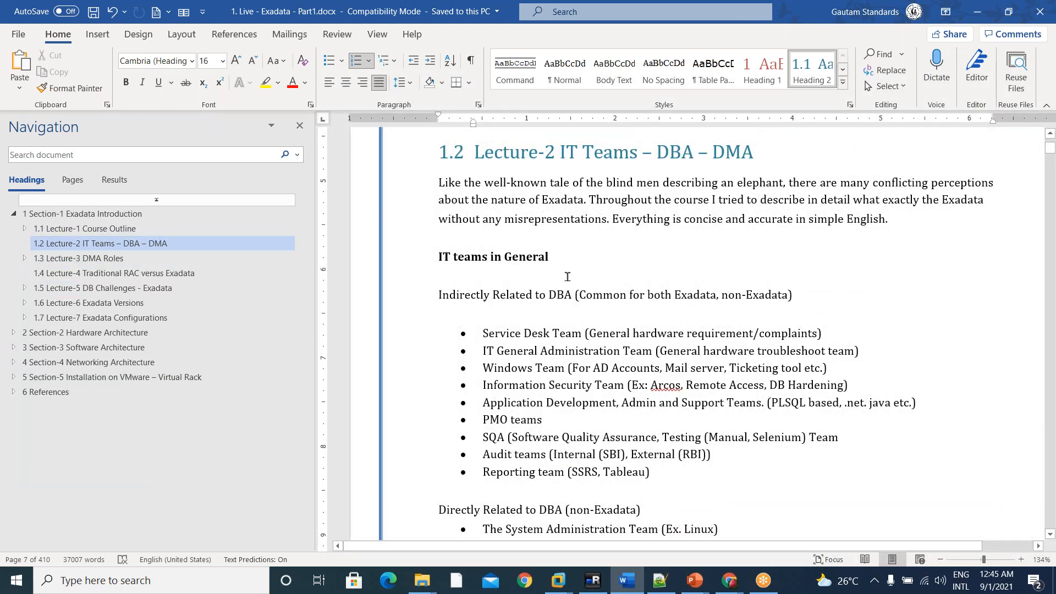
- Select 'DBA' in the heading, revisit Lecture-3 DMA Roles, then reach Lecture-1 Course Outline
double_click(673, 152)
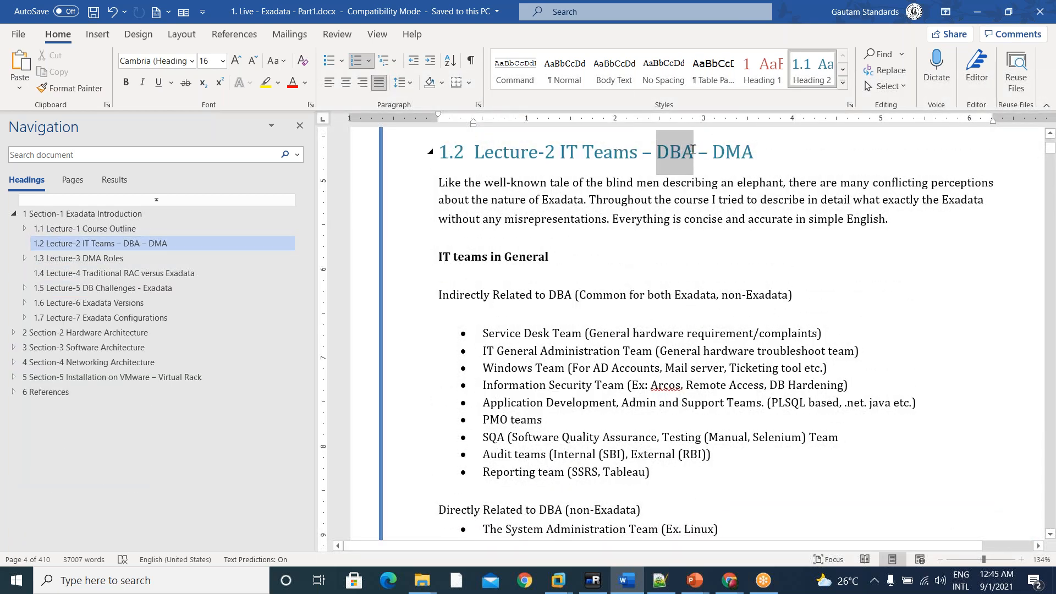
left_click(78, 258)
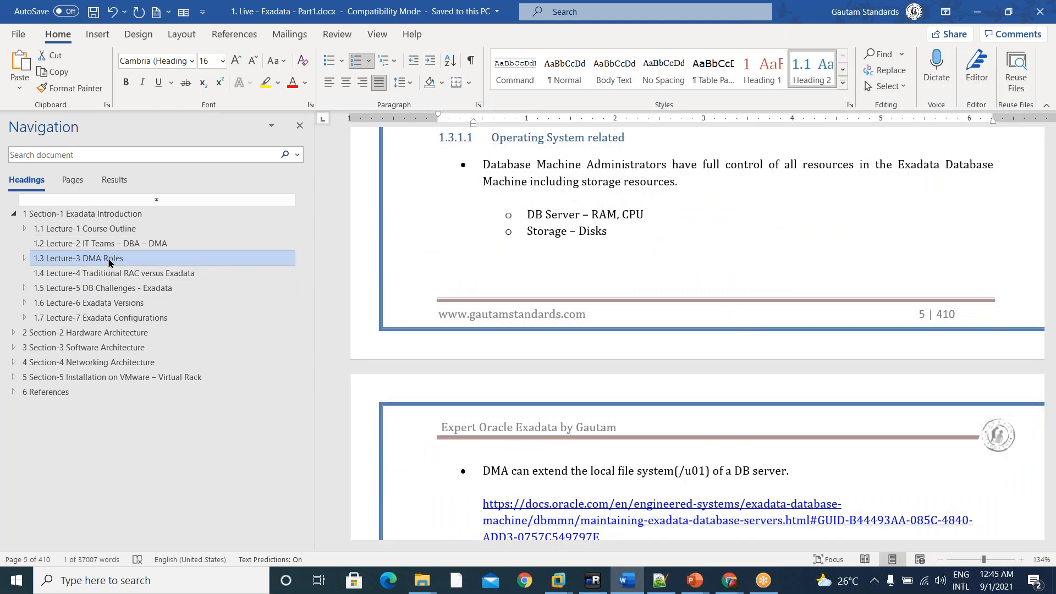
left_click(100, 243)
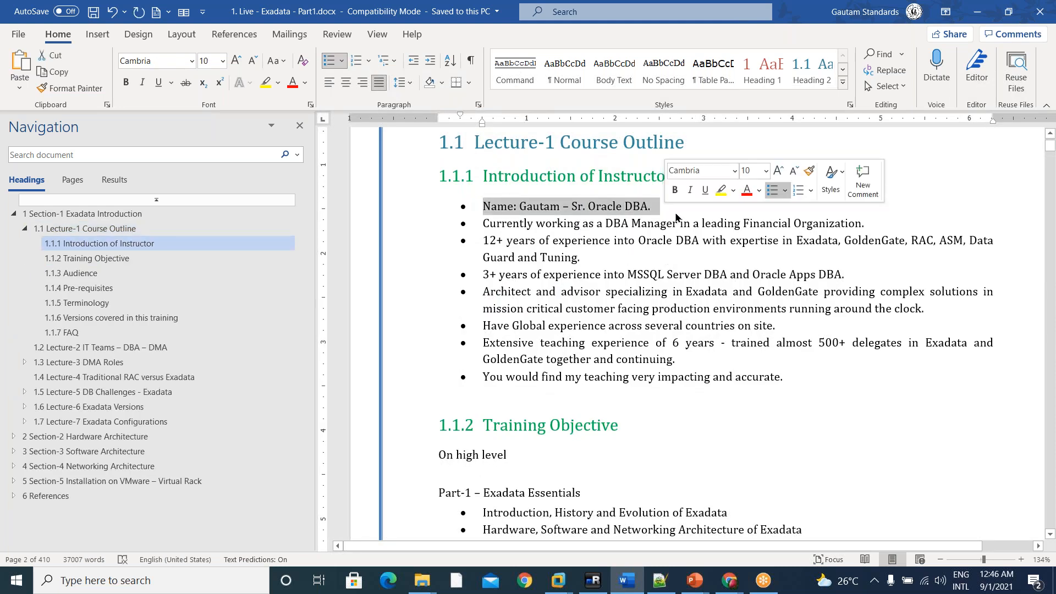
- Select the phrase 'working as a DBA Manager' in the Training Objective text
left_click(483, 240)
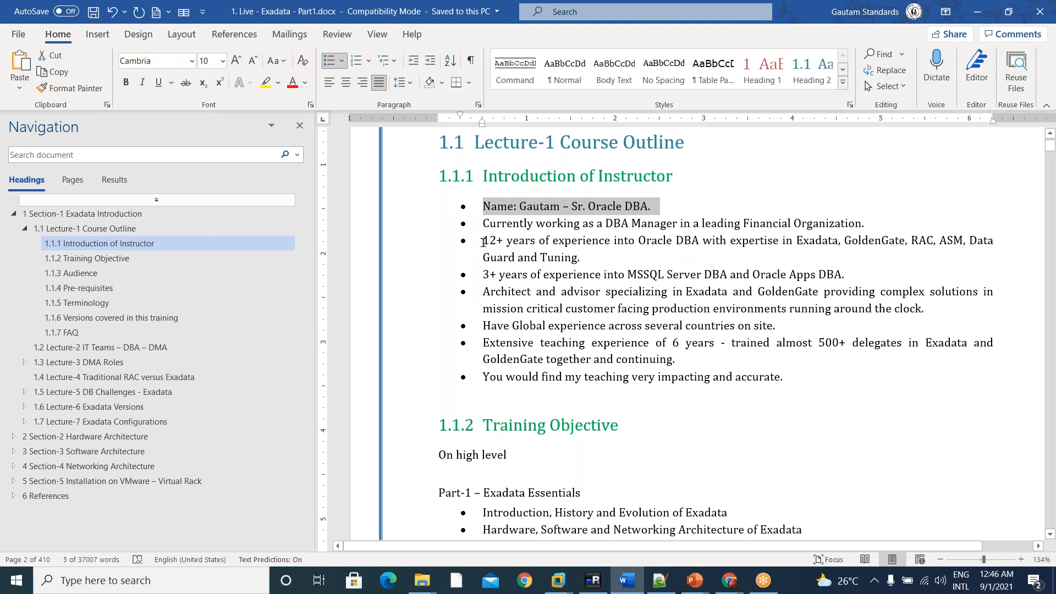
left_click_drag(534, 223, 690, 222)
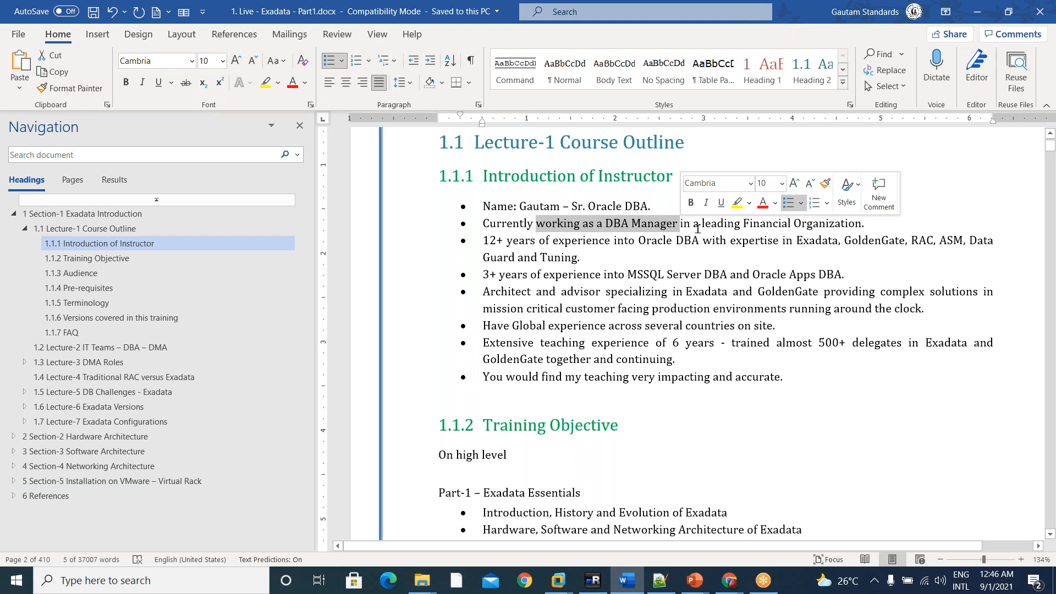
scroll("down", 3)
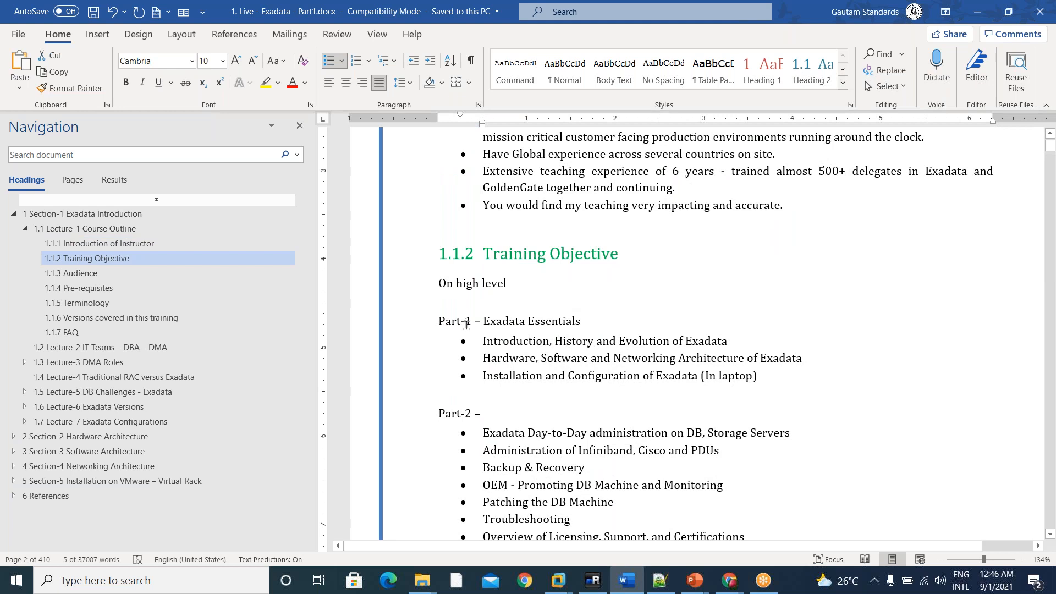
mouse_move(765, 376)
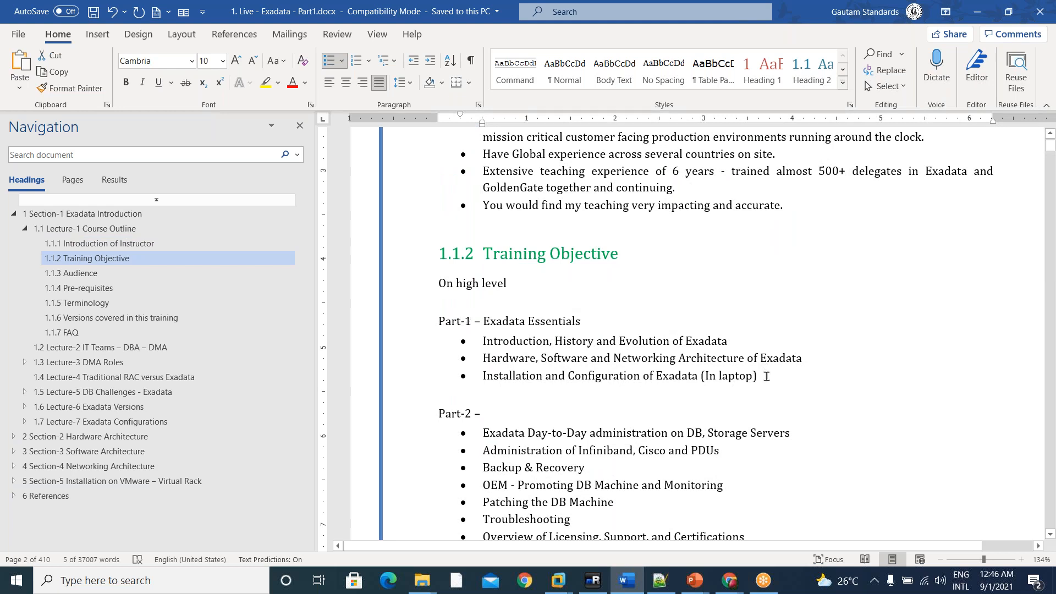
mouse_move(781, 366)
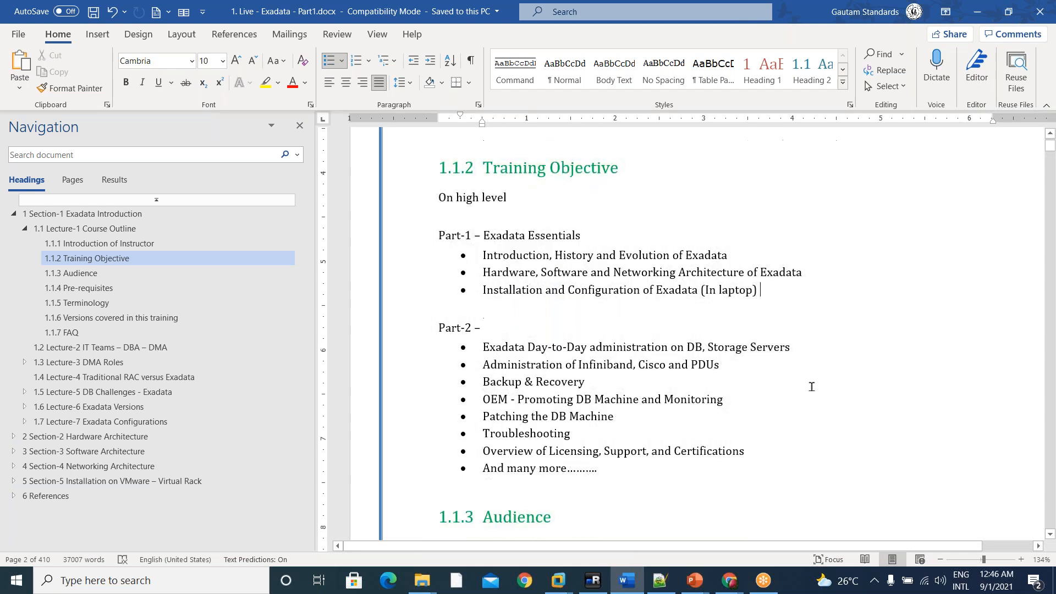
- Select the Part-1 Exadata Essentials topic list, then fold Section-1 in the outline
left_click_drag(439, 235, 761, 290)
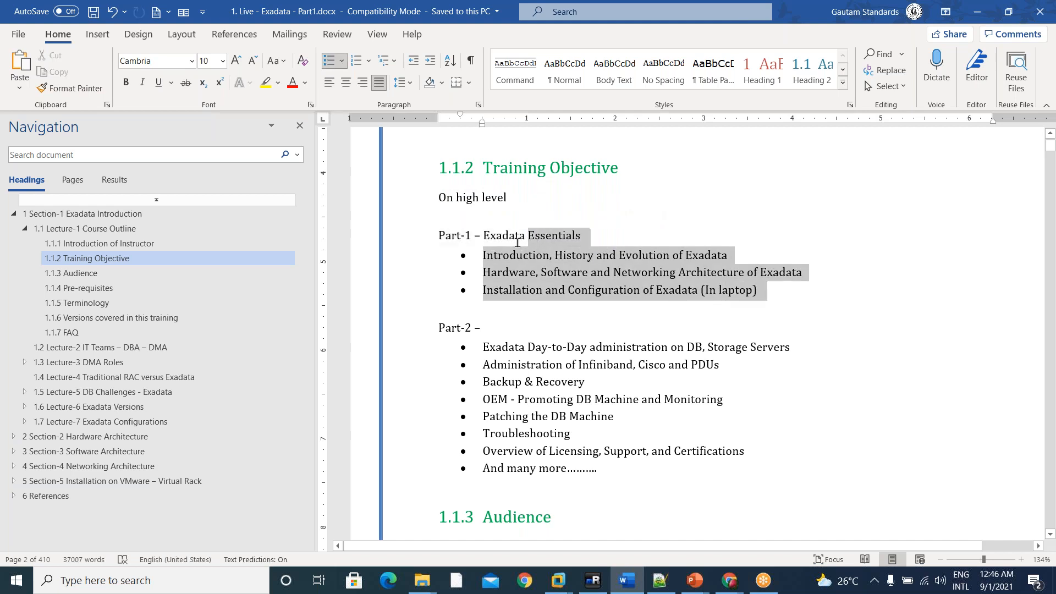
left_click(688, 255)
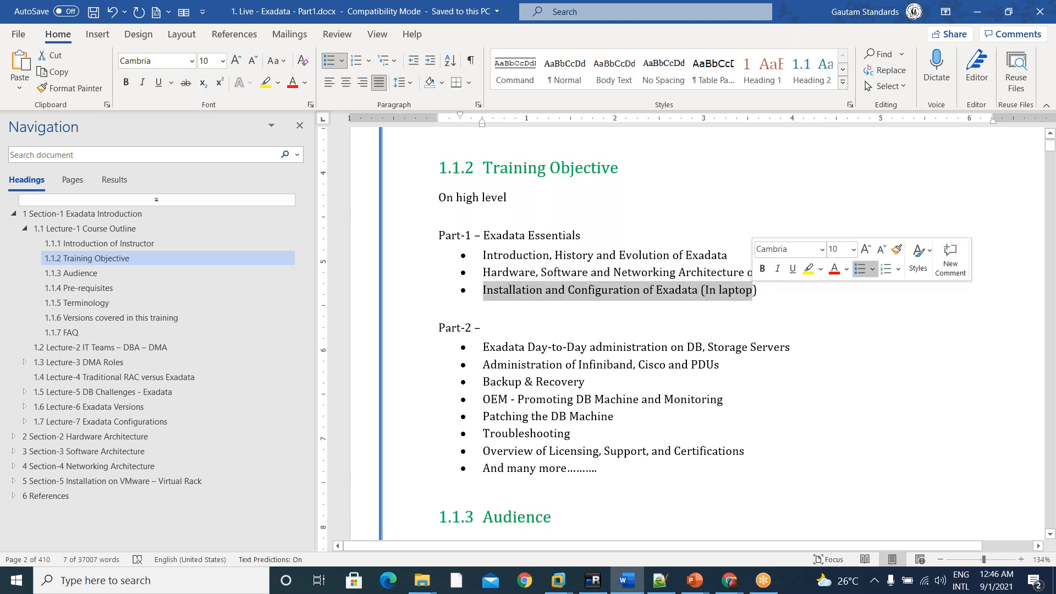
left_click(12, 214)
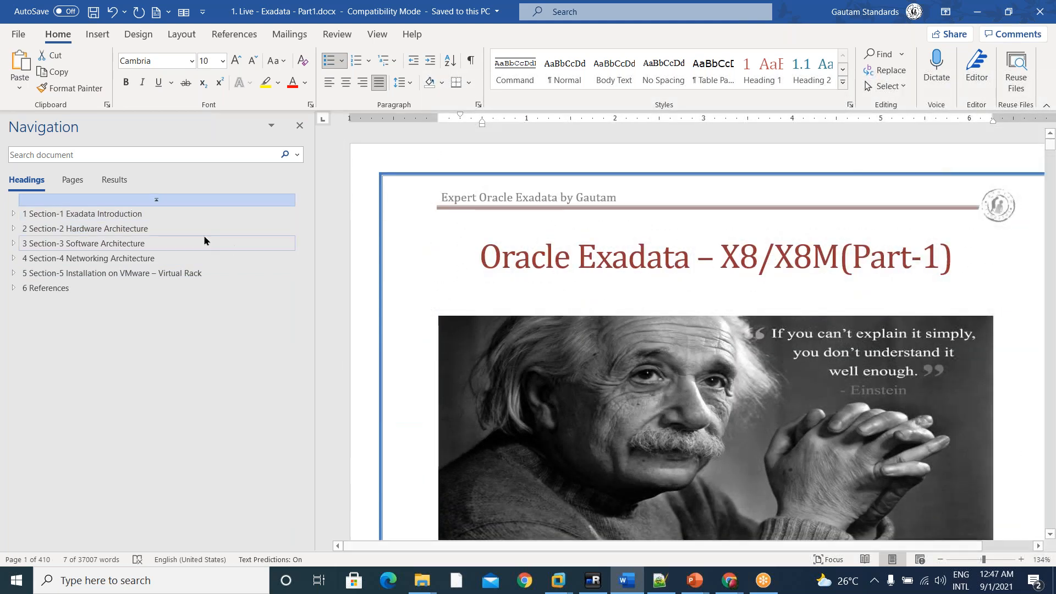
- Expand Section-1 and Lecture-1, then highlight the Day-to-Day administration phrase in Training Objective
left_click(12, 213)
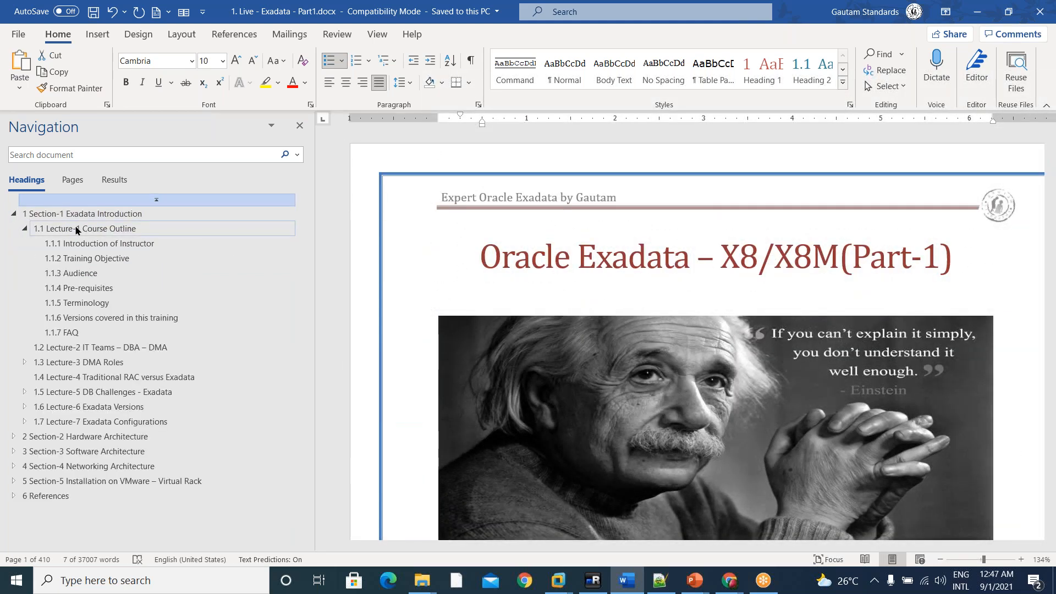
left_click(100, 243)
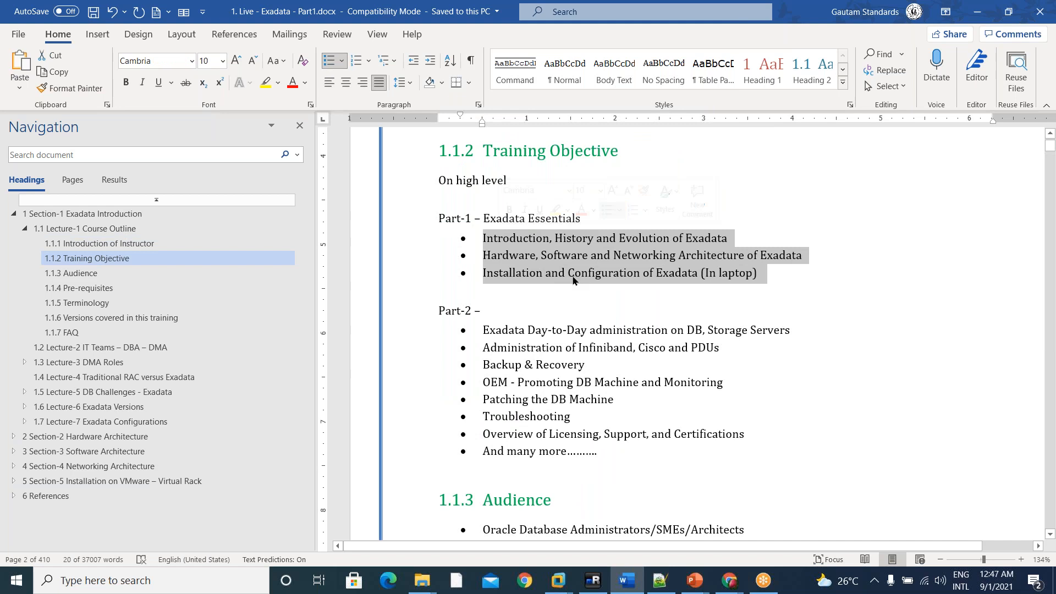
left_click(519, 255)
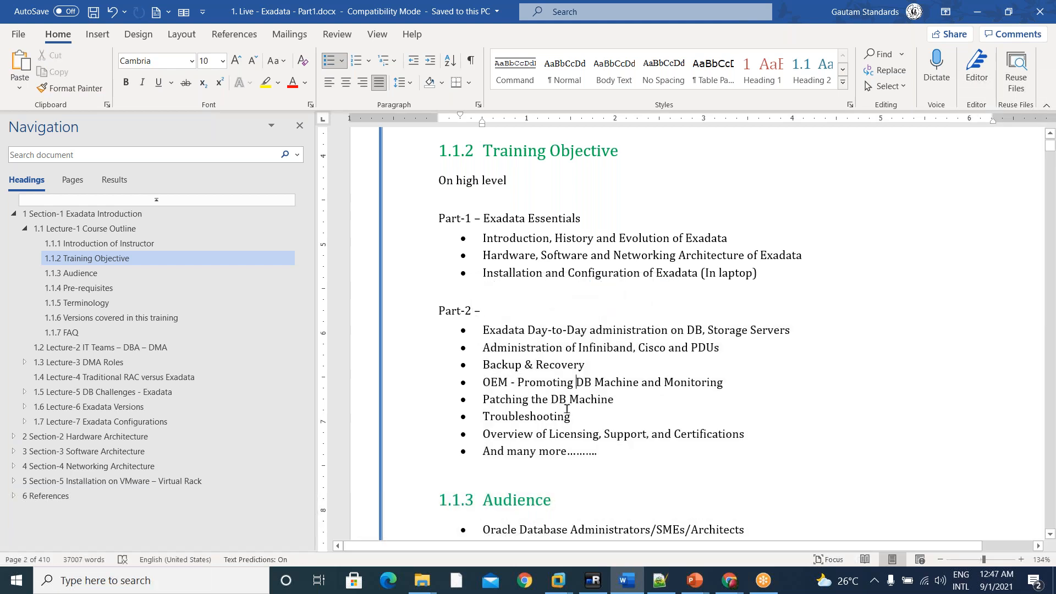
mouse_move(565, 434)
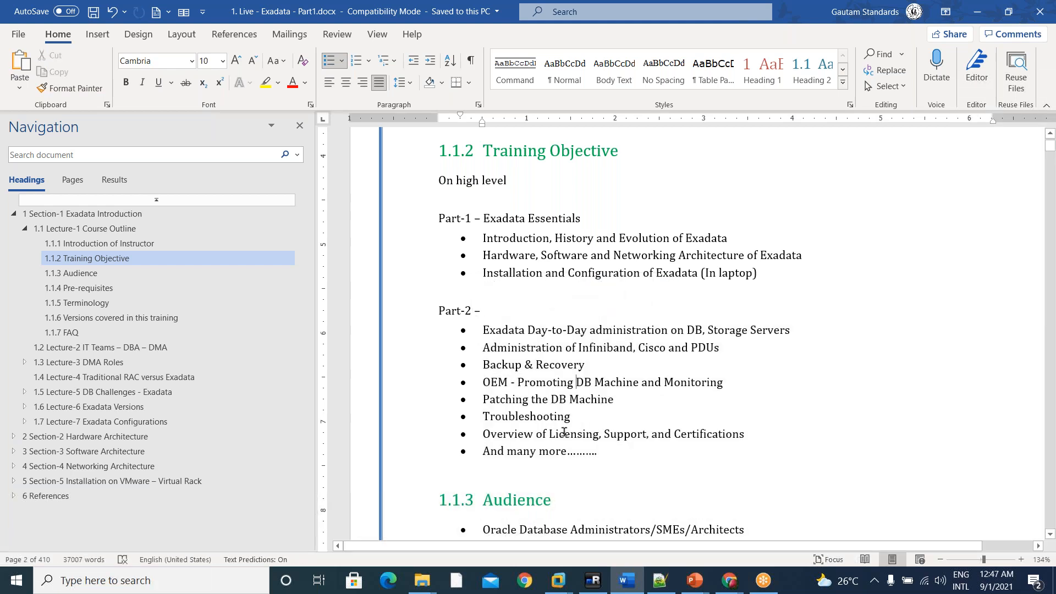
left_click_drag(550, 434, 743, 434)
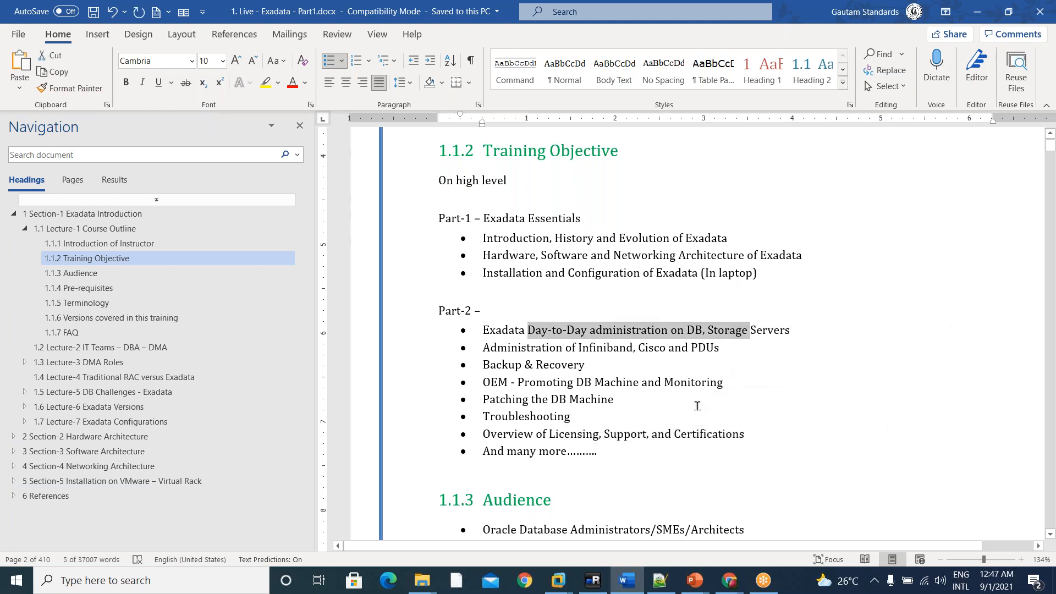
mouse_move(640, 394)
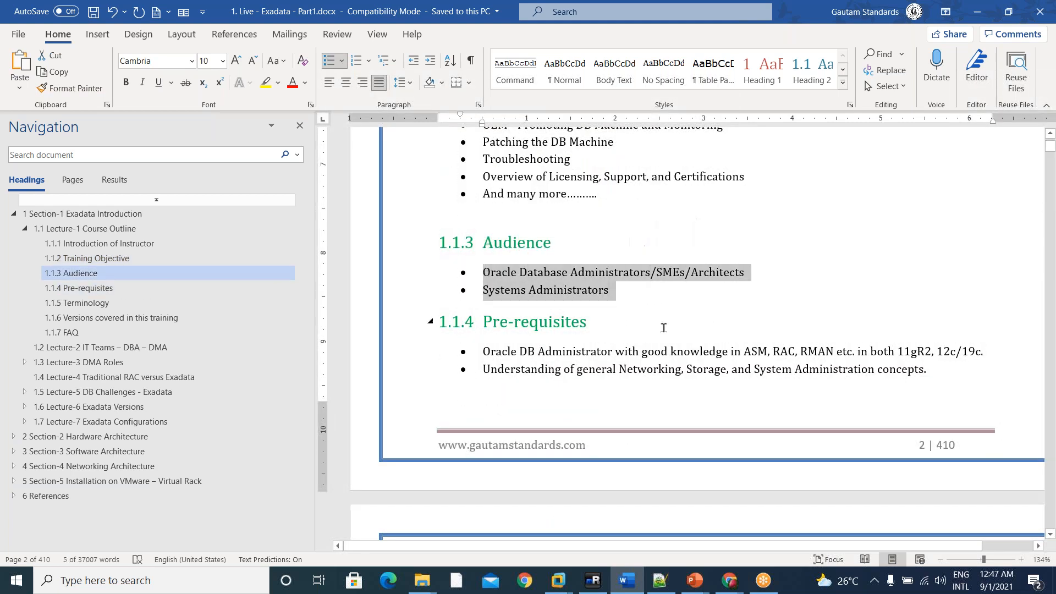
- Scroll past Pre-requisites to the Terminology section, clearing the text selection
scroll("down", 3)
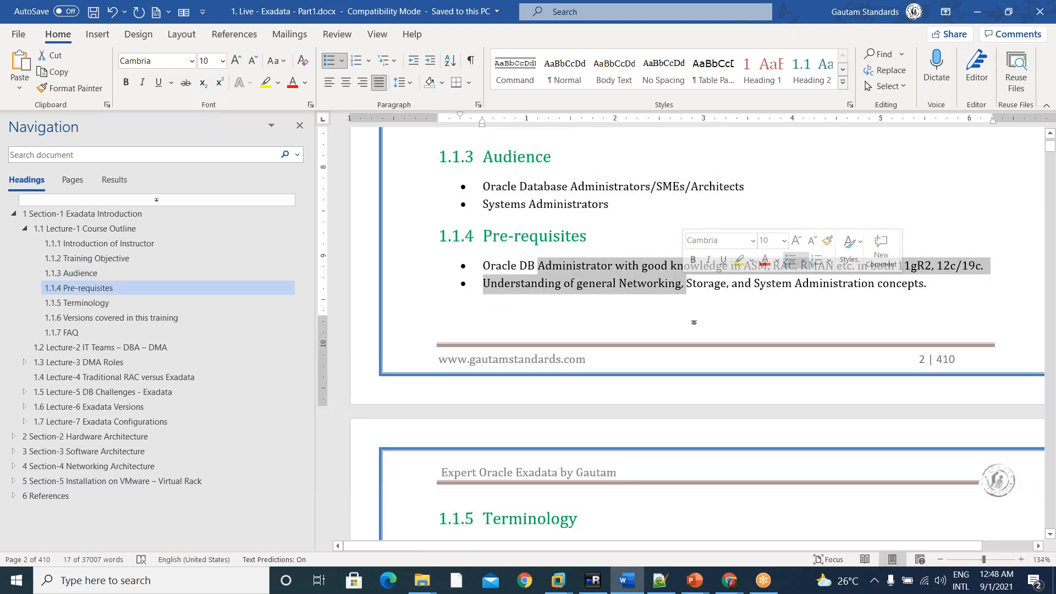
left_click(927, 283)
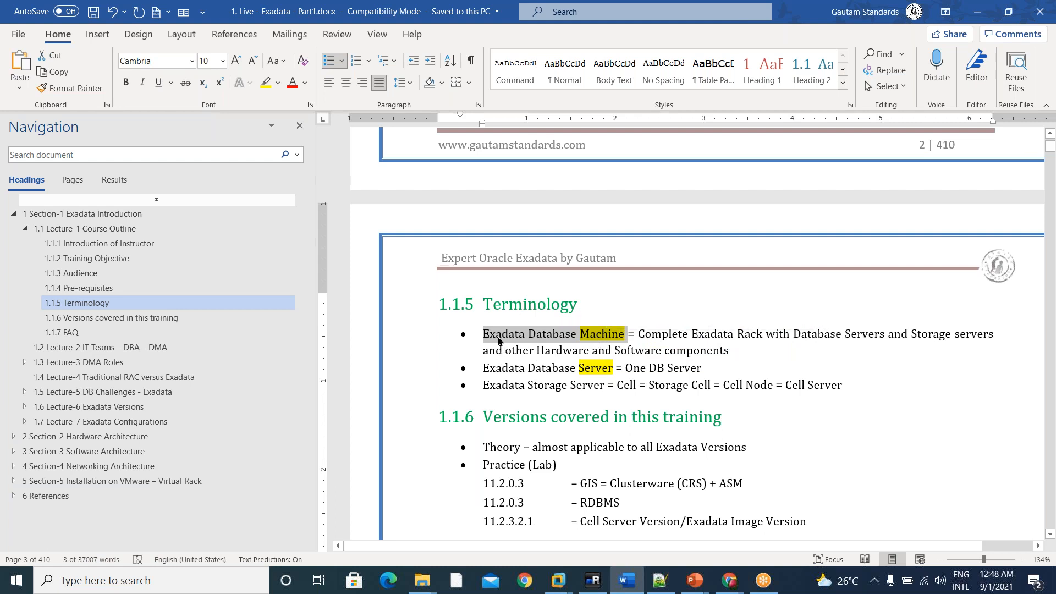
- Highlight words in the Exadata Database Machine and Complete Exadata Rack definitions
double_click(529, 334)
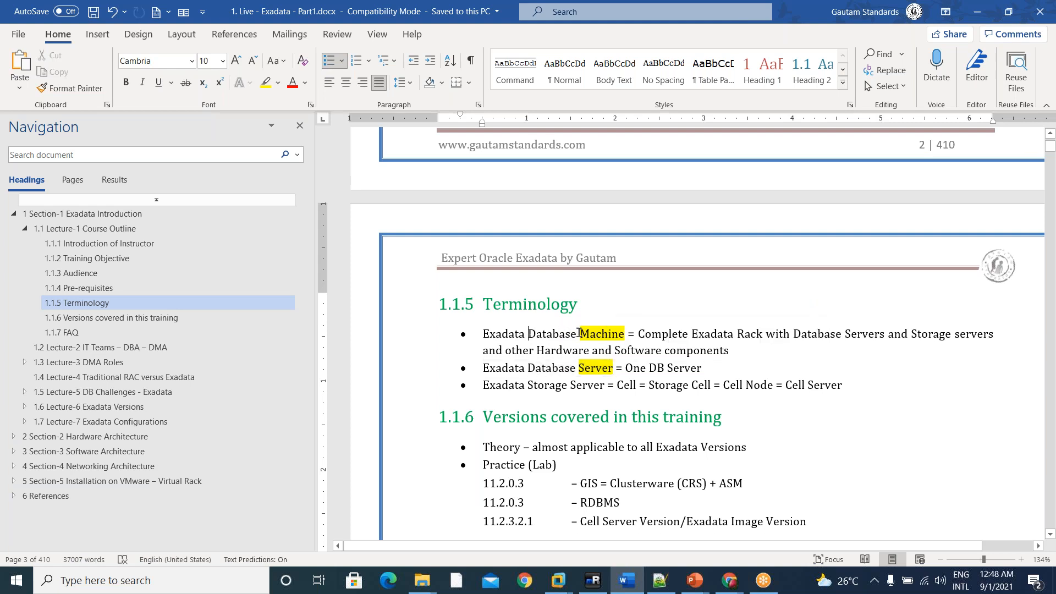
double_click(601, 333)
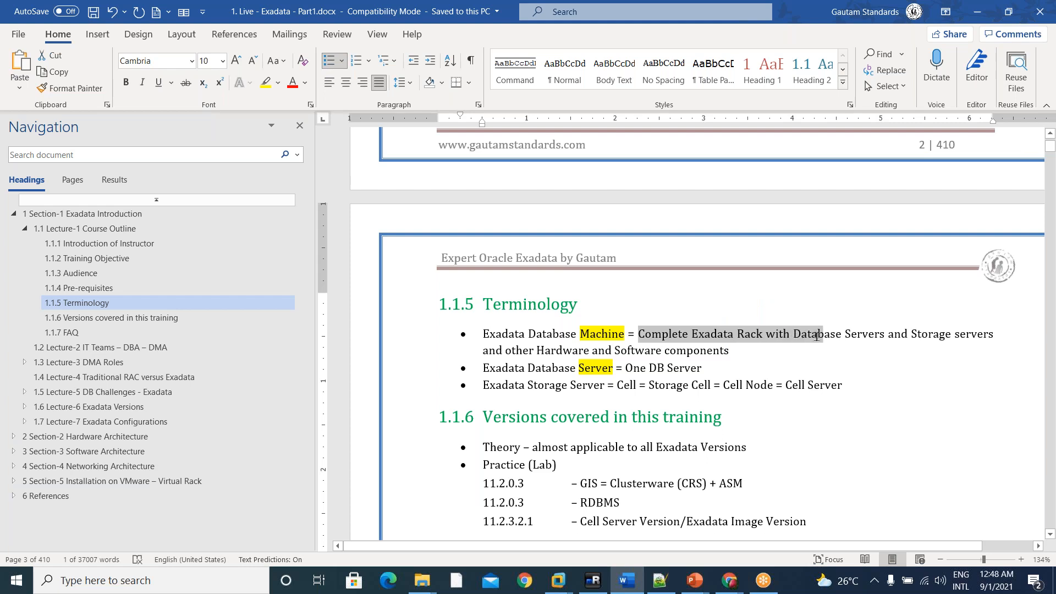
left_click_drag(816, 335, 988, 350)
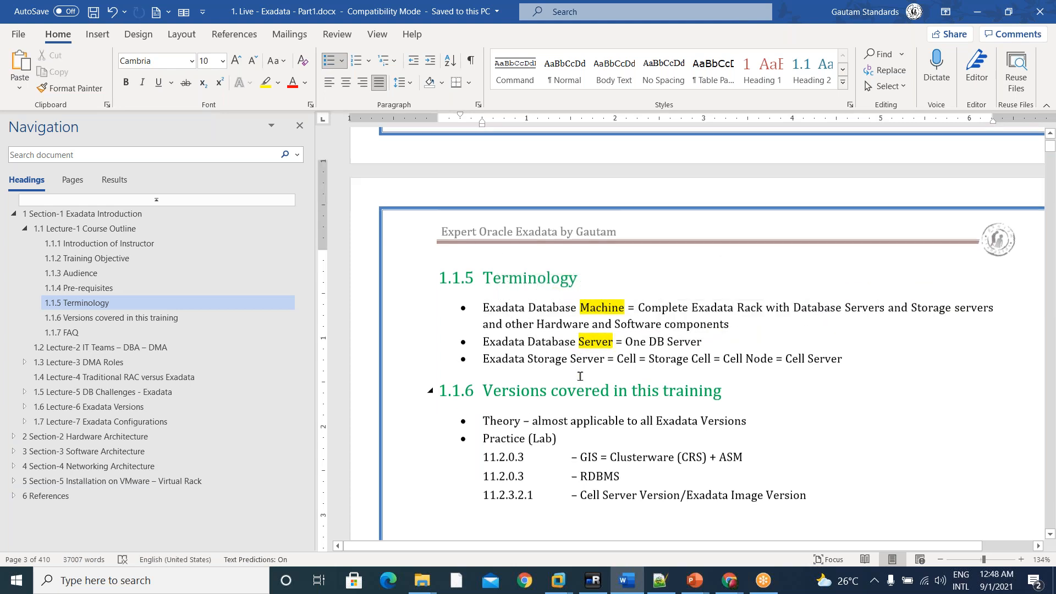
- Mark the 'almost applicable to all Exadata' phrase in Versions, then scroll on to FAQ
scroll("down", 3)
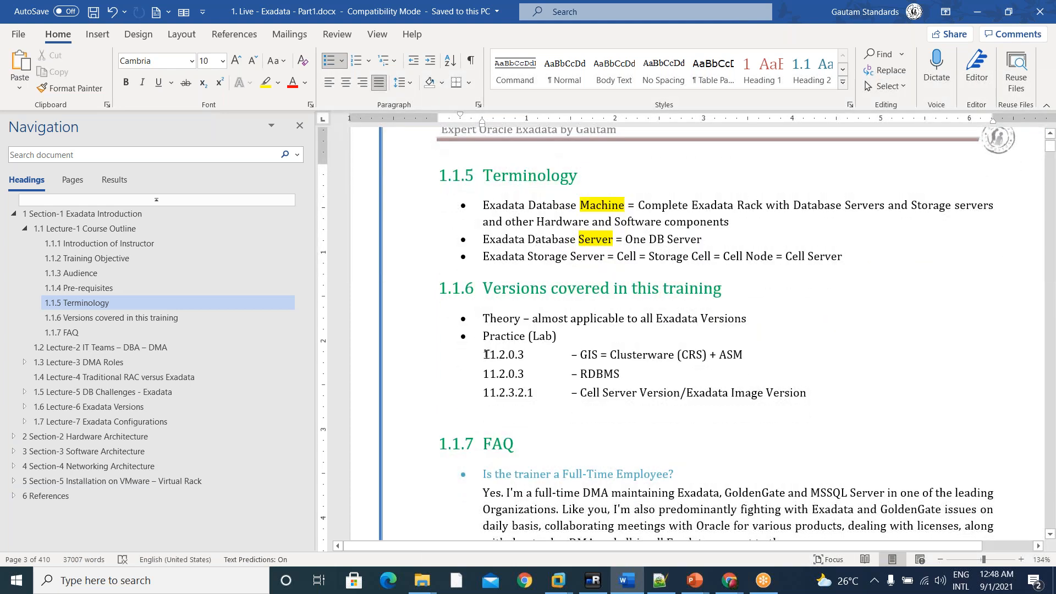
left_click_drag(482, 355, 806, 397)
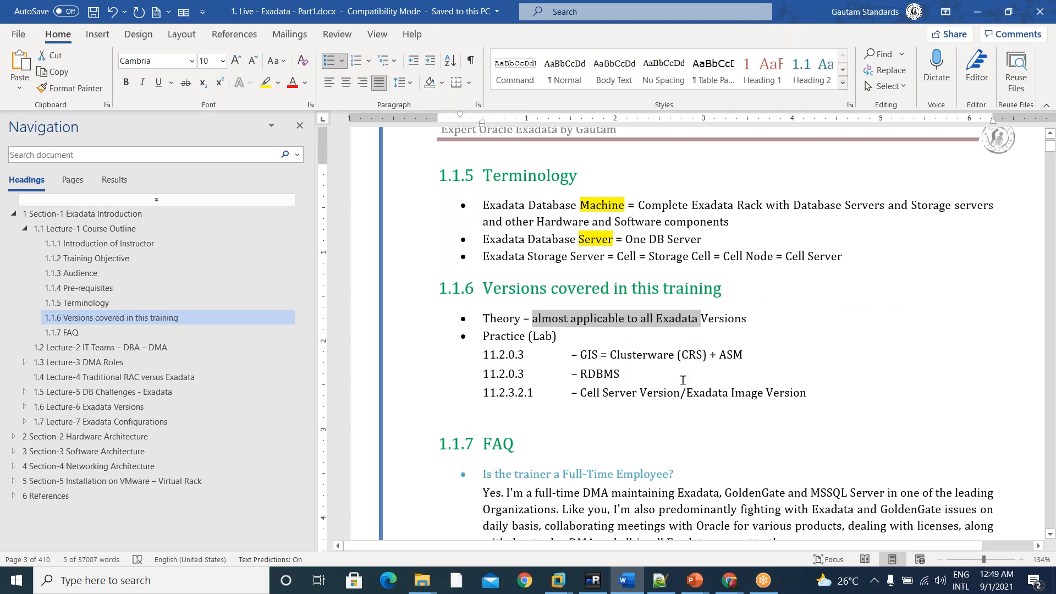
scroll("down", 3)
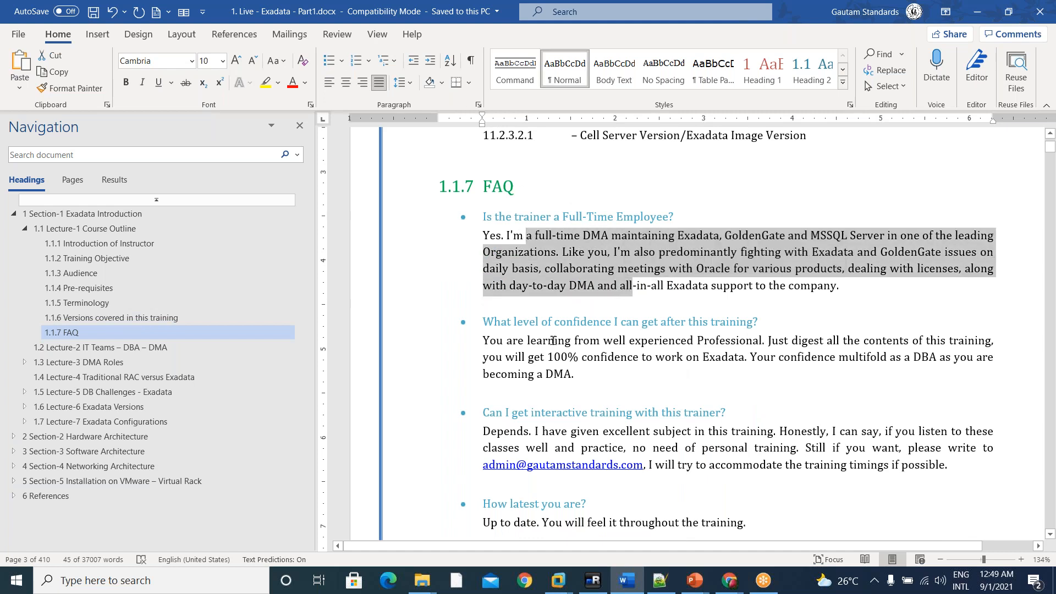
mouse_move(537, 350)
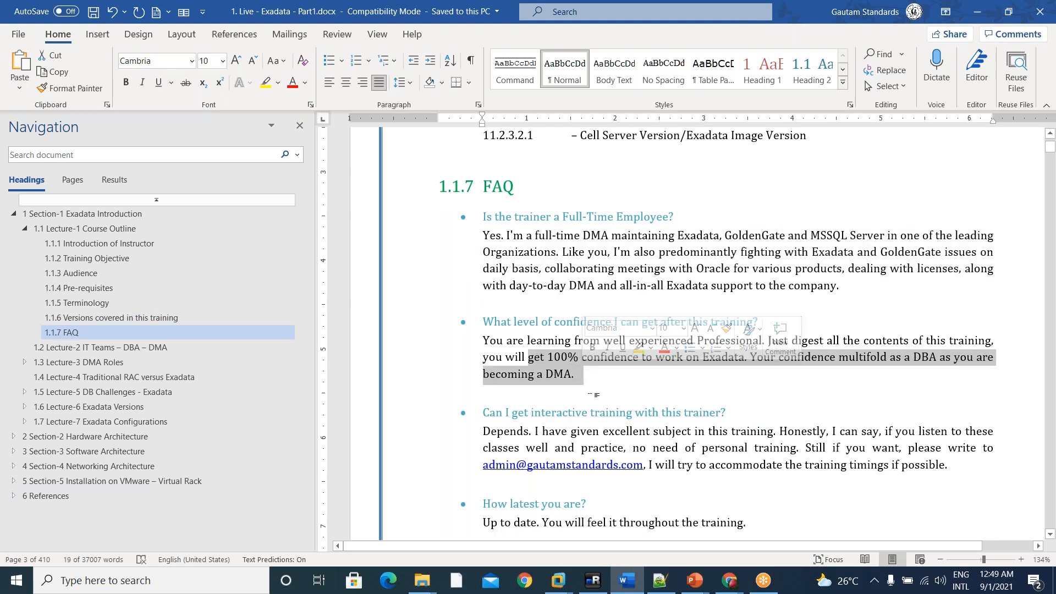
mouse_move(925, 367)
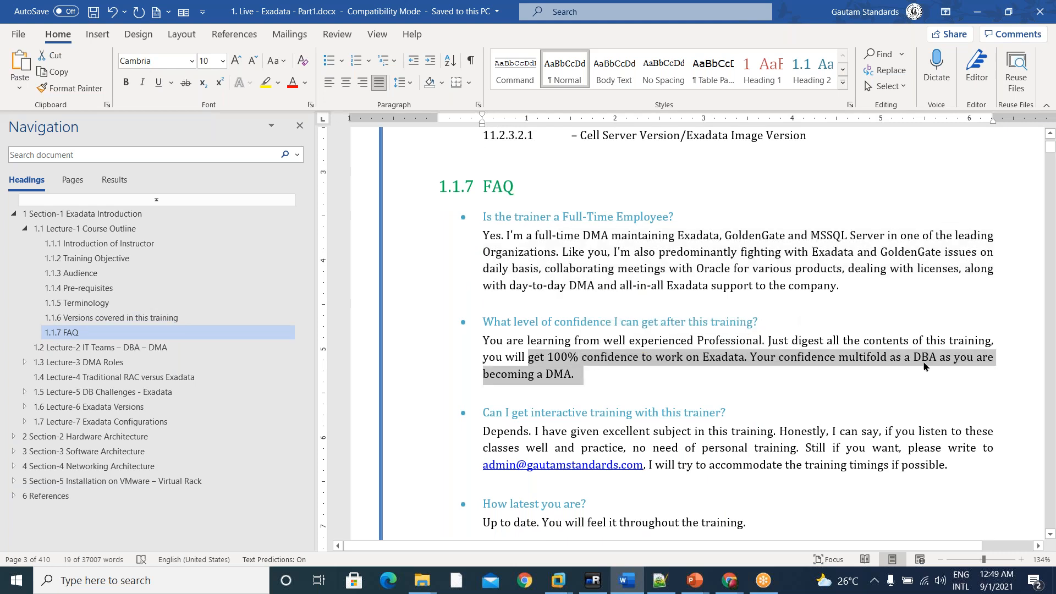
- Scroll through the FAQ answers to the install-in-laptop question at page 4
scroll("down", 3)
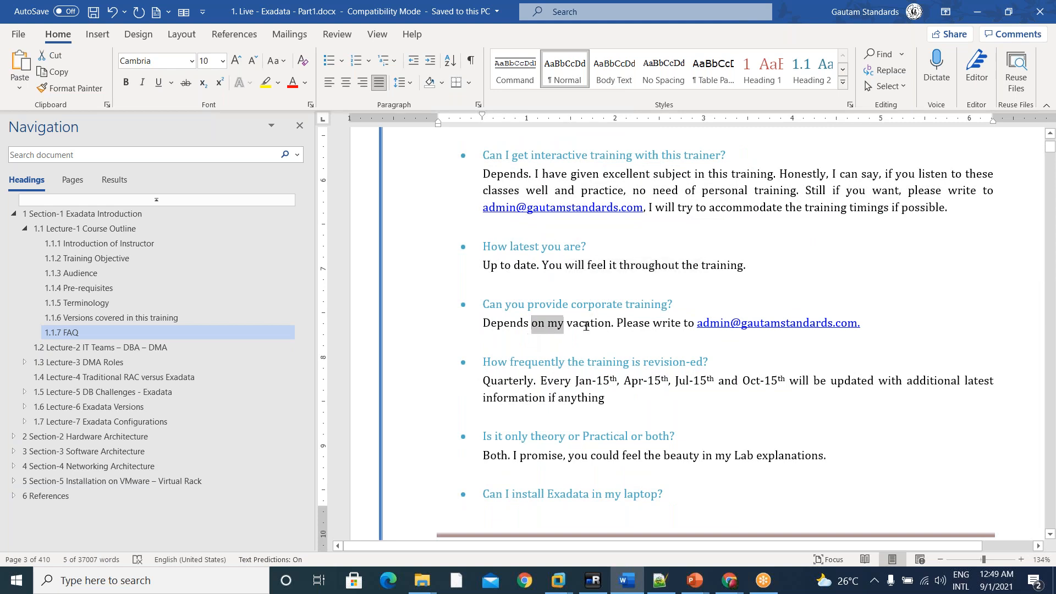
scroll("down", 3)
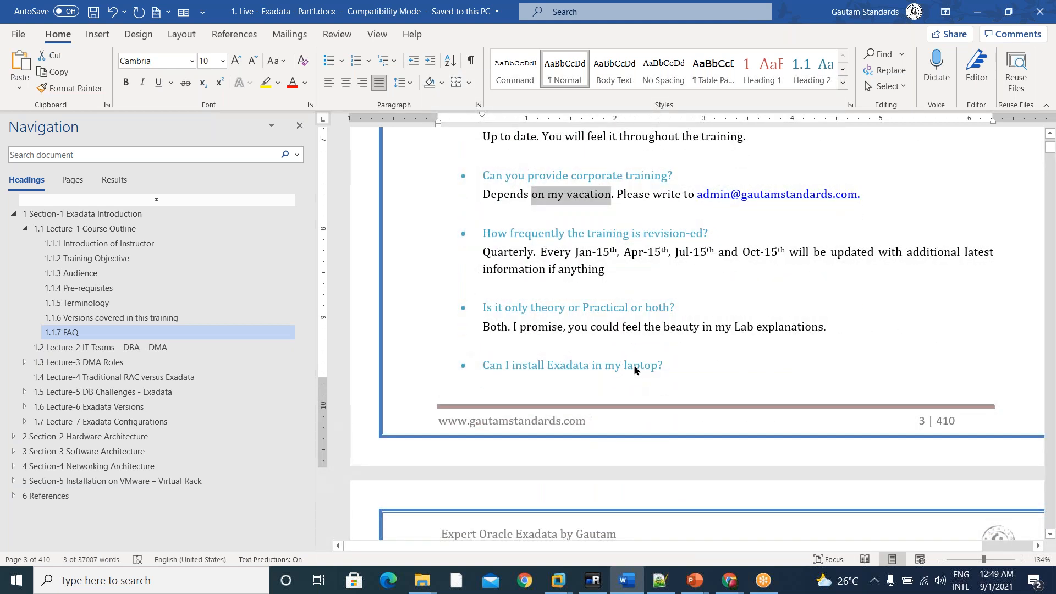
mouse_move(532, 254)
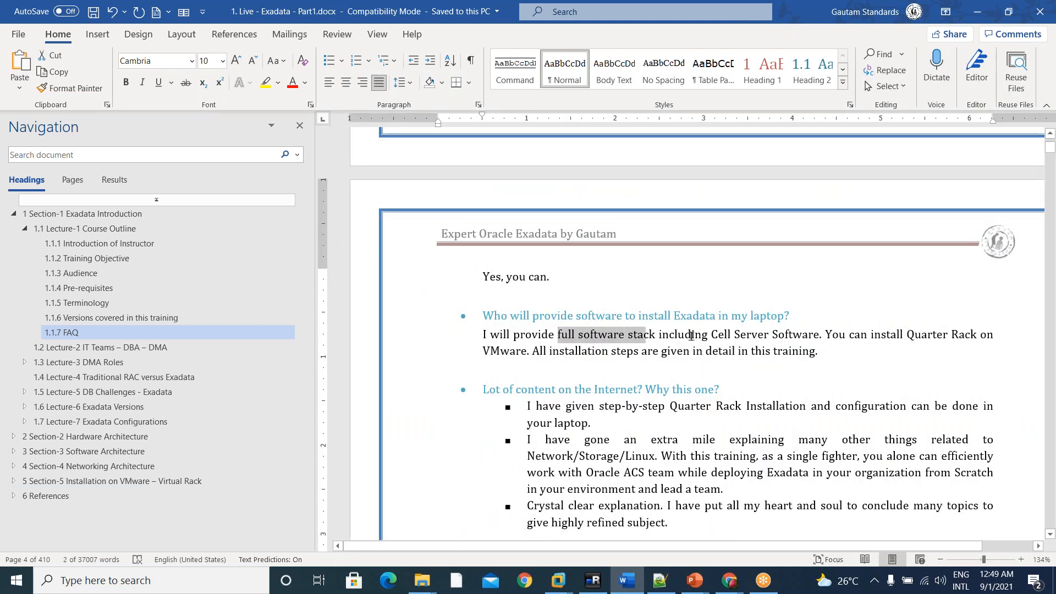
- Highlight the closing 'Why this one' FAQ answers and scroll toward the Lecture-2 IT Teams heading
left_click_drag(559, 334, 817, 351)
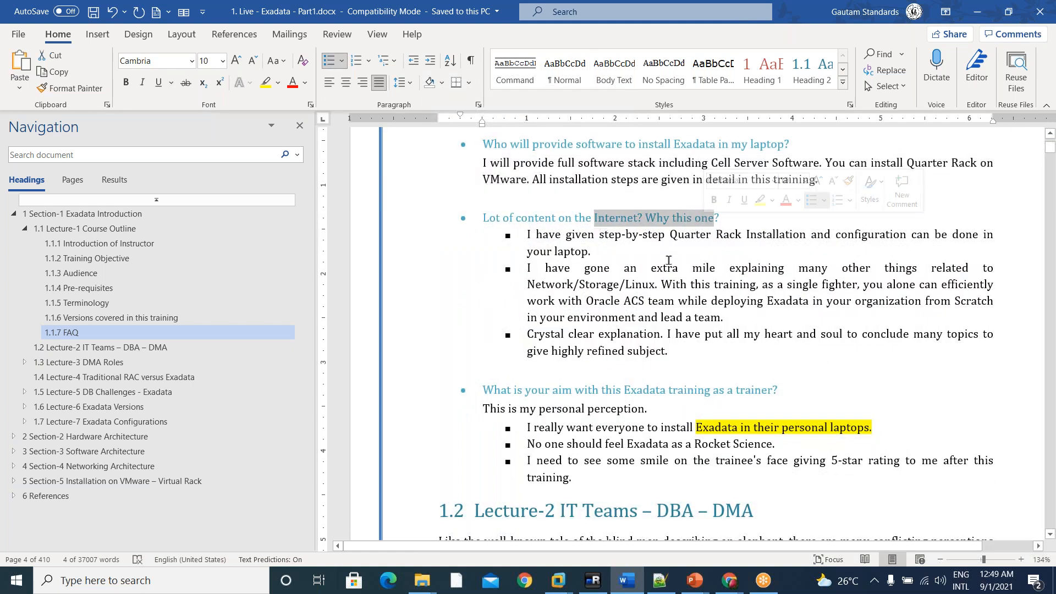
left_click(701, 359)
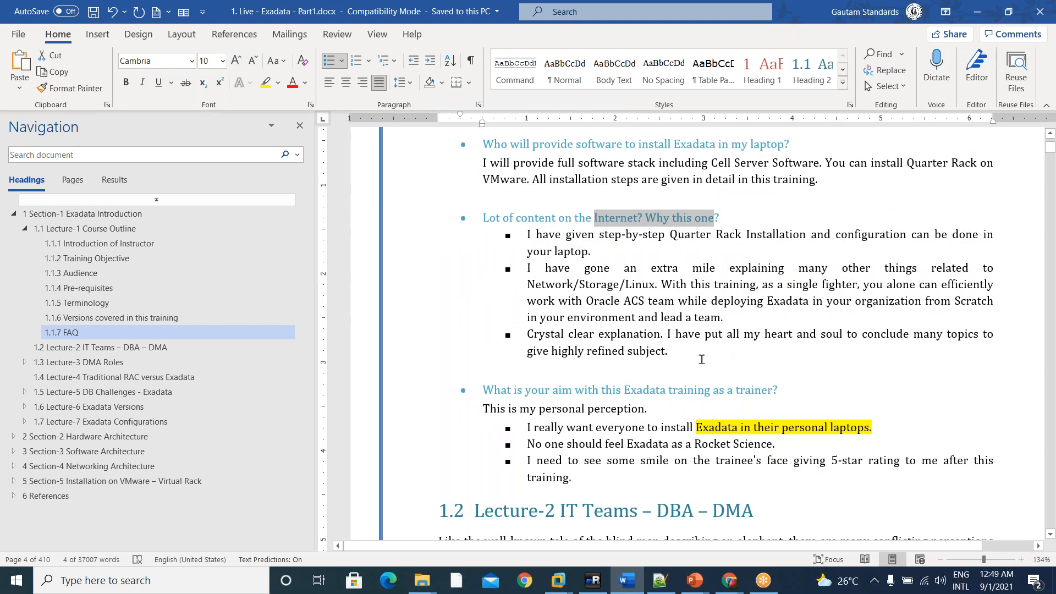
left_click_drag(528, 234, 666, 351)
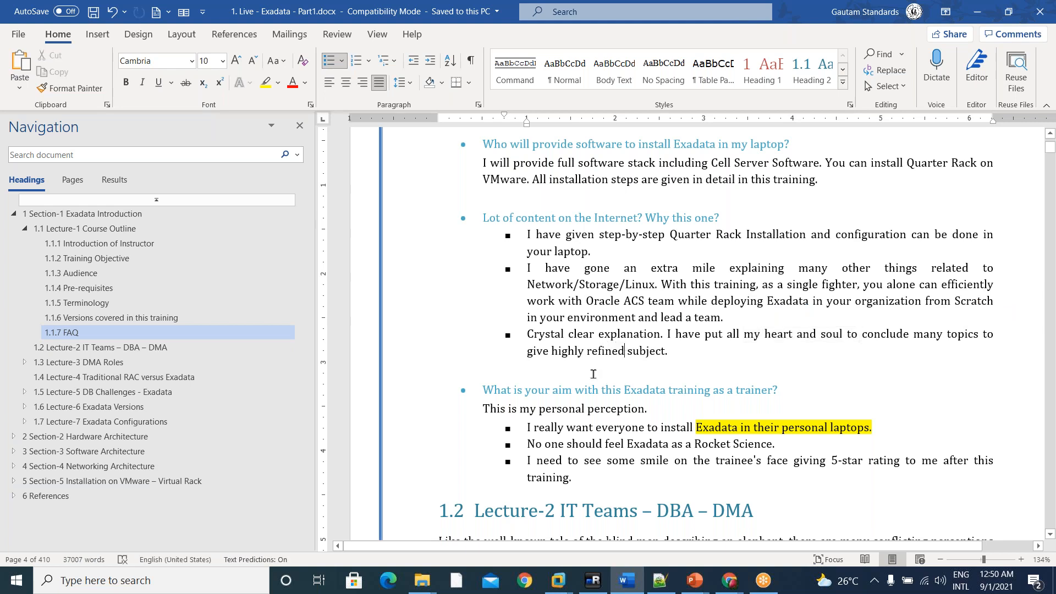
scroll("down", 3)
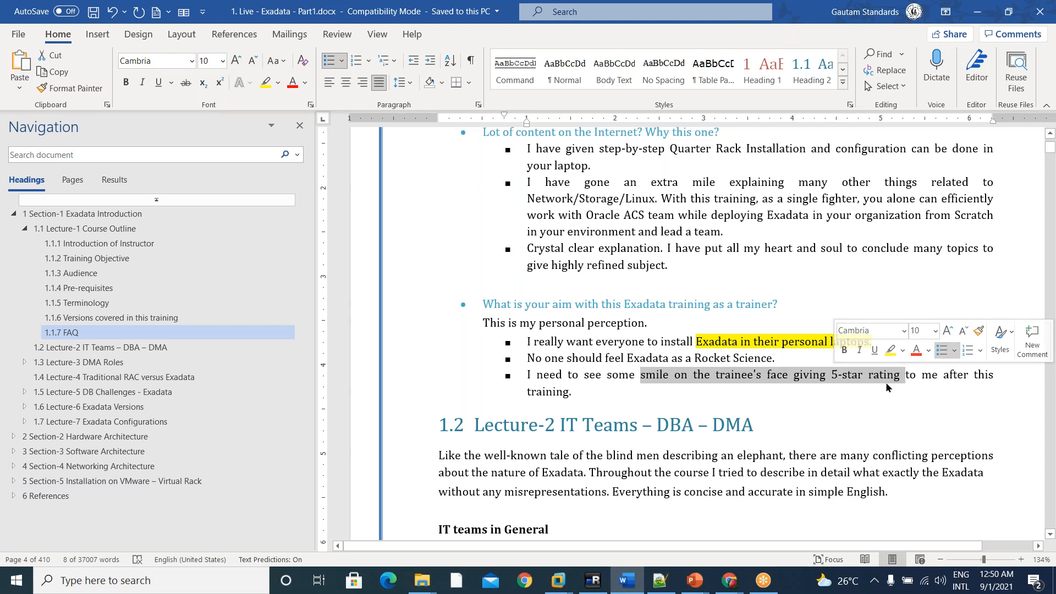
mouse_move(878, 386)
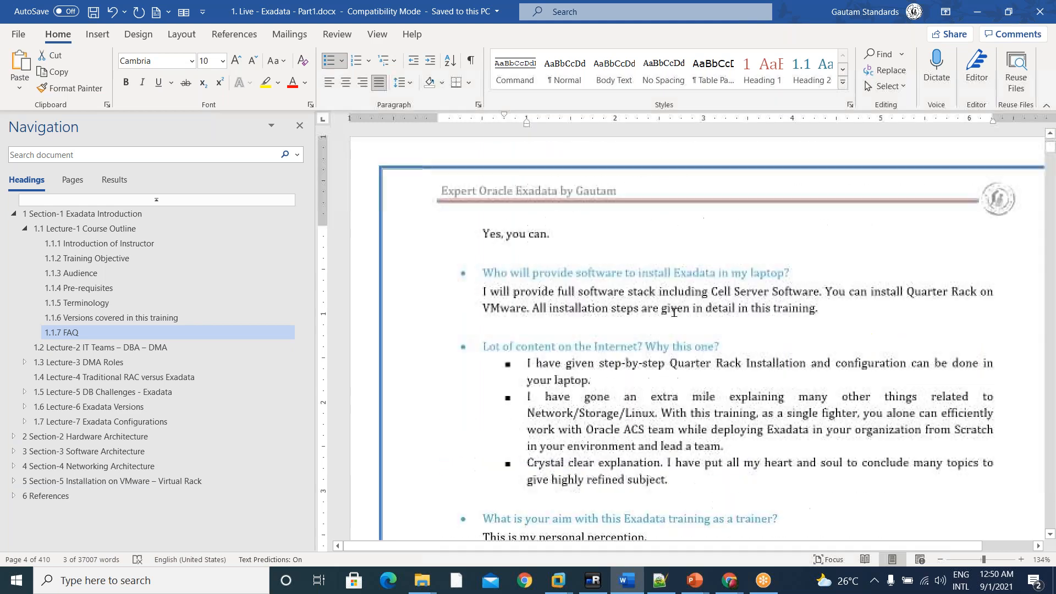
- Jump to 1.1 Lecture-1 Course Outline and select the Section-1 Exadata Introduction heading
left_click(89, 228)
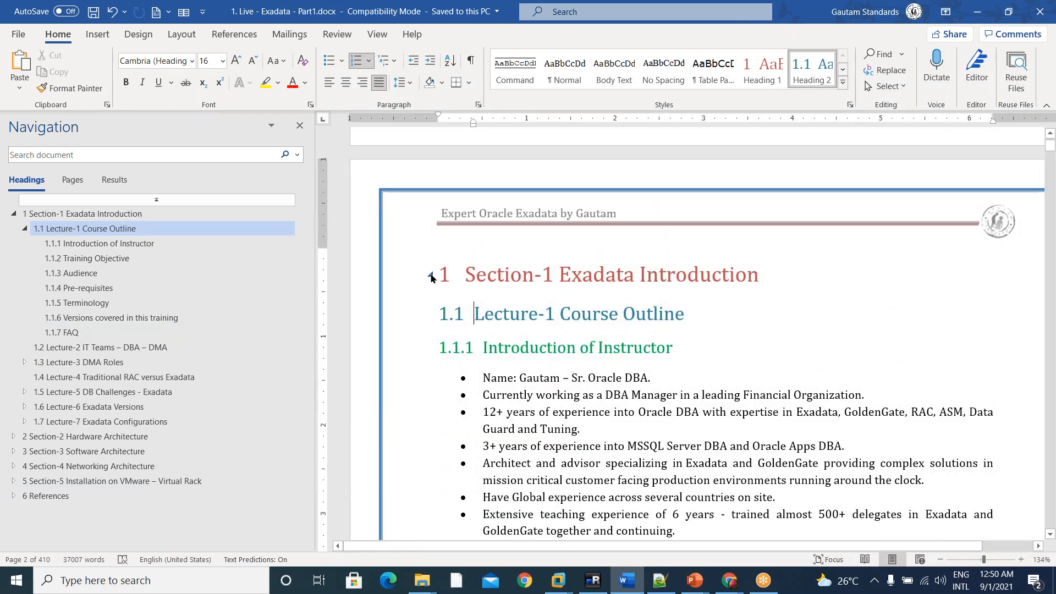
triple_click(606, 274)
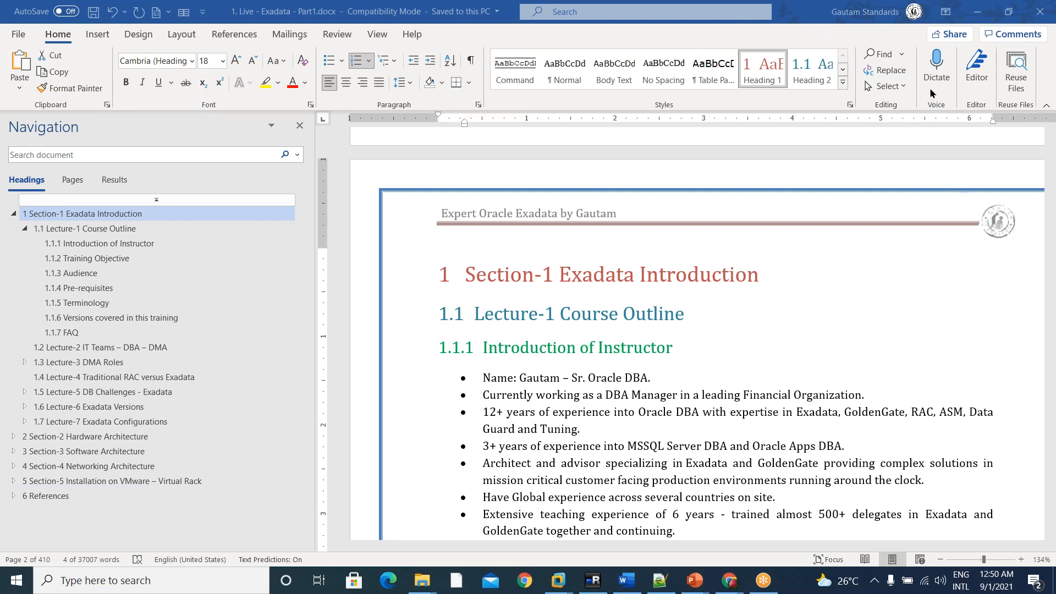
mouse_move(988, 128)
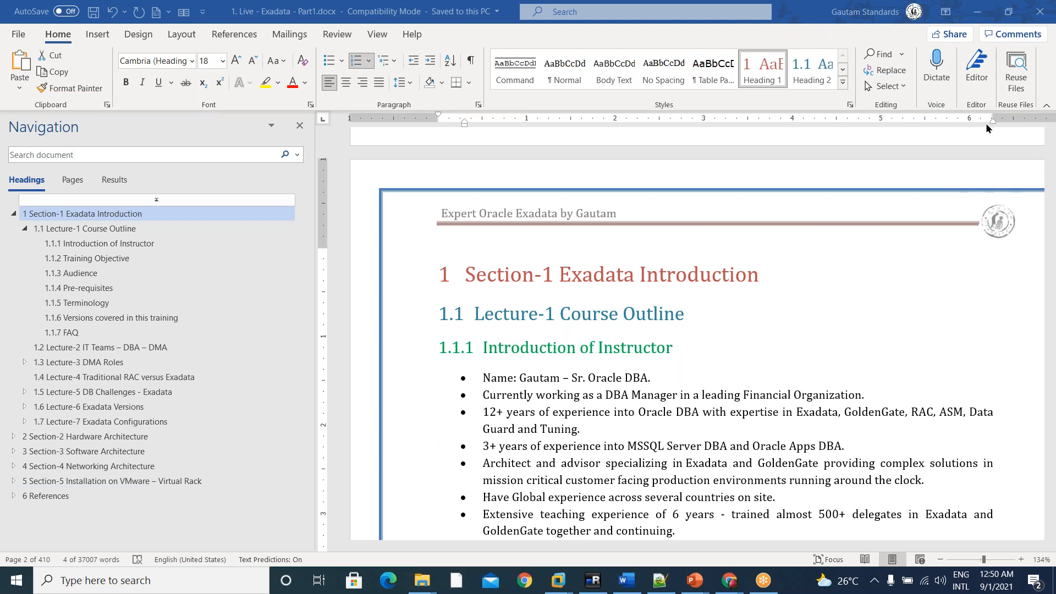